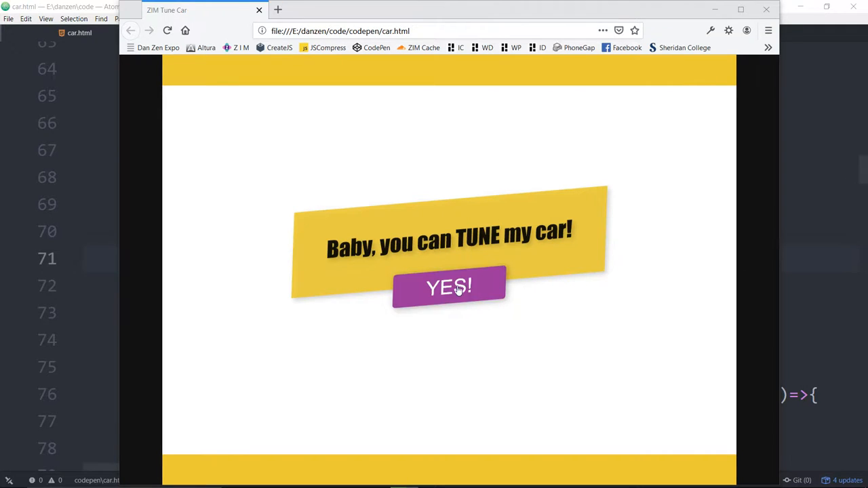
Start the Tune Car demo and turn the first dial to recolour the car
{"action": "left_click", "coordinate": [449, 287]}
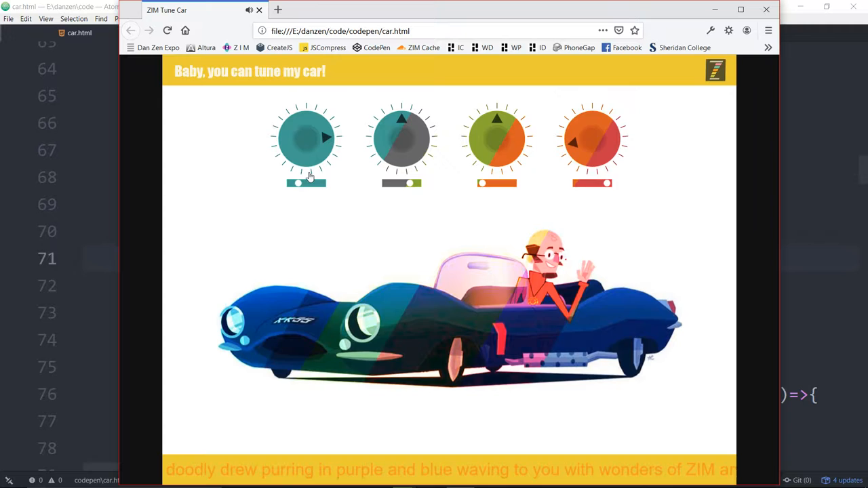
{"action": "left_click_drag", "start_coordinate": [591, 183], "coordinate": [606, 183]}
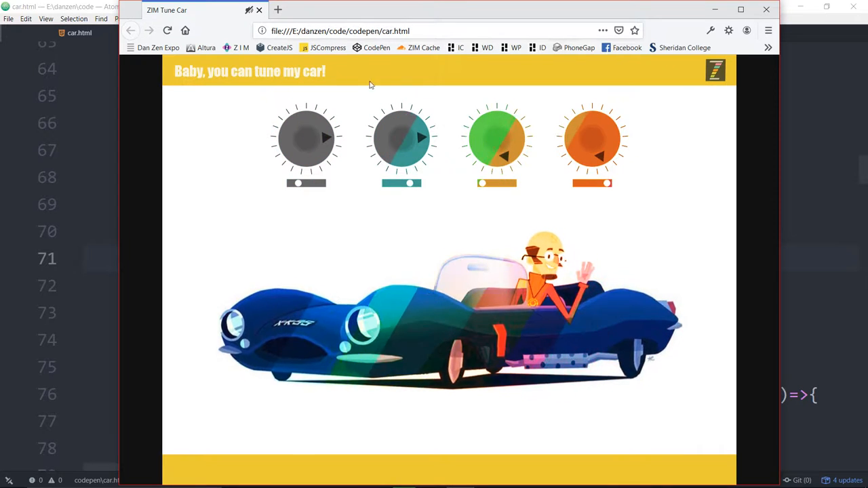
{"action": "left_click", "coordinate": [167, 31]}
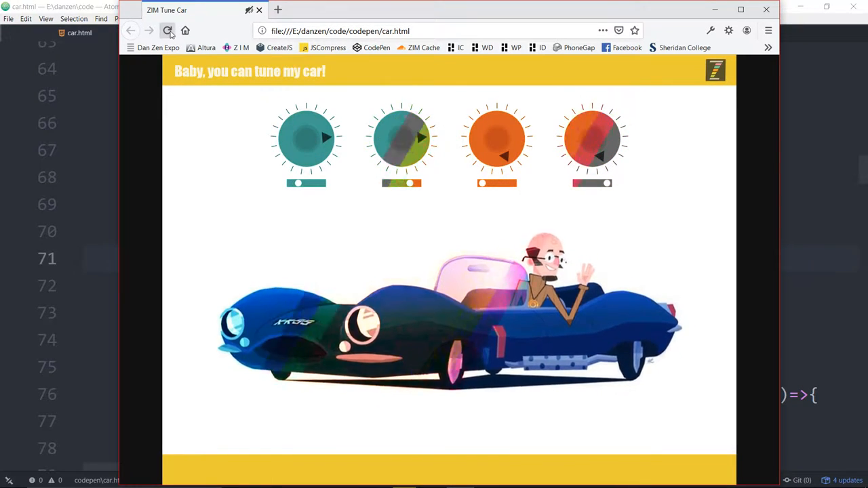
Reload the Tune Car page and click YES on its title screen
{"action": "left_click", "coordinate": [168, 30]}
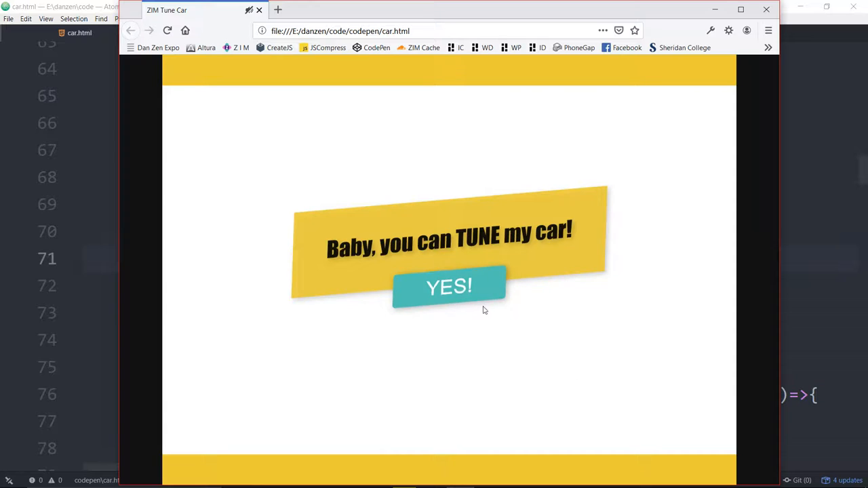
{"action": "left_click", "coordinate": [449, 287]}
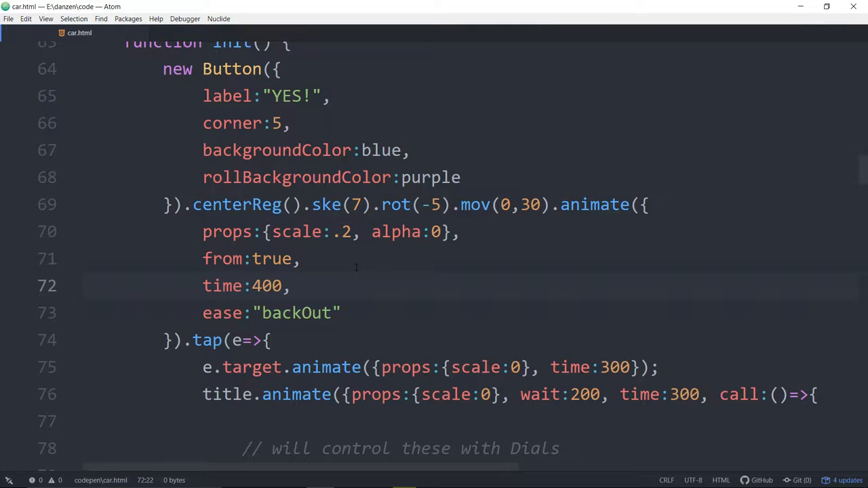
{"action": "left_click", "coordinate": [289, 285]}
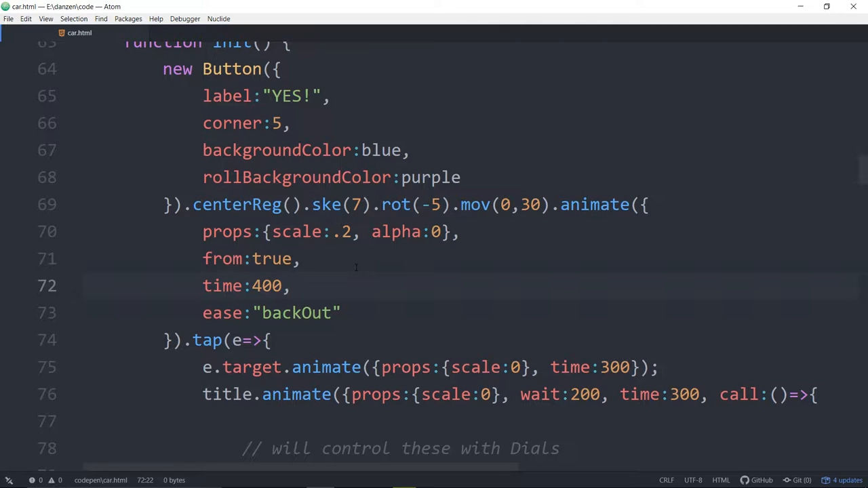
{"action": "left_click", "coordinate": [290, 285]}
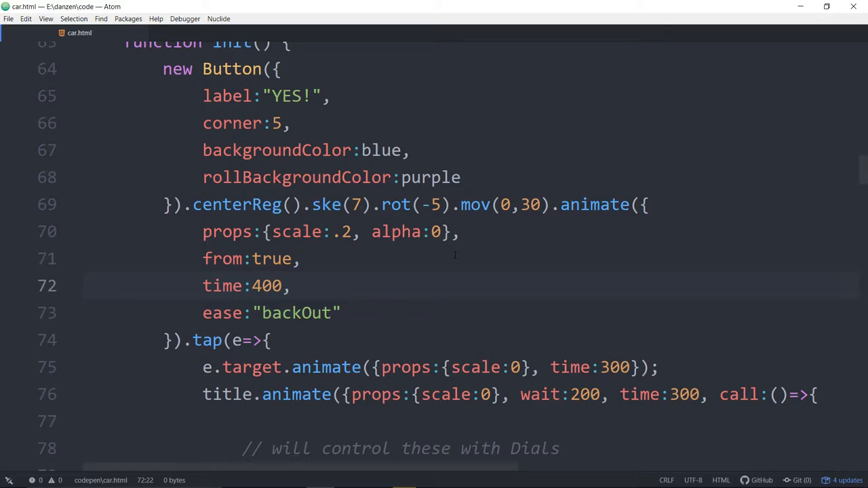
{"action": "left_click", "coordinate": [291, 286]}
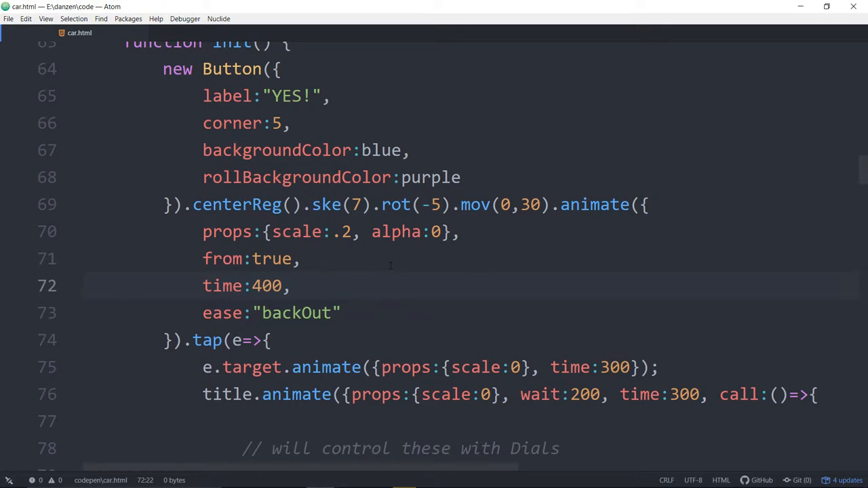
{"action": "left_click", "coordinate": [290, 285]}
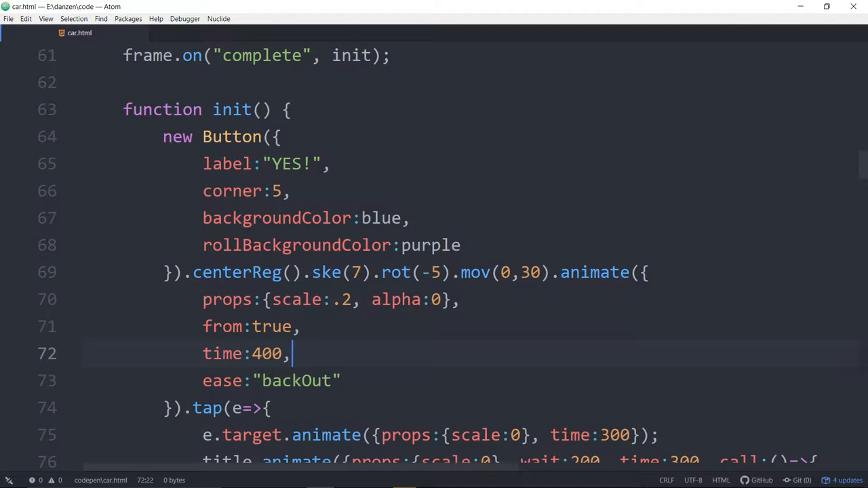
{"action": "scroll", "scroll_direction": "down", "scroll_amount": 3}
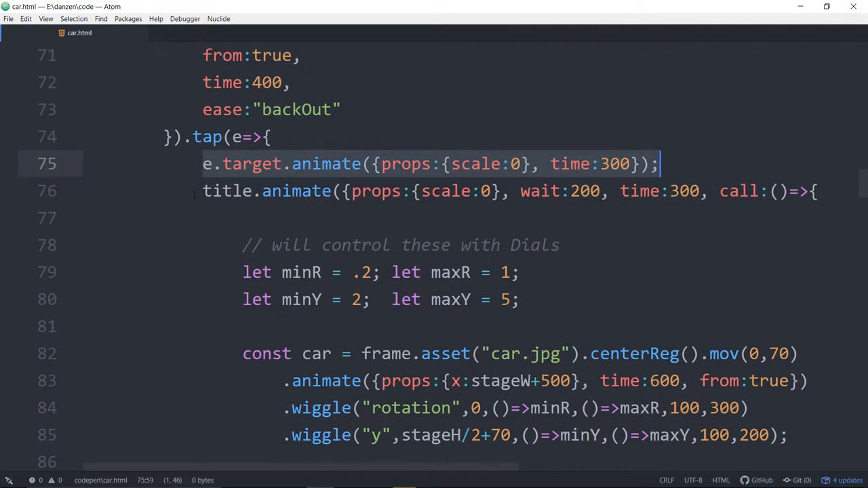
{"action": "left_click", "coordinate": [776, 191]}
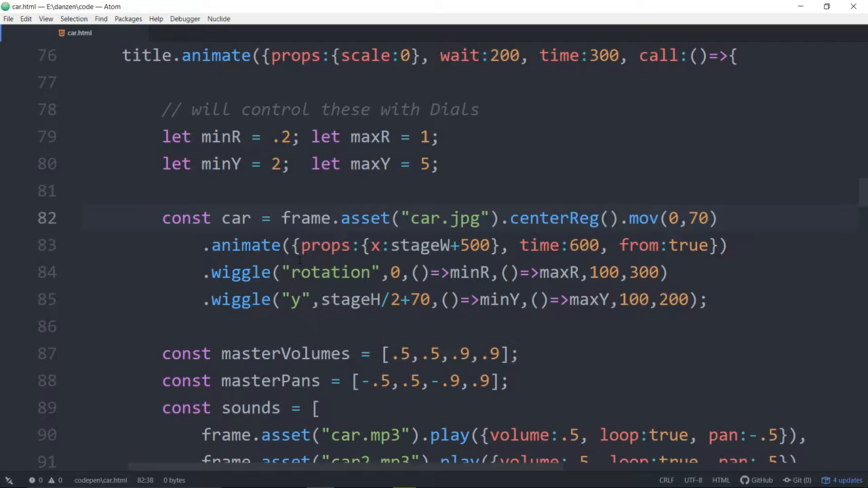
Delete 'Reg' so the car image on line 82 calls center() instead of centerReg()
{"action": "left_click", "coordinate": [371, 218]}
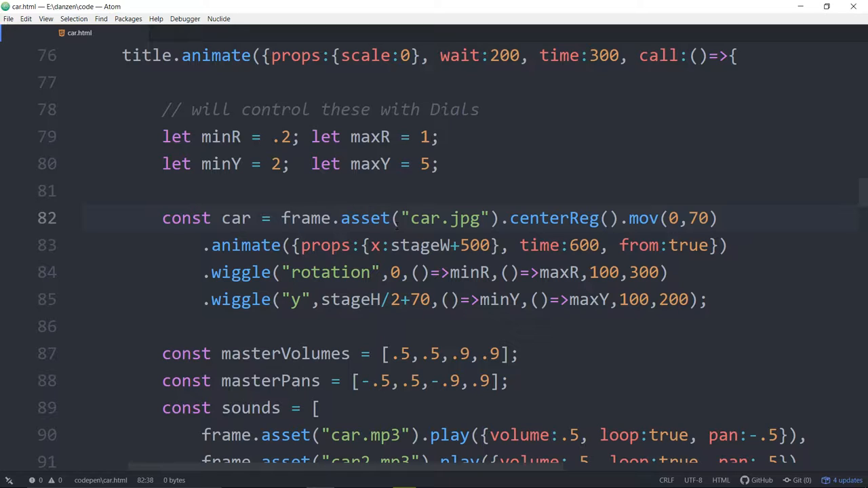
{"action": "left_click", "coordinate": [372, 217]}
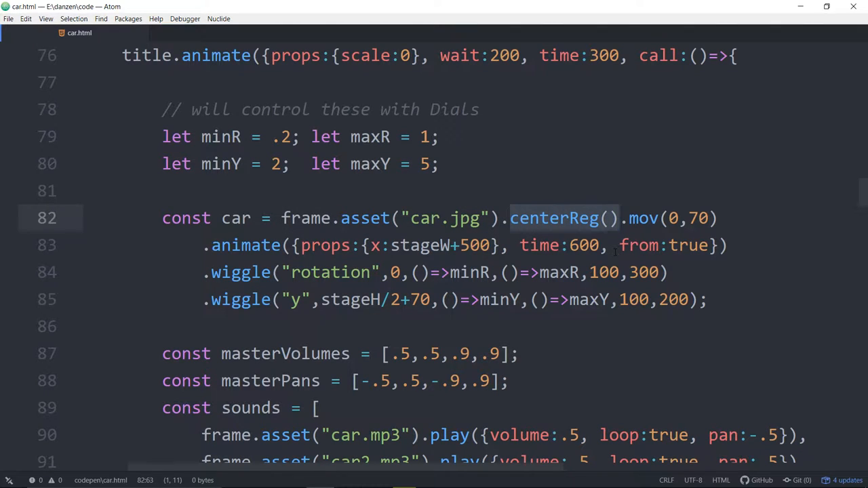
{"action": "left_click", "coordinate": [619, 218]}
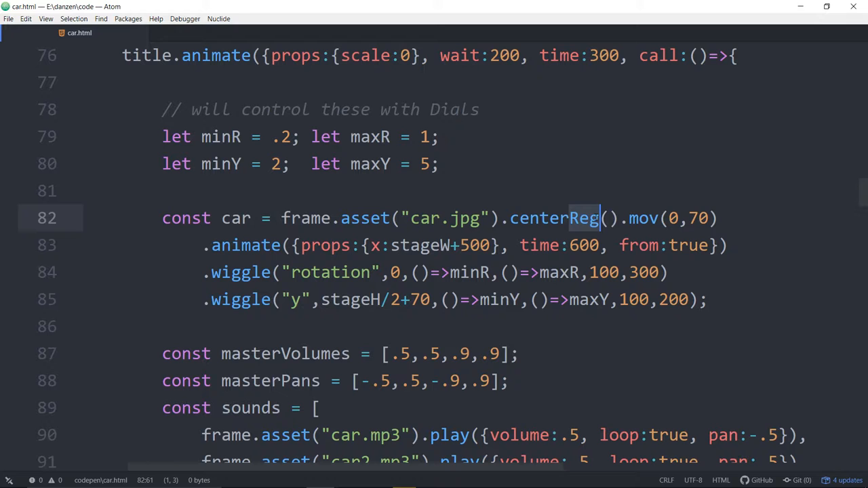
{"action": "key", "text": "Backspace"}
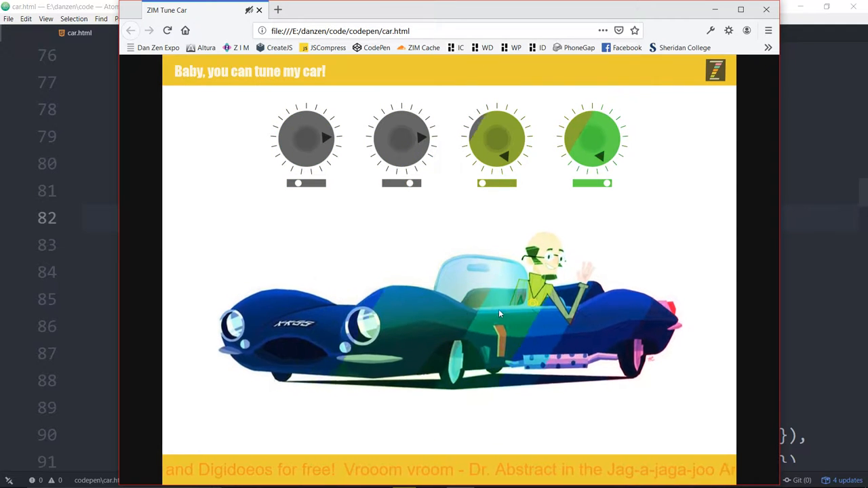
Reload the Tune Car page and start the demo to check the car's placement
{"action": "left_click", "coordinate": [167, 31]}
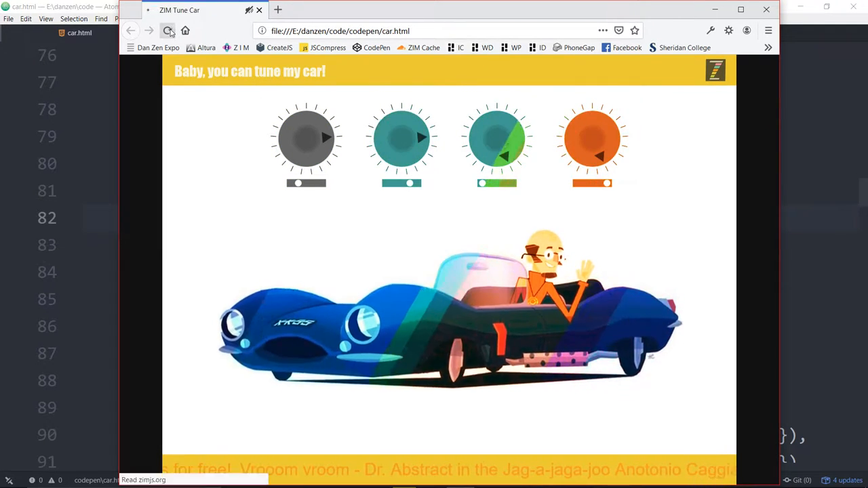
{"action": "left_click", "coordinate": [167, 31]}
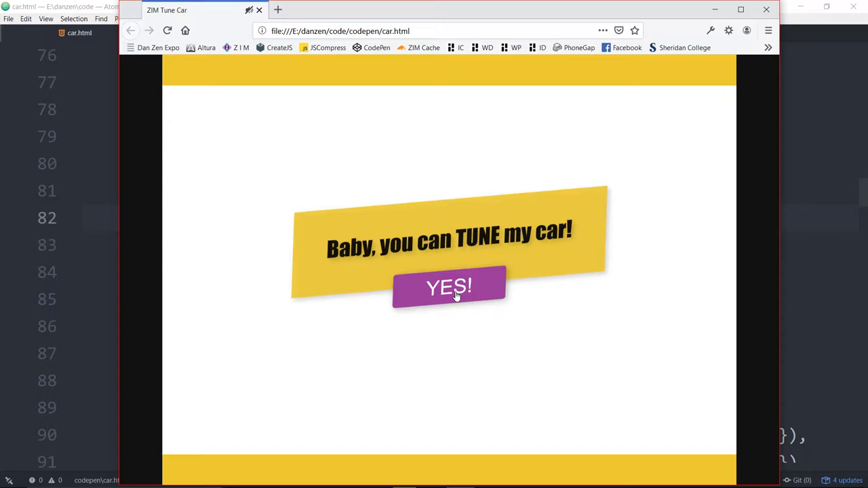
{"action": "left_click", "coordinate": [449, 287]}
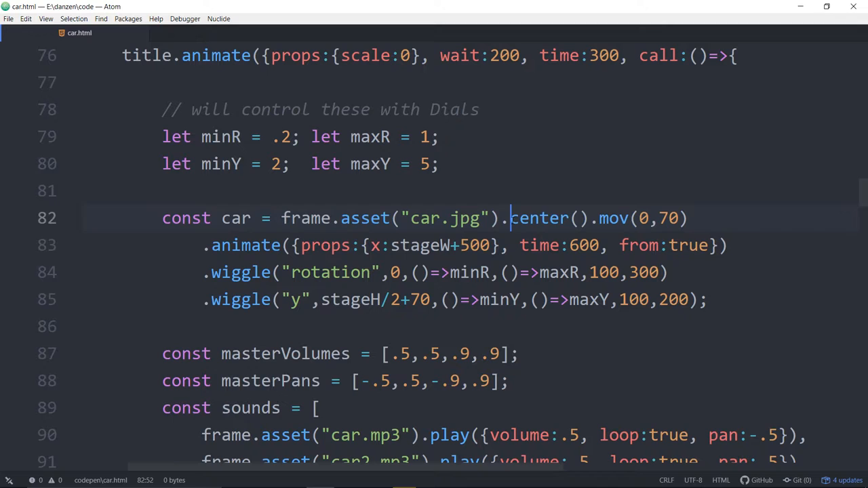
Replace stageH/2 with 200 in the car's vertical wiggle on line 85
{"action": "double_click", "coordinate": [539, 217]}
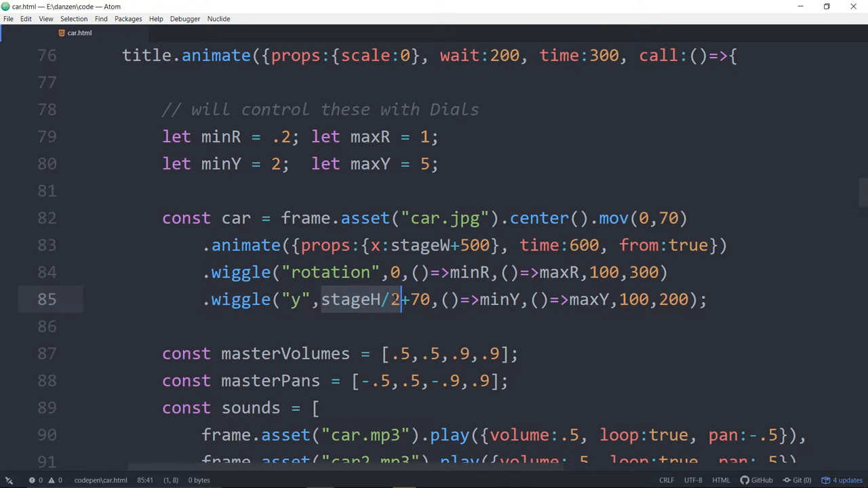
{"action": "type", "text": "200"}
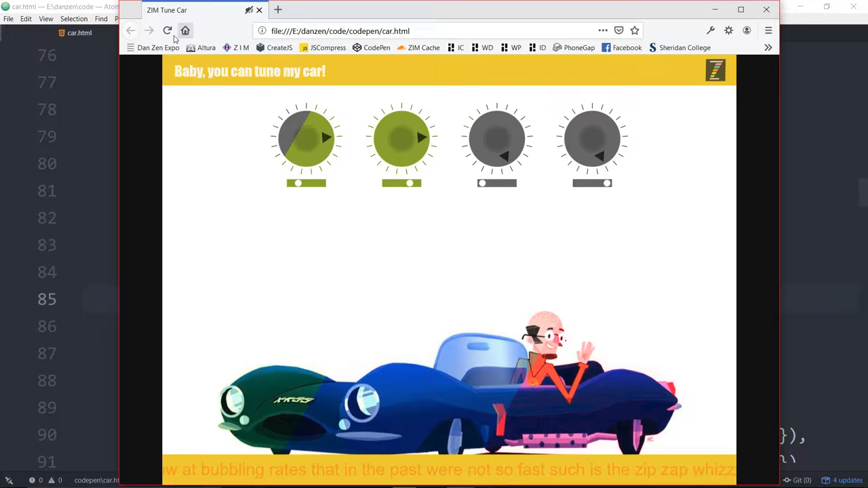
Reload the Tune Car page and start the demo with the 200 wiggle base
{"action": "left_click", "coordinate": [167, 31]}
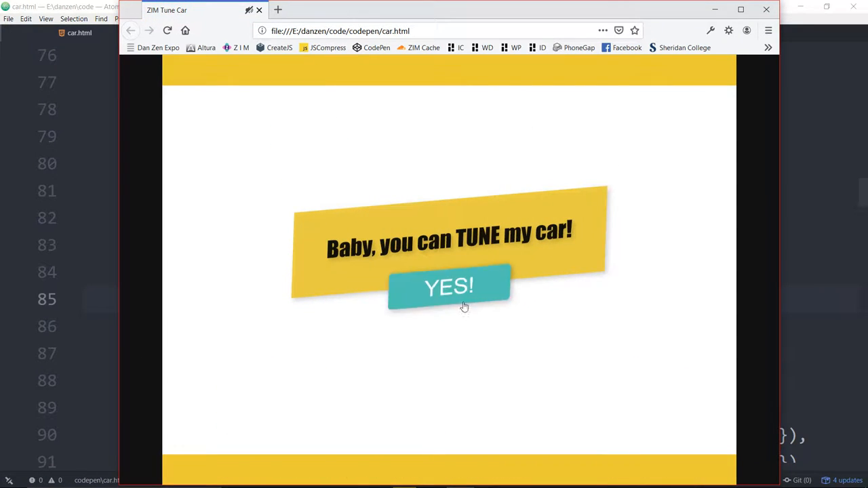
{"action": "left_click", "coordinate": [449, 287]}
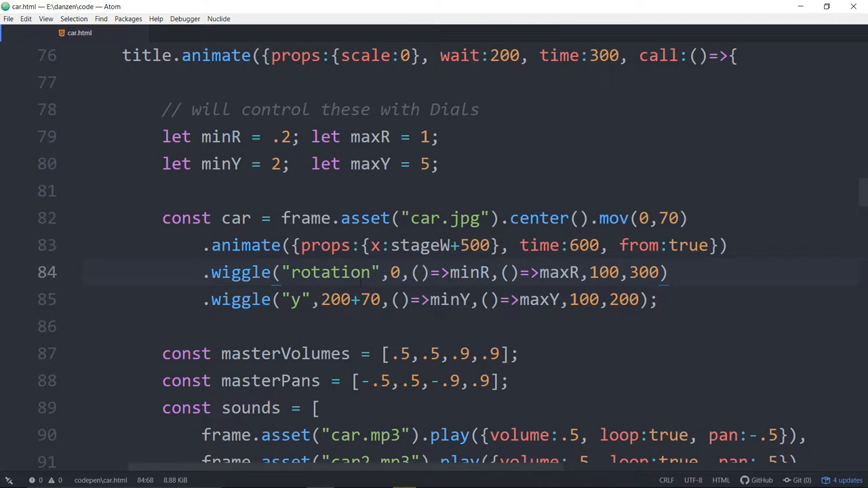
Comment out the car's vertical wiggle line 85 in car.html
{"action": "type", "text": "//"}
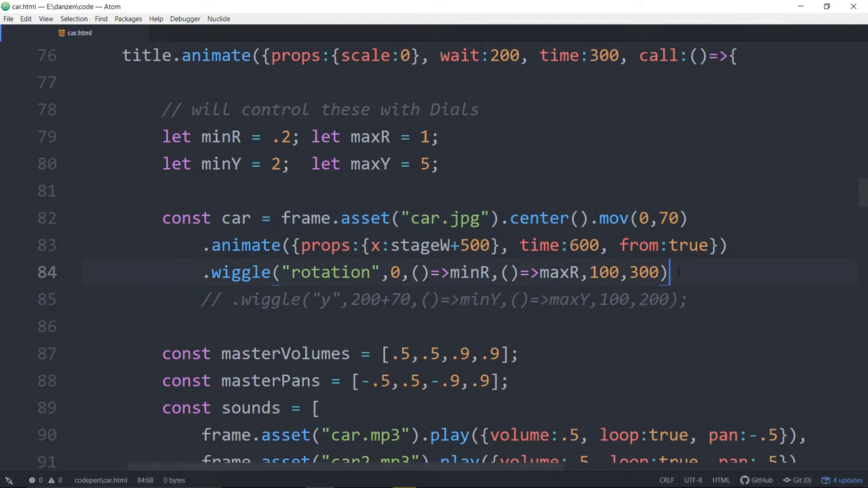
{"action": "type", "text": ".outlin"}
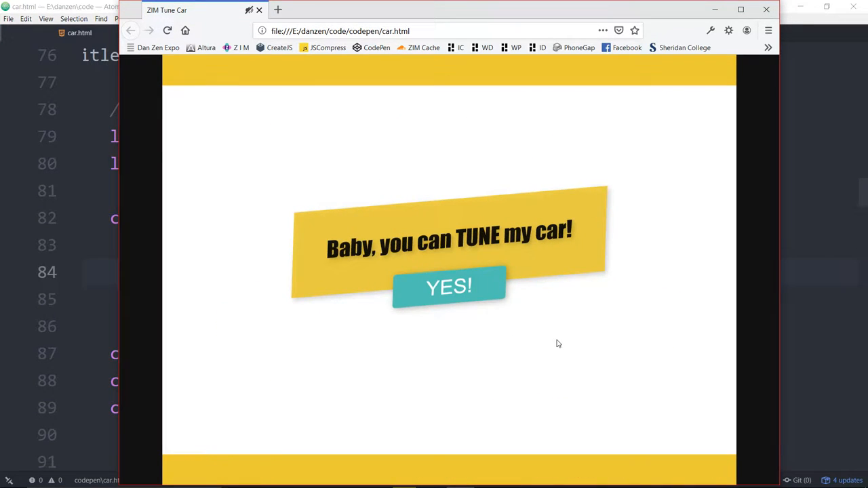
Click YES in the Tune Car preview to view the car without its vertical wiggle
{"action": "left_click", "coordinate": [449, 287]}
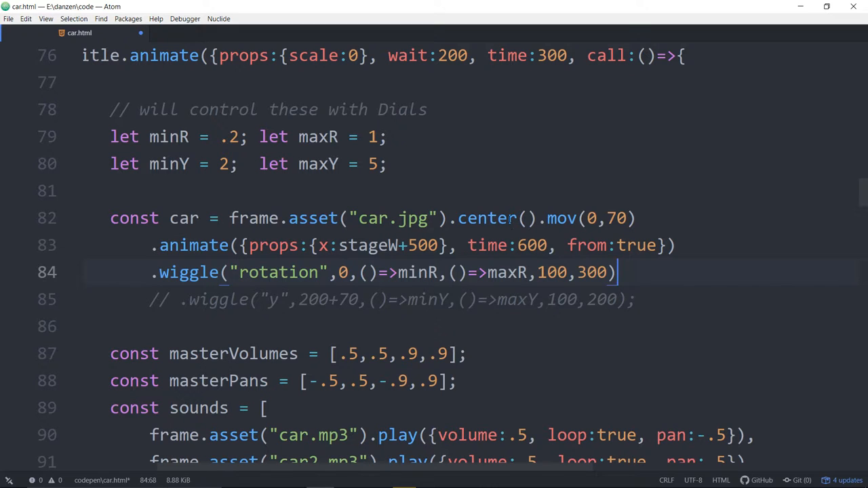
Uncomment line 85, restore its stageH/2 base, and add Reg back to center() on line 82
{"action": "type", "text": "Reg"}
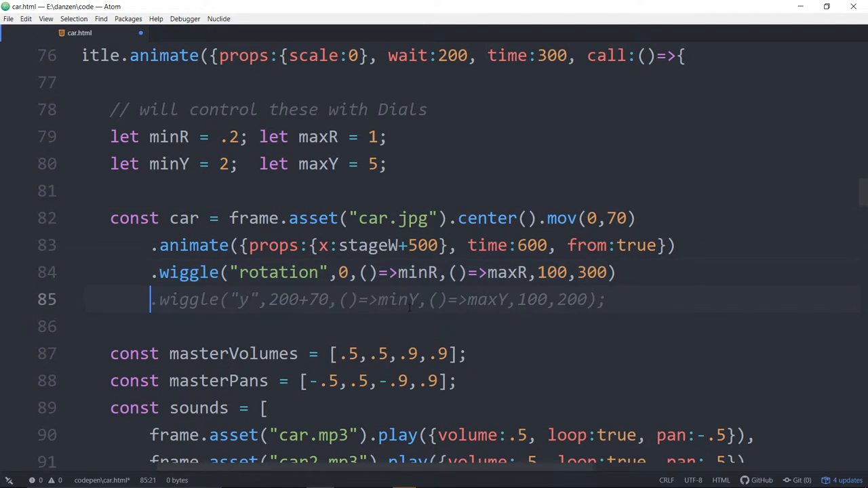
{"action": "type", "text": "stageH/2"}
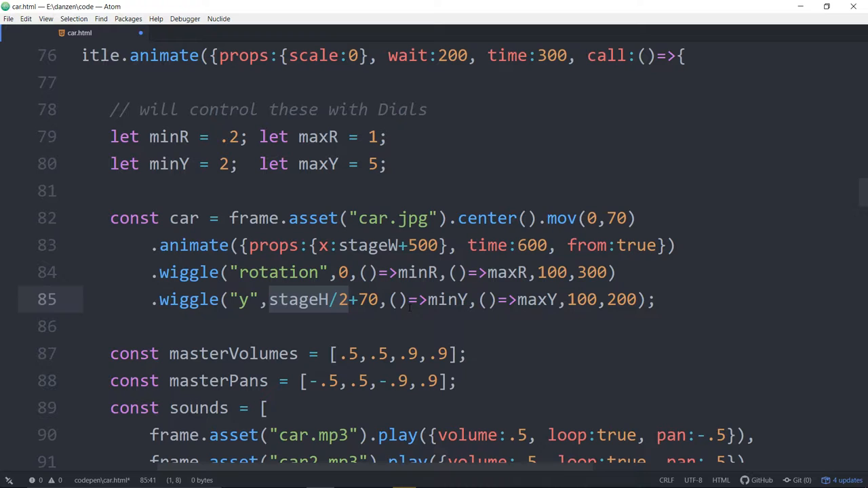
{"action": "type", "text": "Reg"}
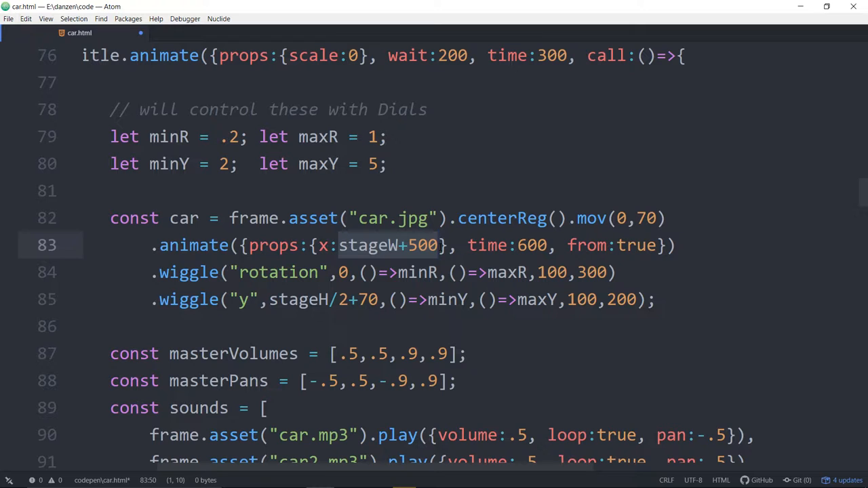
{"action": "left_click", "coordinate": [439, 245]}
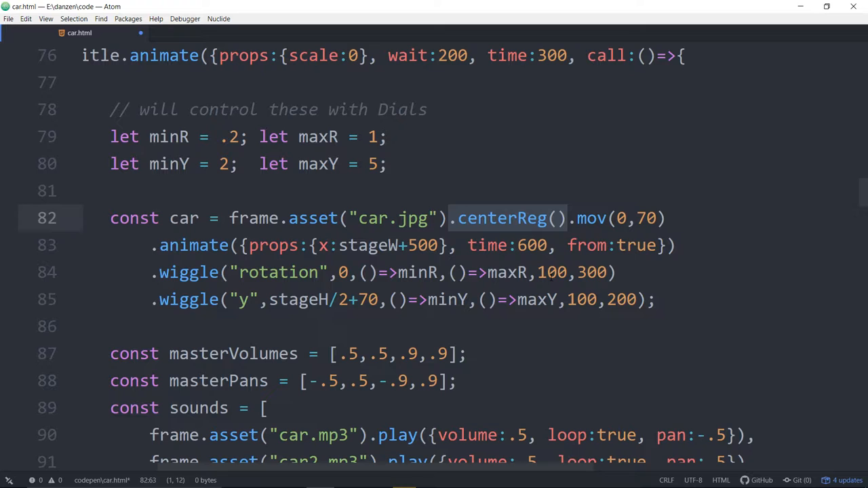
{"action": "left_click", "coordinate": [568, 217]}
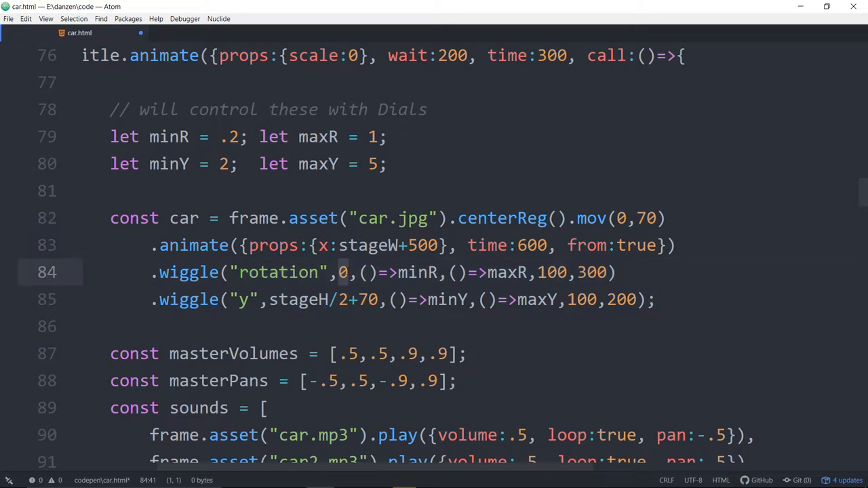
Replace the ()=>maxR argument on line 84 with 4, giving rotation wiggle values 2 and 4
{"action": "left_click", "coordinate": [349, 272]}
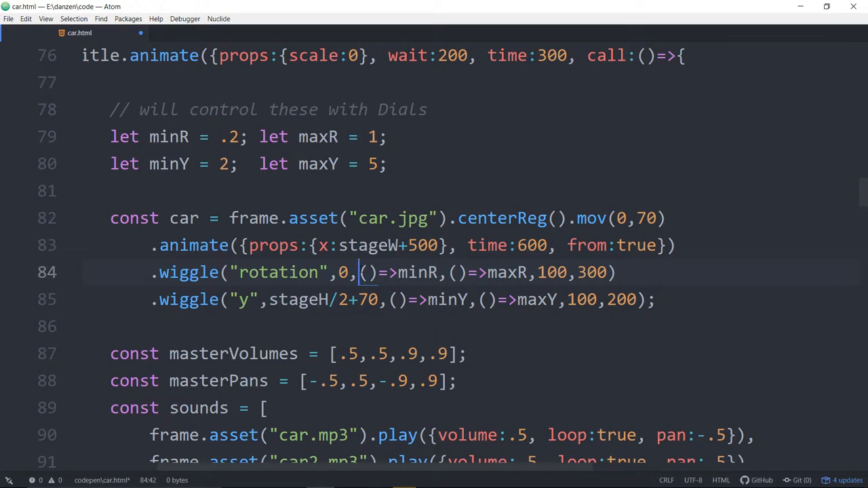
{"action": "left_click_drag", "start_coordinate": [359, 272], "coordinate": [440, 272]}
{"action": "type", "text": "2"}
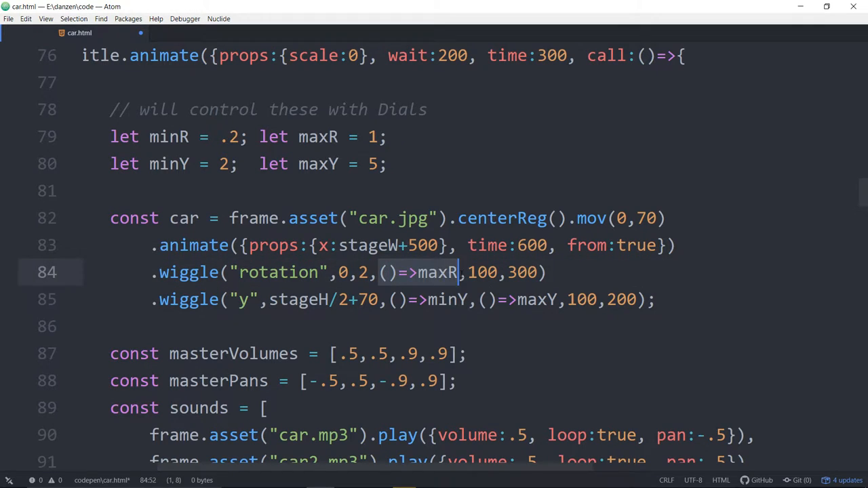
{"action": "type", "text": "4"}
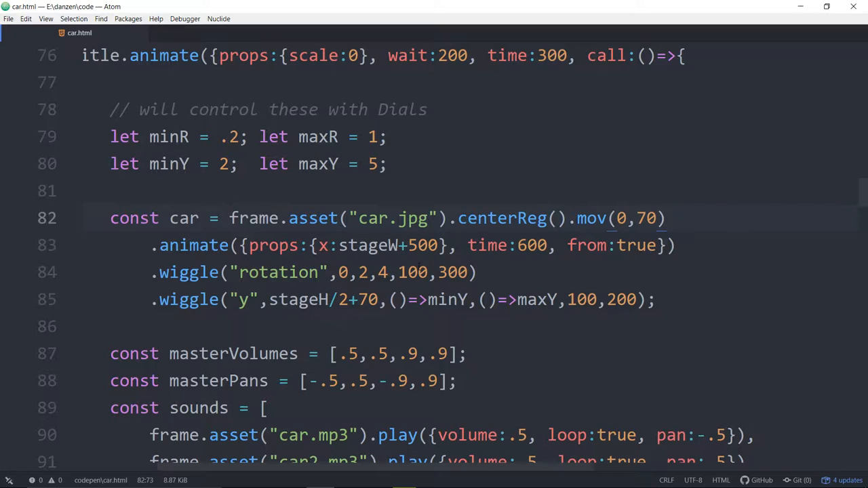
{"action": "left_click", "coordinate": [665, 218]}
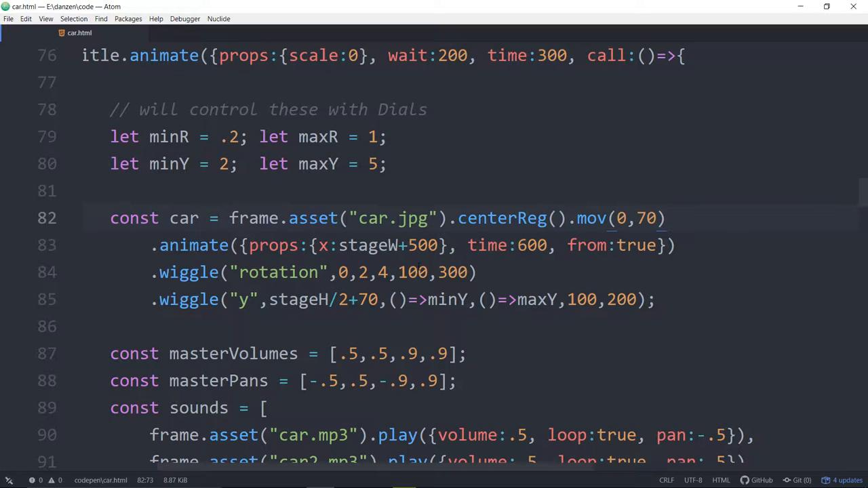
{"action": "left_click", "coordinate": [665, 218]}
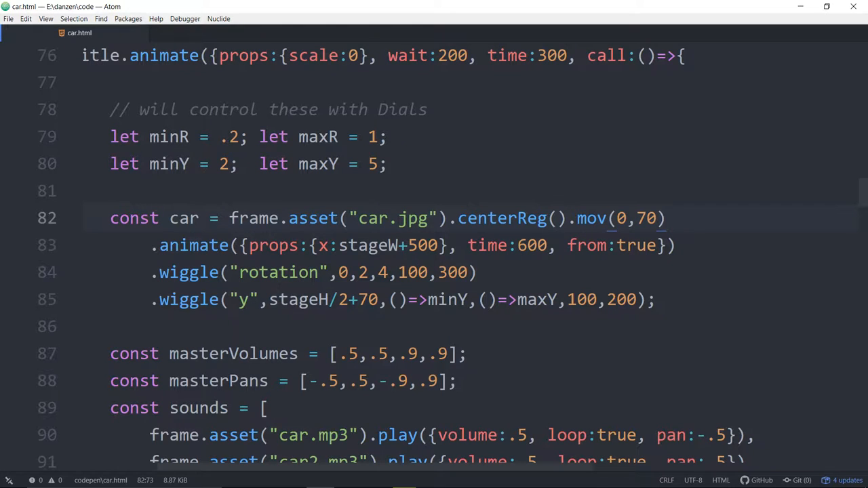
{"action": "left_click", "coordinate": [664, 218]}
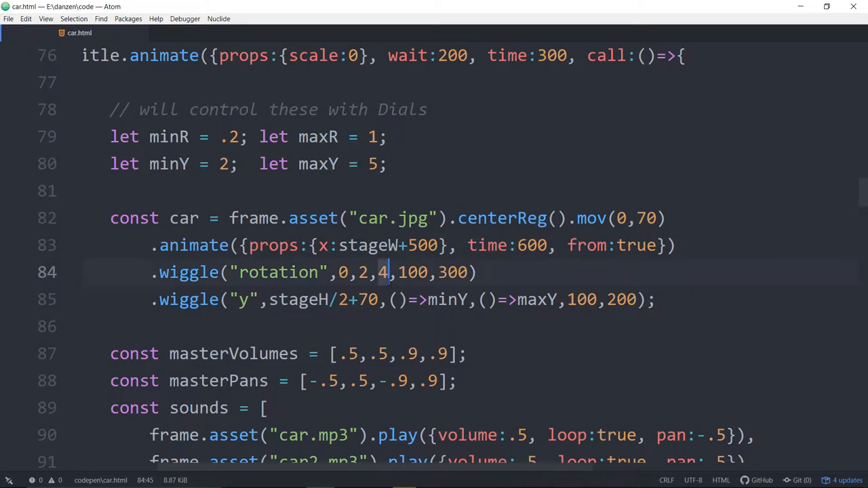
Change the line 84 wiggle range from 2,4 to ()=>minR,()=>maxR and select ()=>minR
{"action": "type", "text": "()=>minR,()=>maxR"}
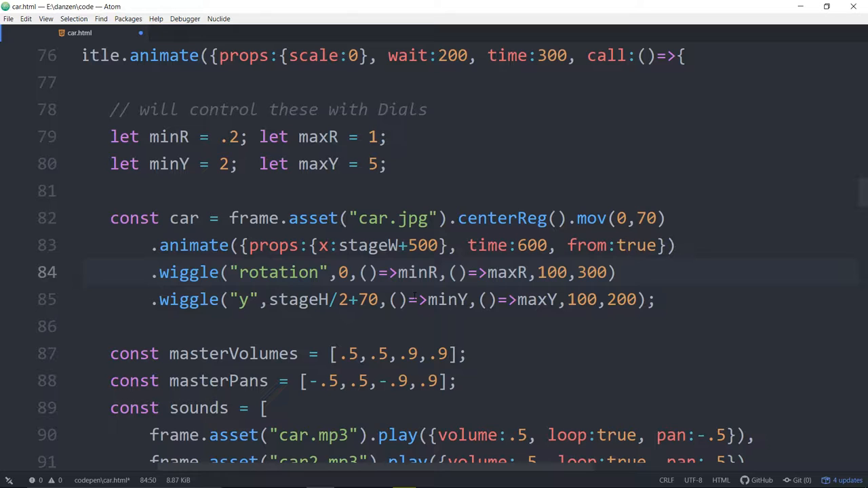
{"action": "double_click", "coordinate": [417, 272]}
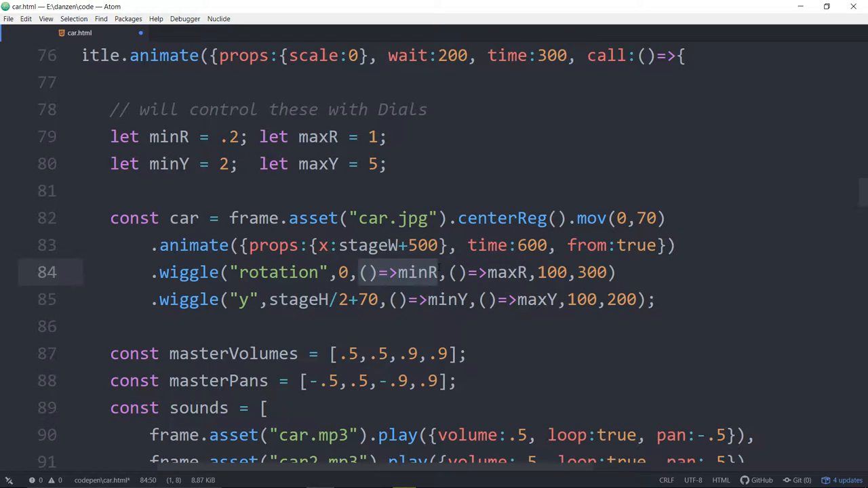
Overwrite the ()=>minR and ()=>maxR arguments on line 84 with 2 and 5
{"action": "type", "text": "2"}
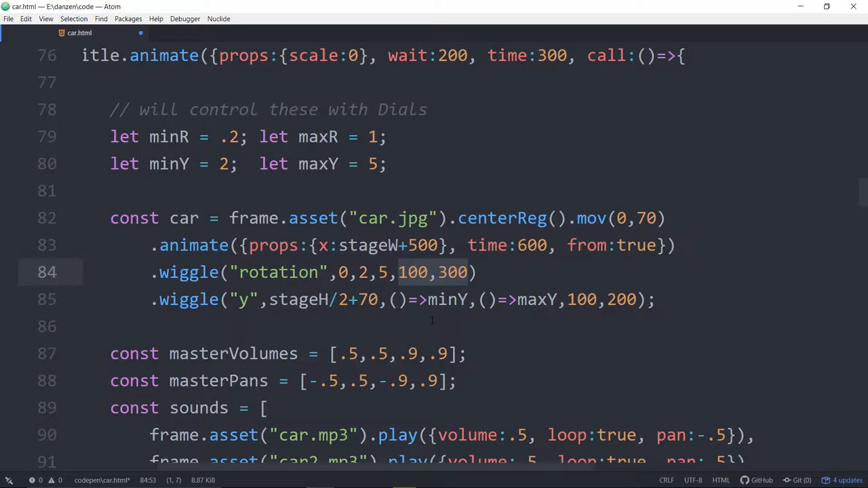
{"action": "left_click", "coordinate": [466, 272]}
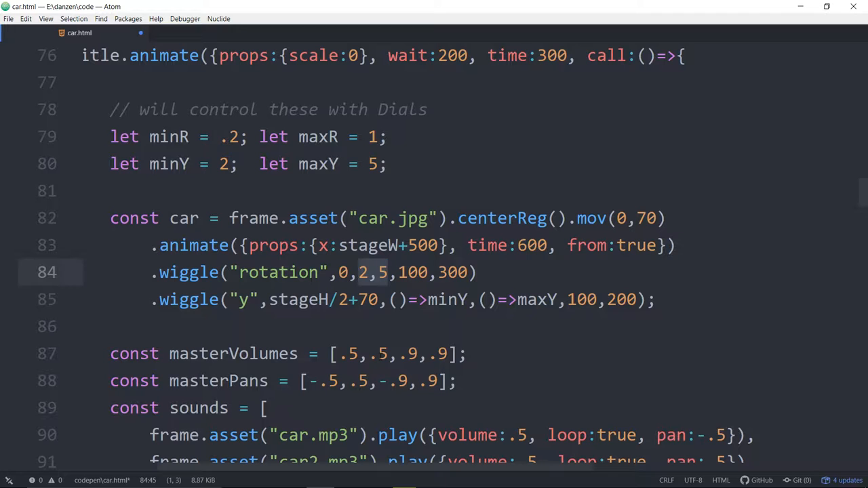
{"action": "left_click", "coordinate": [388, 272]}
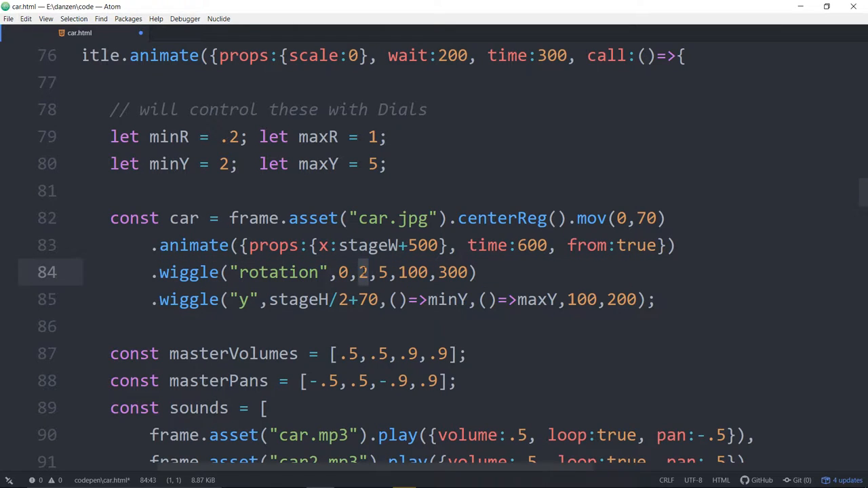
Turn the line 84 rotation wiggle's range argument into {min:1, max:5}
{"action": "type", "text": "["}
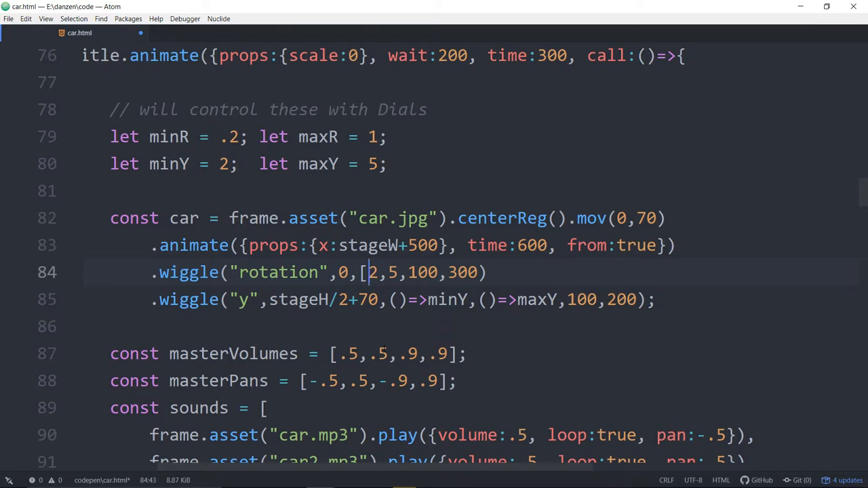
{"action": "type", "text": "[1,2"}
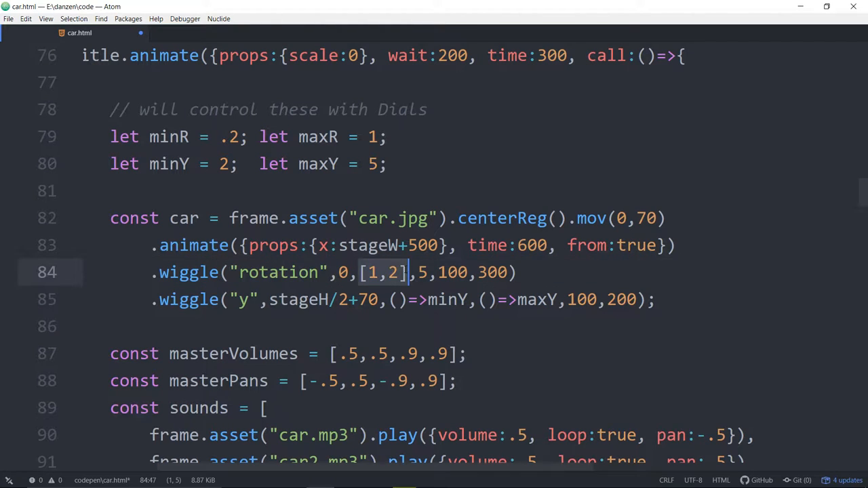
{"action": "type", "text": "{min:"}
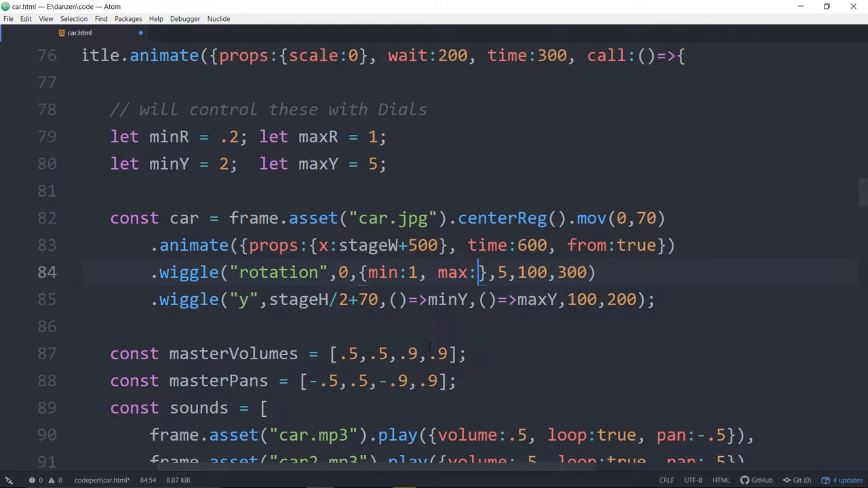
{"action": "type", "text": "5"}
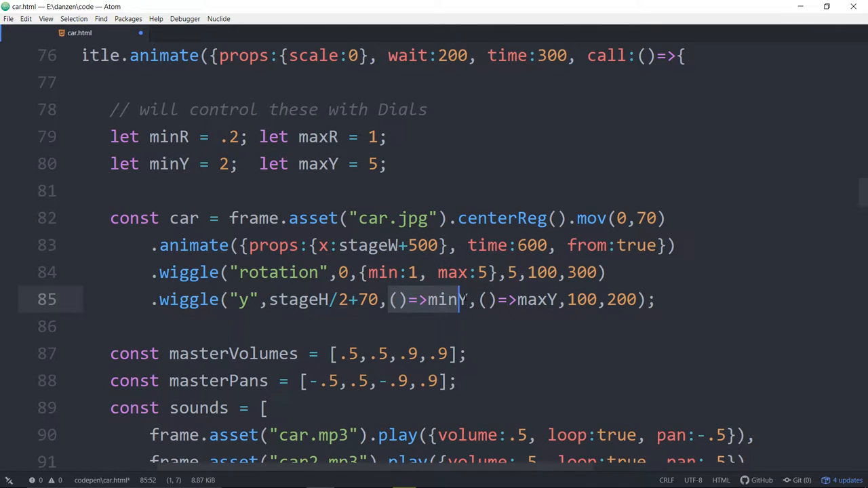
Undo back to ()=>minR,()=>maxR and begin wrapping minR in a function block
{"action": "key", "text": "Right"}
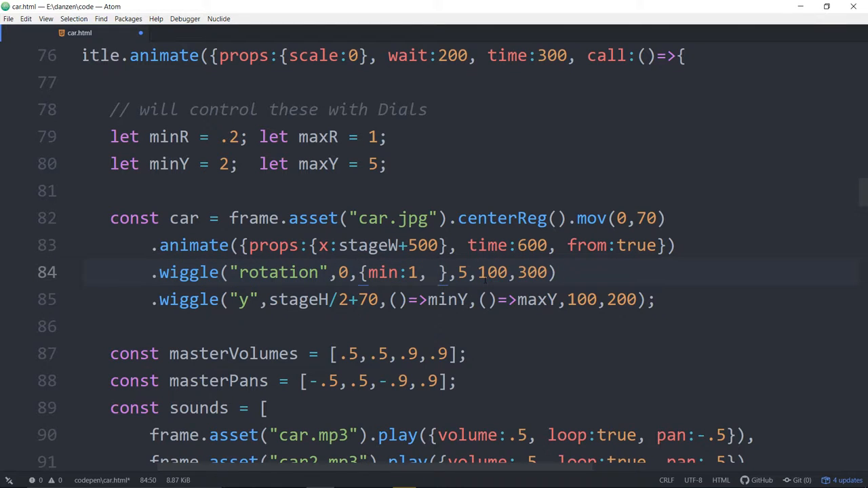
{"action": "key", "text": "BackSpace"}
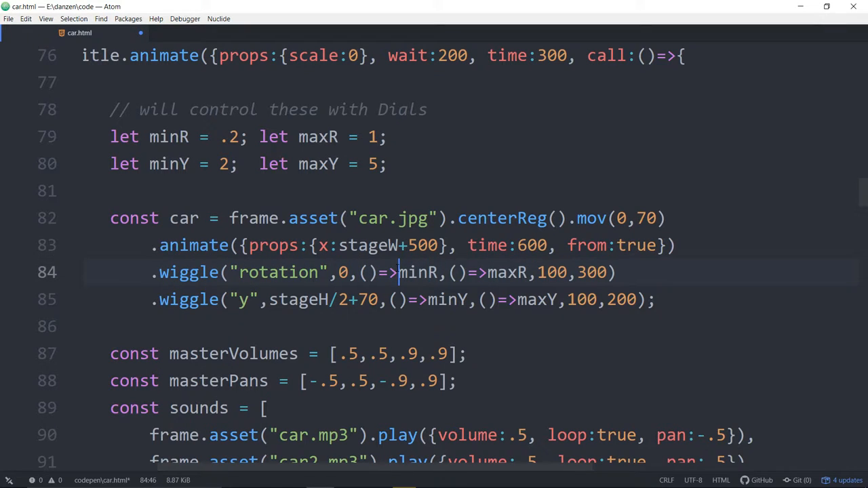
{"action": "type", "text": "{"}
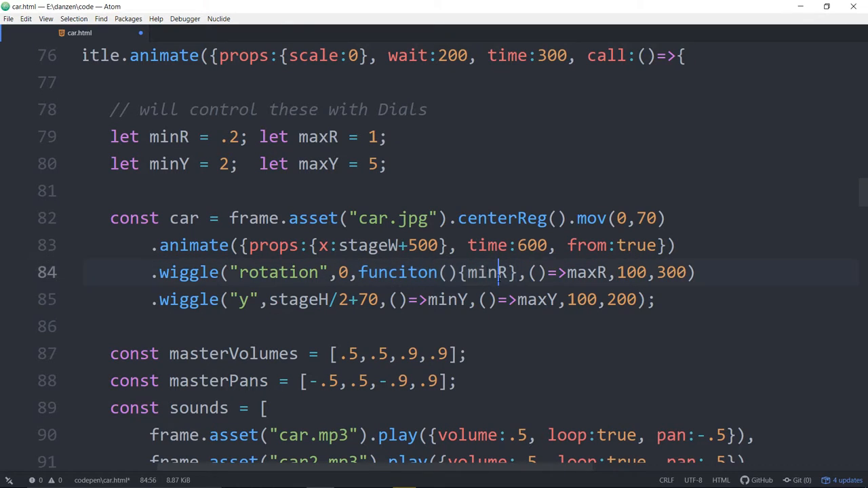
Add return minR; inside the braces and swap the function keyword for ()=>
{"action": "type", "text": "return"}
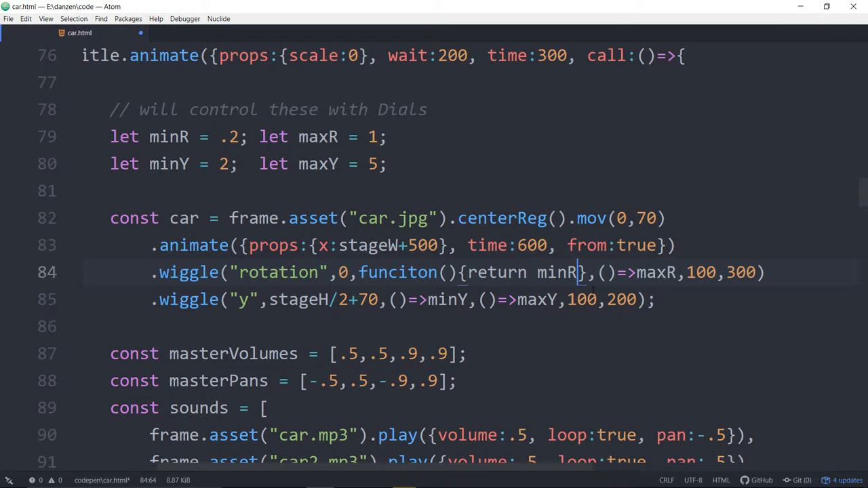
{"action": "type", "text": "};"}
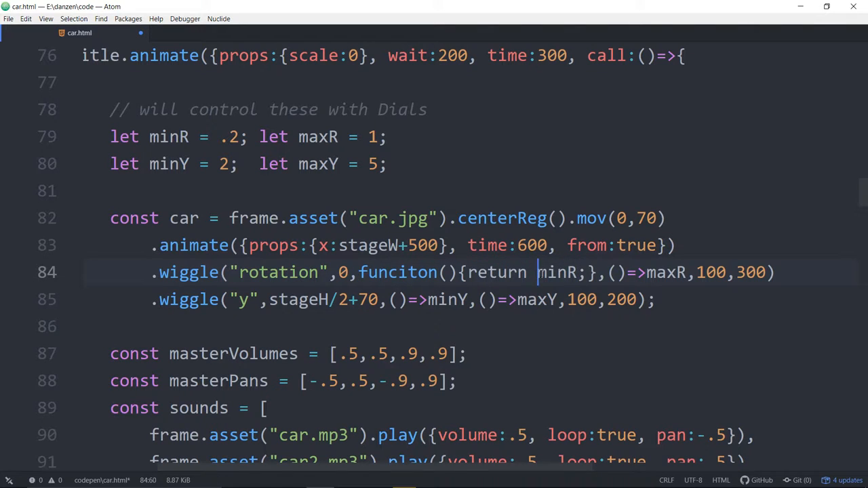
{"action": "double_click", "coordinate": [556, 272]}
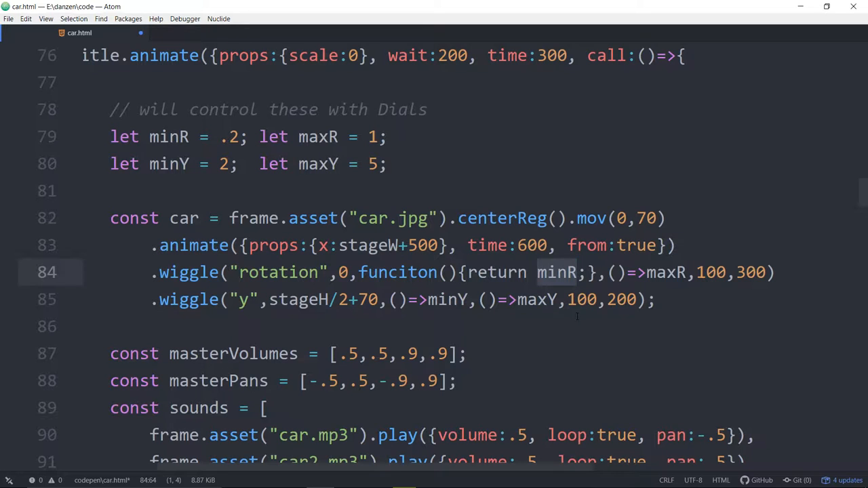
{"action": "left_click", "coordinate": [576, 272]}
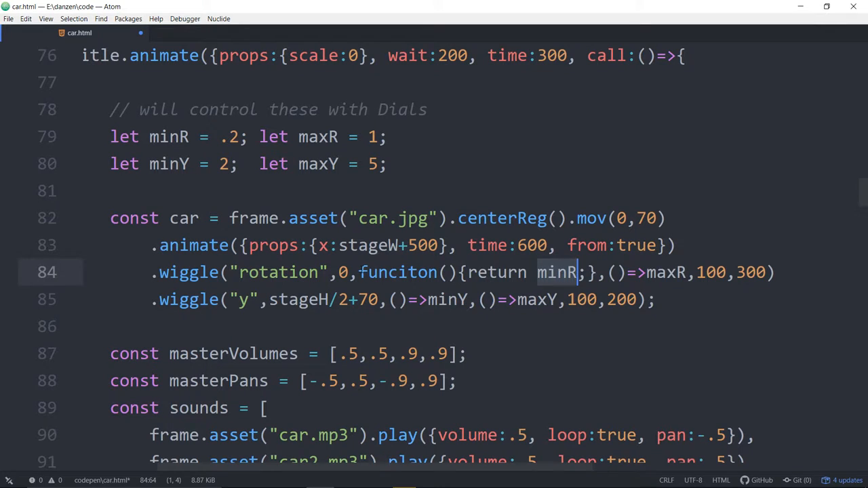
{"action": "double_click", "coordinate": [398, 272]}
{"action": "type", "text": "=>"}
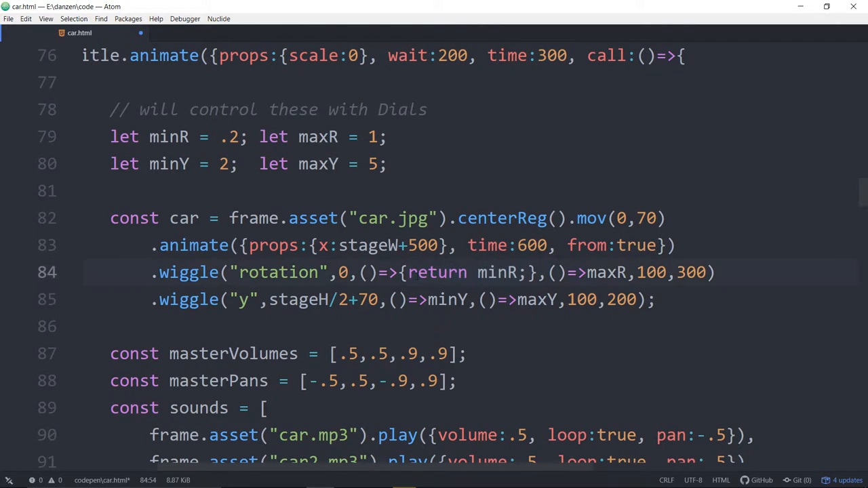
Try a t parameter on the minR function, then revert to ()=>minR and select maxY
{"action": "key", "text": "BackSpace"}
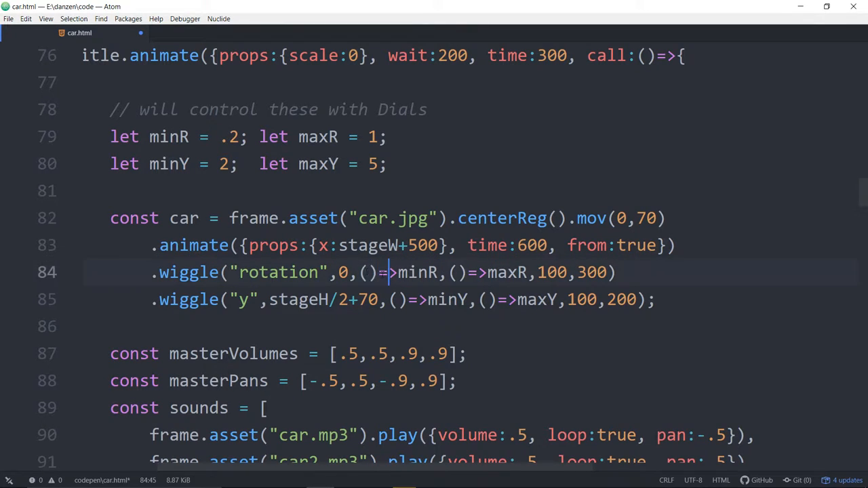
{"action": "type", "text": "t"}
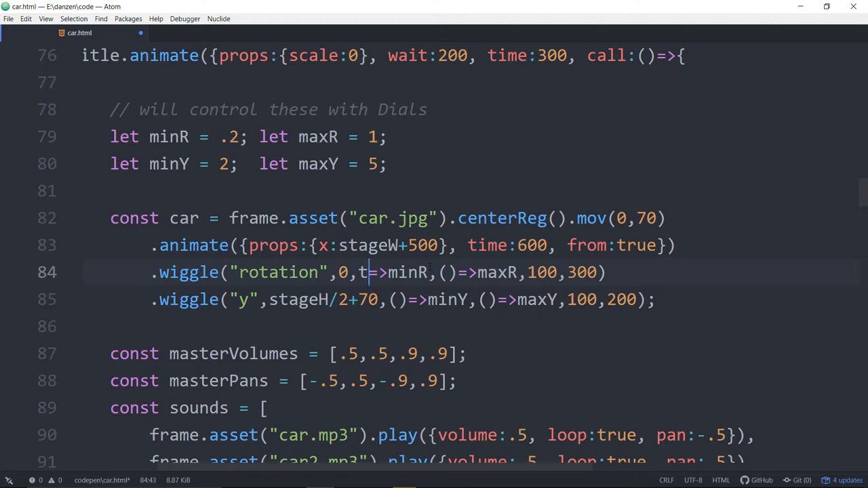
{"action": "type", "text": "*t"}
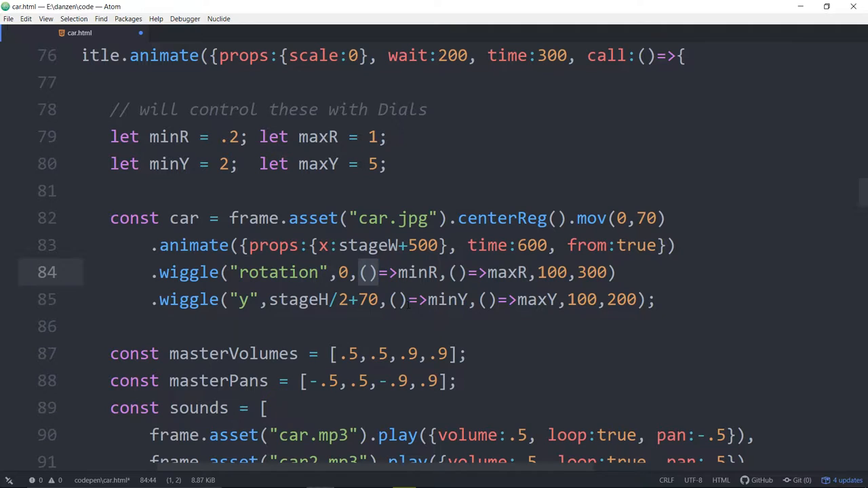
{"action": "left_click", "coordinate": [497, 272]}
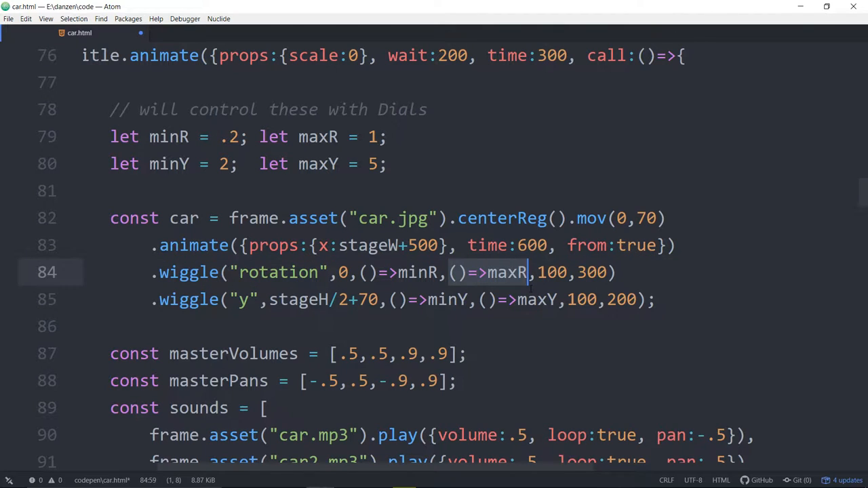
{"action": "left_click", "coordinate": [468, 299]}
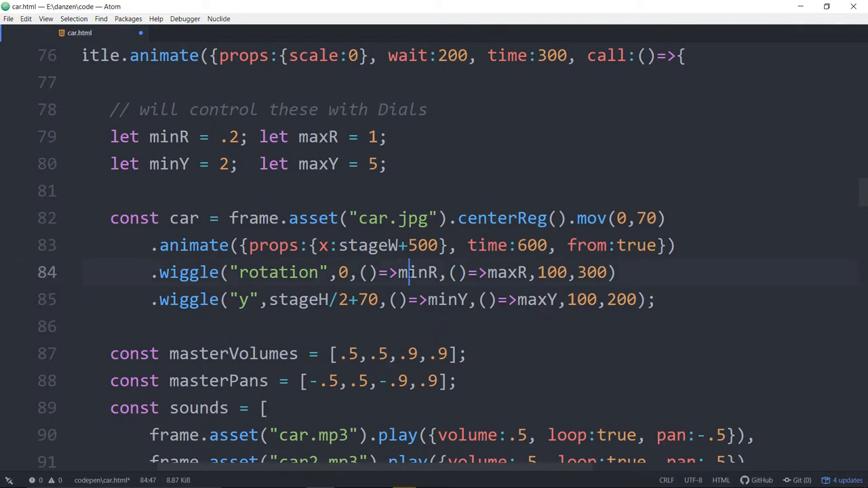
{"action": "double_click", "coordinate": [506, 272]}
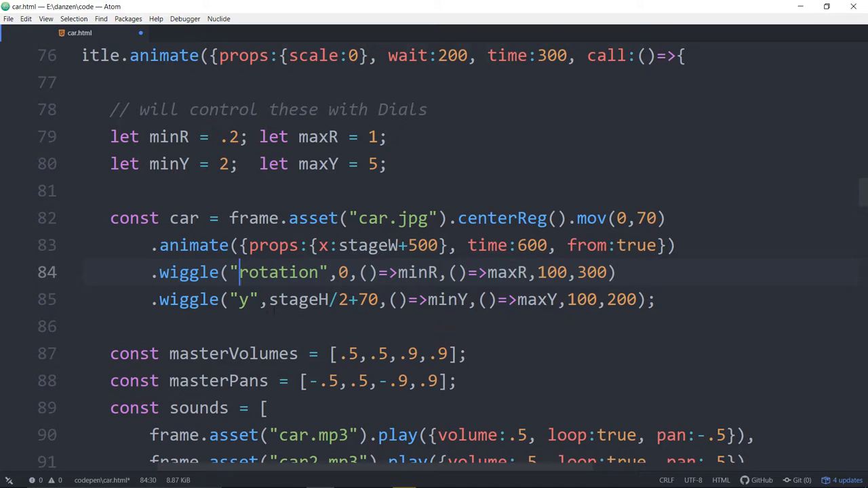
{"action": "double_click", "coordinate": [448, 299]}
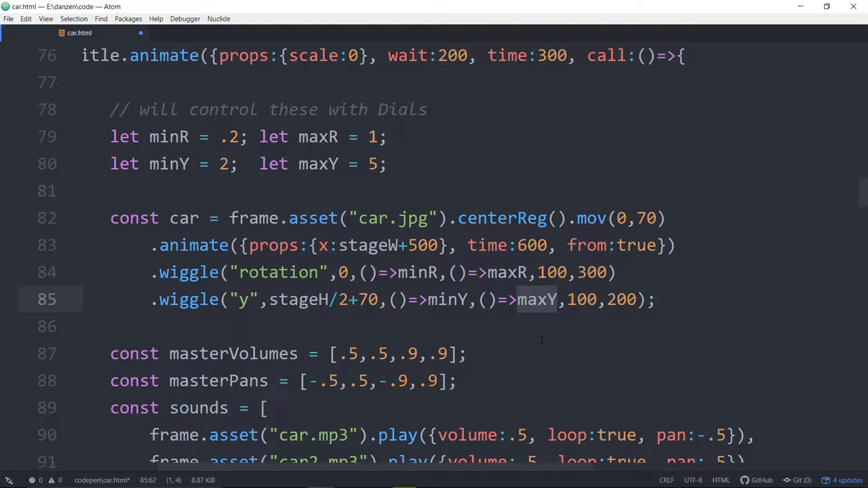
{"action": "scroll", "scroll_direction": "down", "scroll_amount": 3}
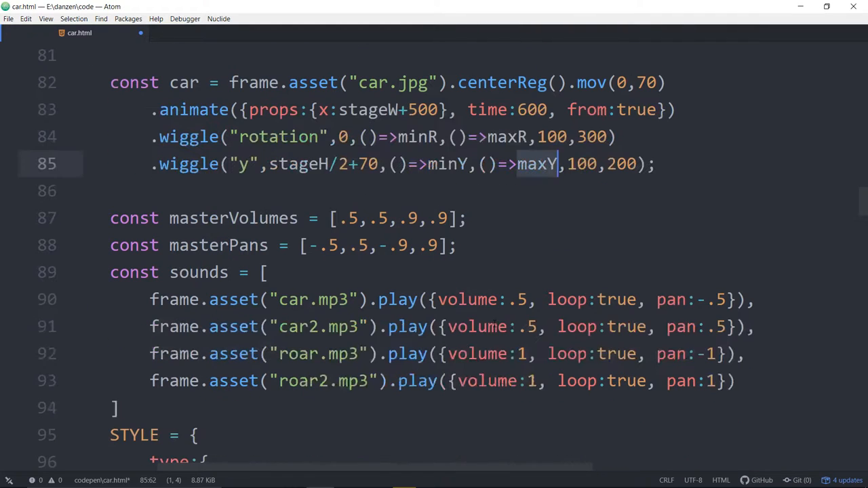
{"action": "scroll", "scroll_direction": "down", "scroll_amount": 3}
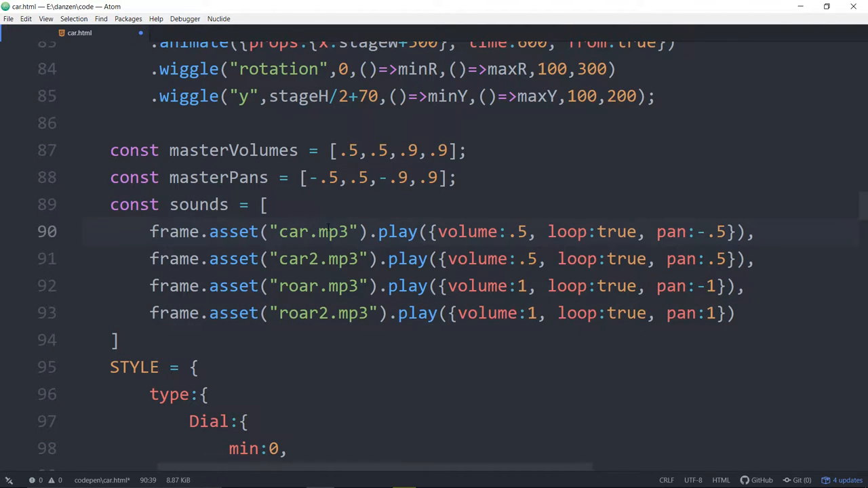
{"action": "left_click", "coordinate": [329, 231]}
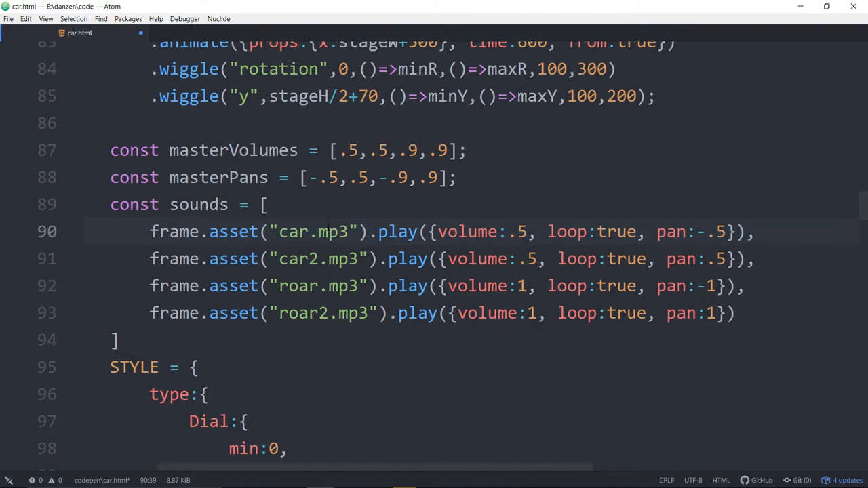
{"action": "left_click", "coordinate": [330, 232]}
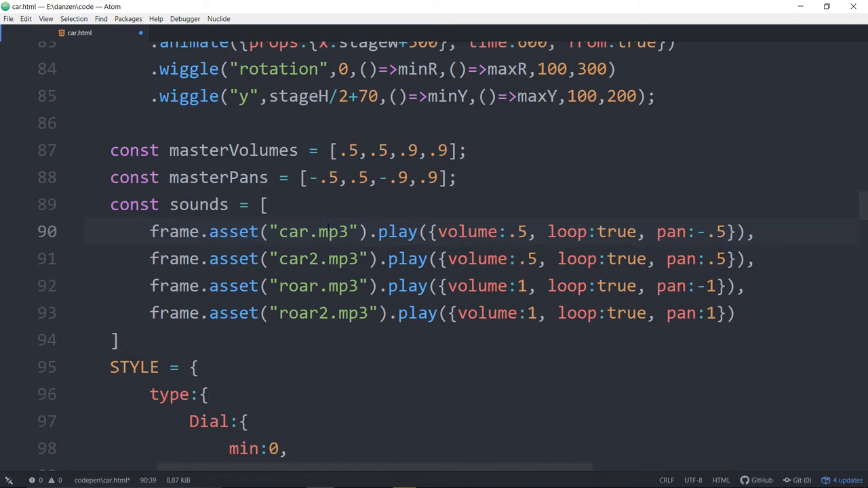
{"action": "left_click", "coordinate": [329, 231]}
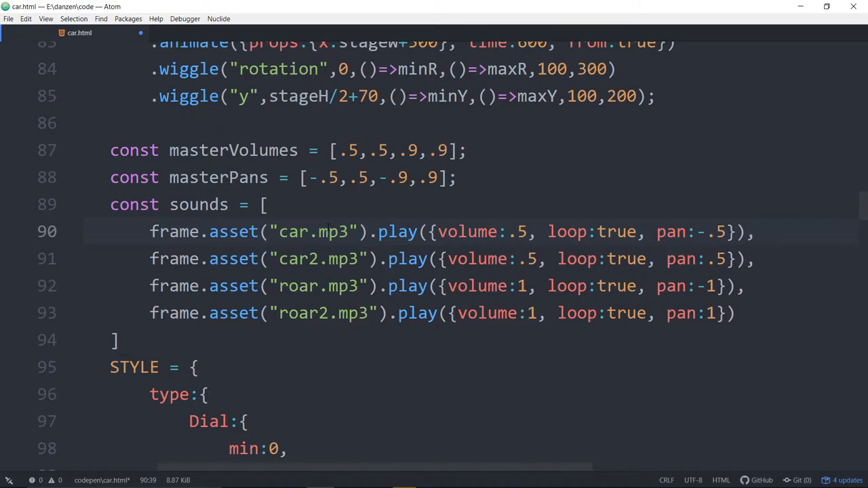
{"action": "left_click", "coordinate": [328, 231]}
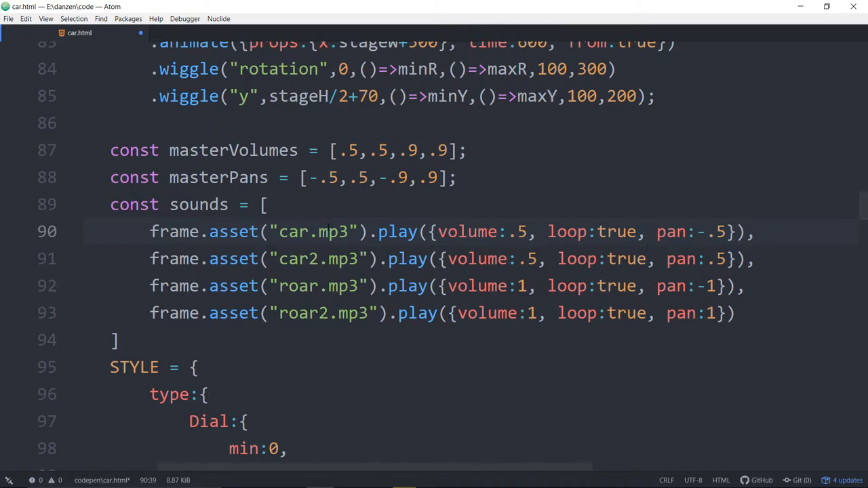
{"action": "left_click", "coordinate": [329, 231]}
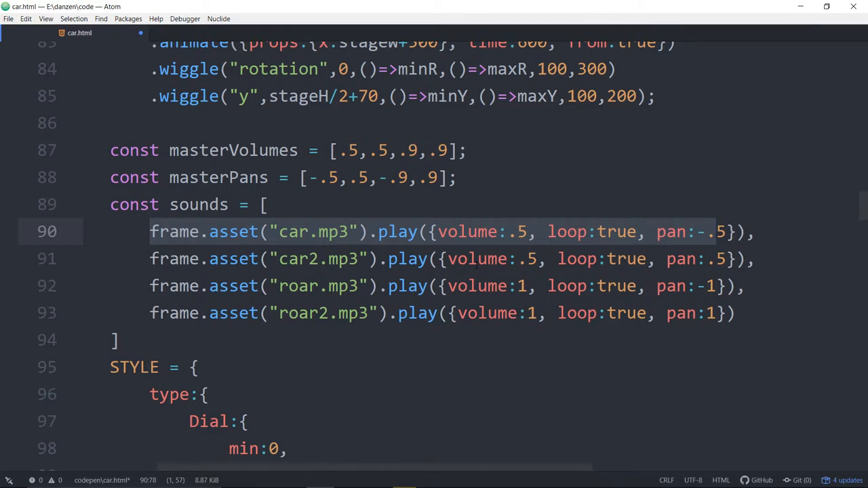
{"action": "left_click", "coordinate": [719, 231]}
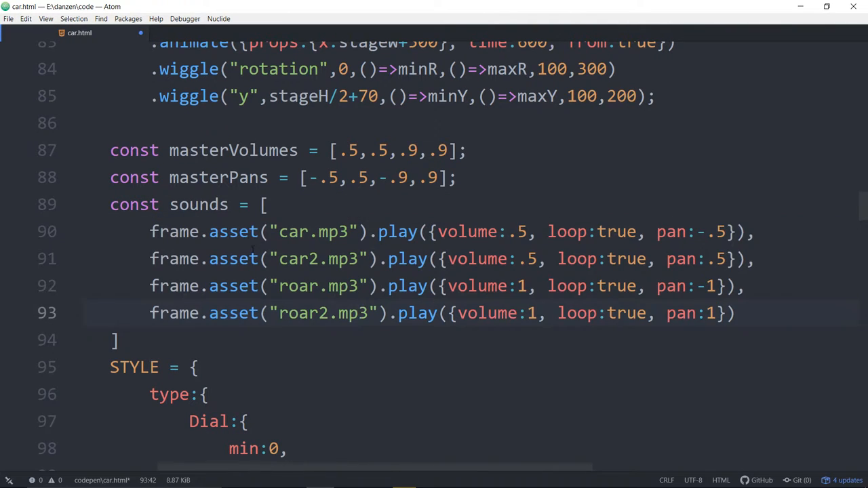
{"action": "left_click", "coordinate": [378, 231]}
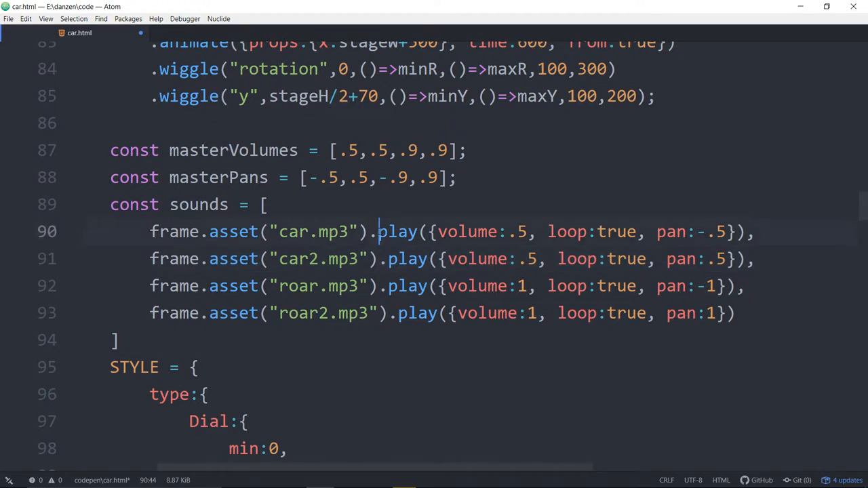
{"action": "double_click", "coordinate": [398, 232]}
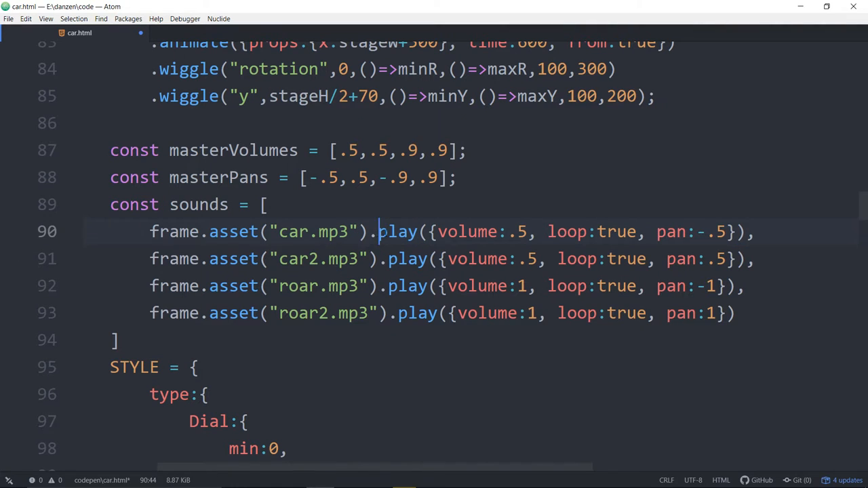
{"action": "double_click", "coordinate": [398, 231]}
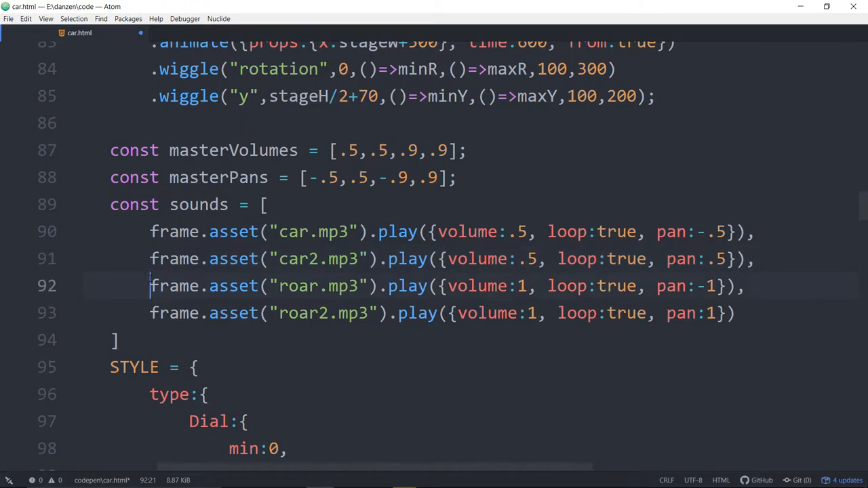
{"action": "left_click", "coordinate": [169, 312]}
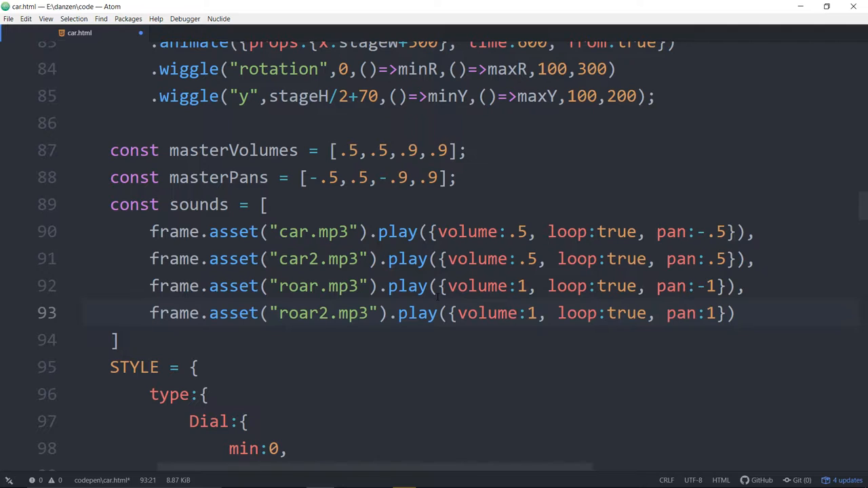
{"action": "left_click", "coordinate": [151, 313]}
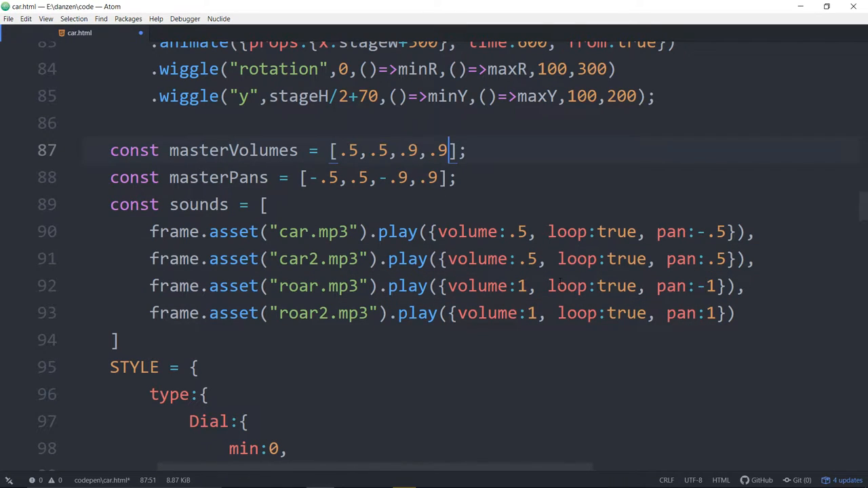
Change the roar sounds' volume from 1 to .9 and adjust their pan values
{"action": "left_click", "coordinate": [522, 285]}
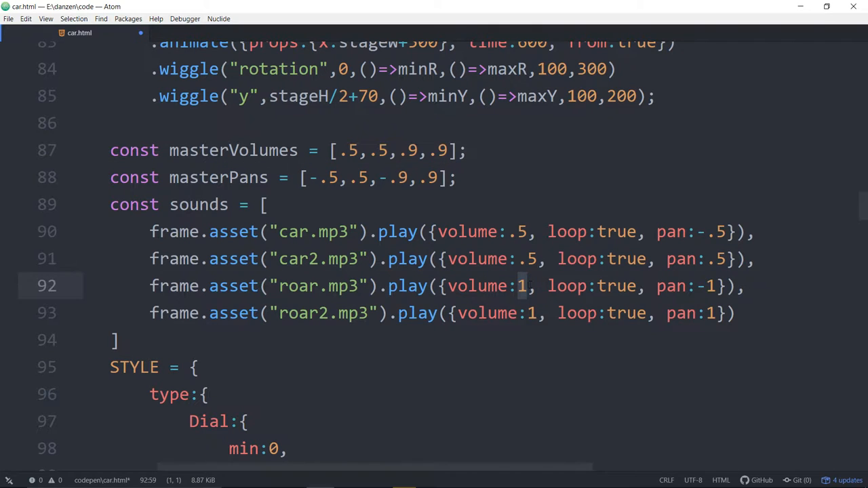
{"action": "type", "text": "9"}
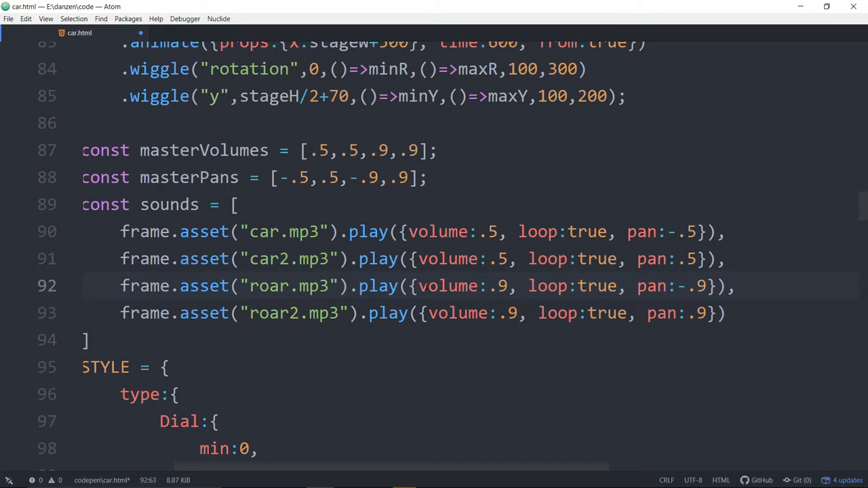
{"action": "left_click", "coordinate": [534, 286]}
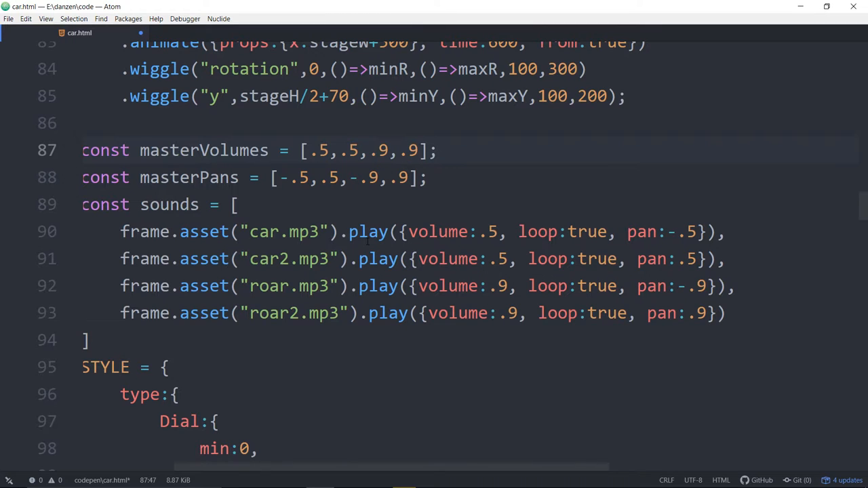
{"action": "left_click", "coordinate": [495, 232]}
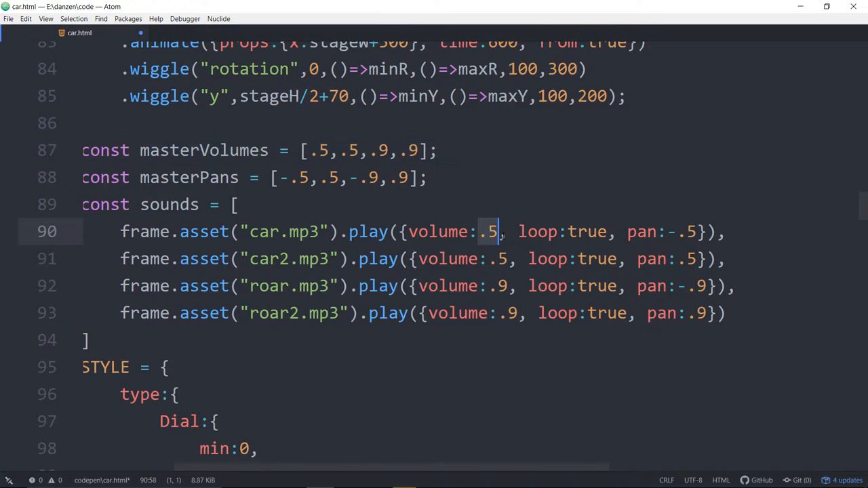
{"action": "type", "text": "masterVolumes"}
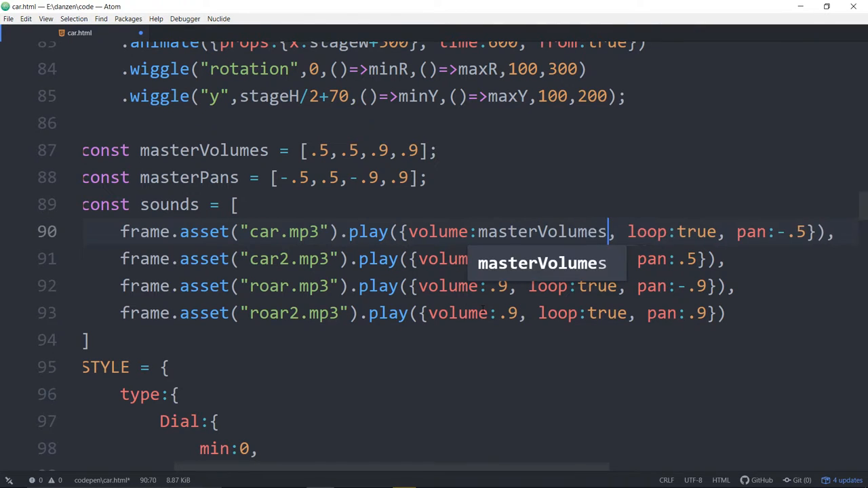
{"action": "type", "text": "[0]"}
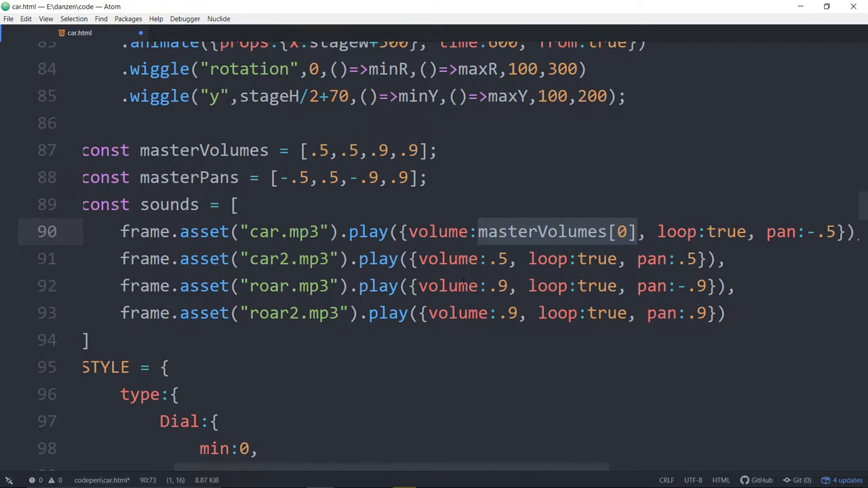
{"action": "key", "text": "Backspace"}
{"action": "type", "text": ".5"}
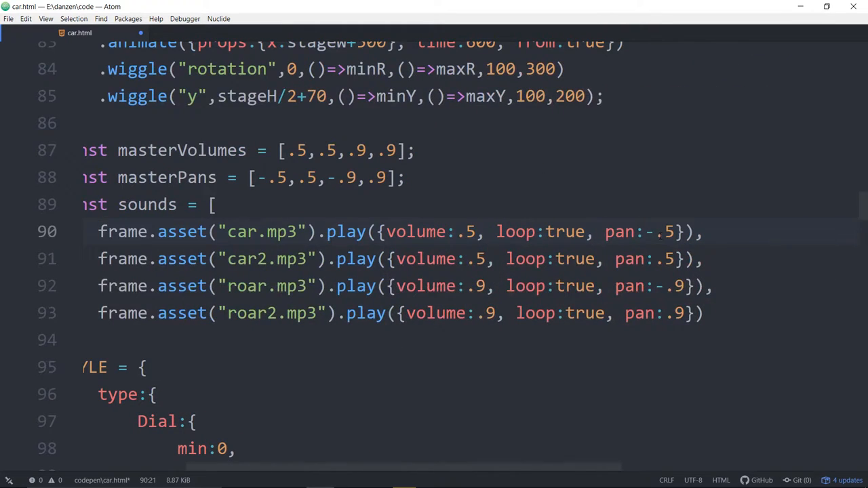
{"action": "left_click", "coordinate": [215, 204]}
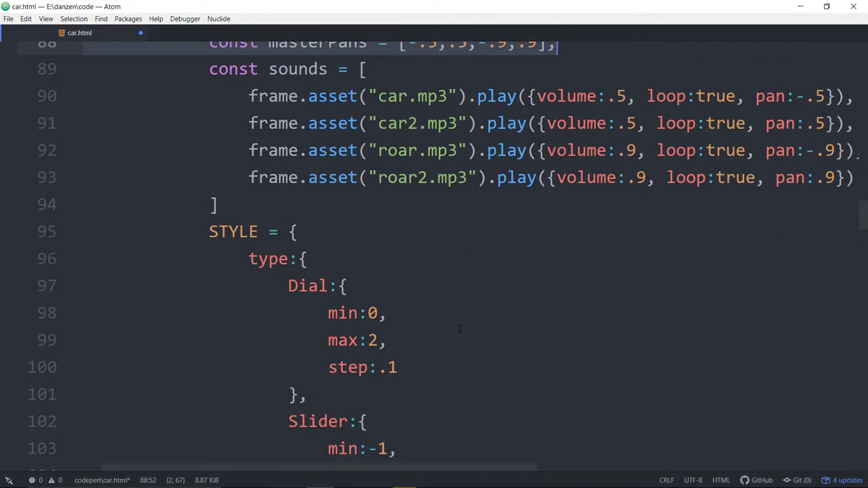
{"action": "scroll", "scroll_direction": "down", "scroll_amount": 3}
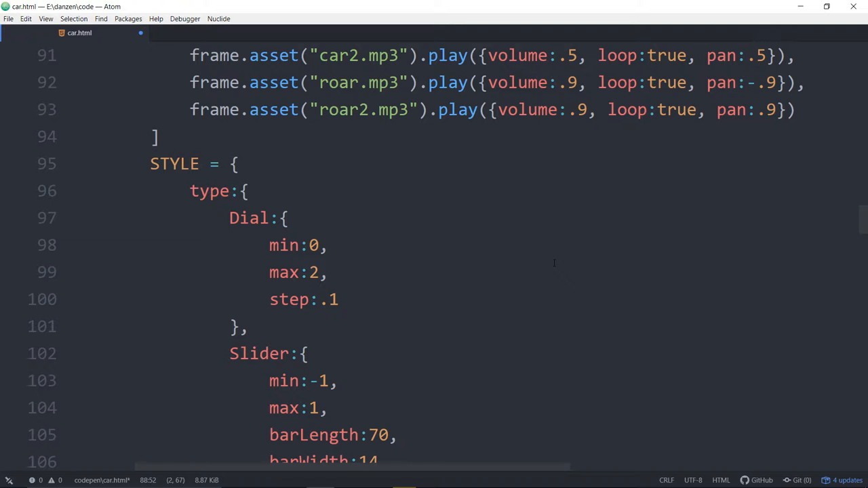
{"action": "mouse_move", "coordinate": [412, 344]}
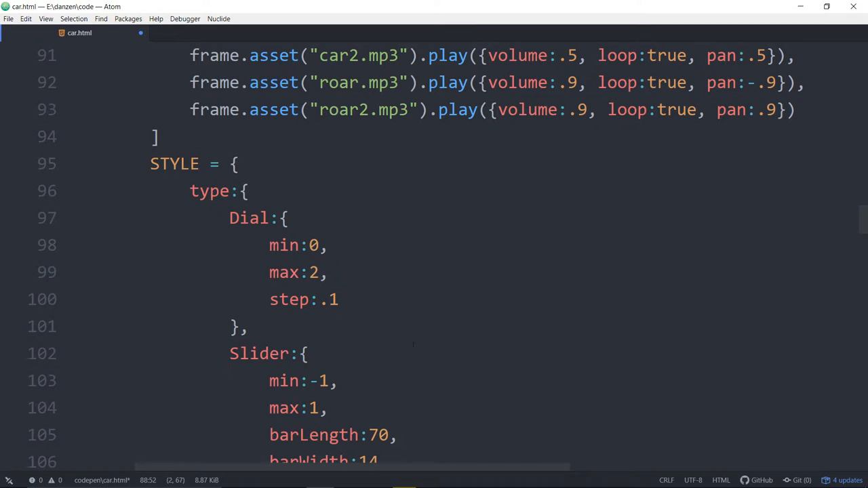
{"action": "scroll", "scroll_direction": "down", "scroll_amount": 3}
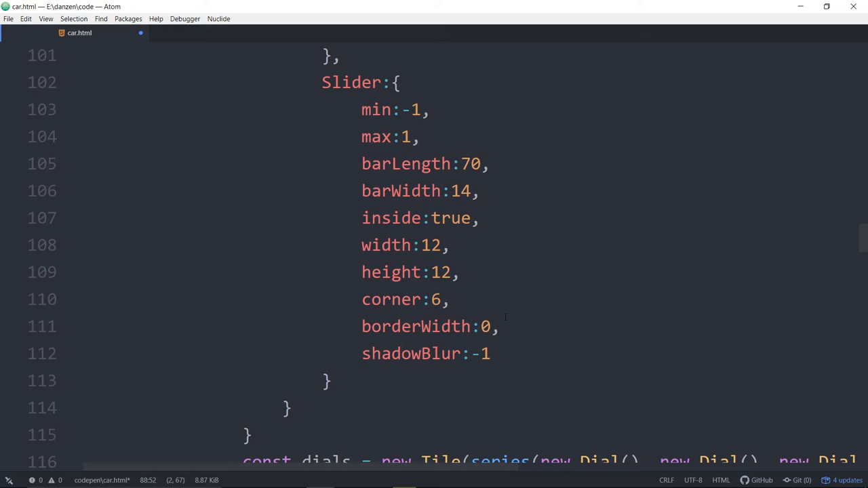
{"action": "scroll", "scroll_direction": "down", "scroll_amount": 3}
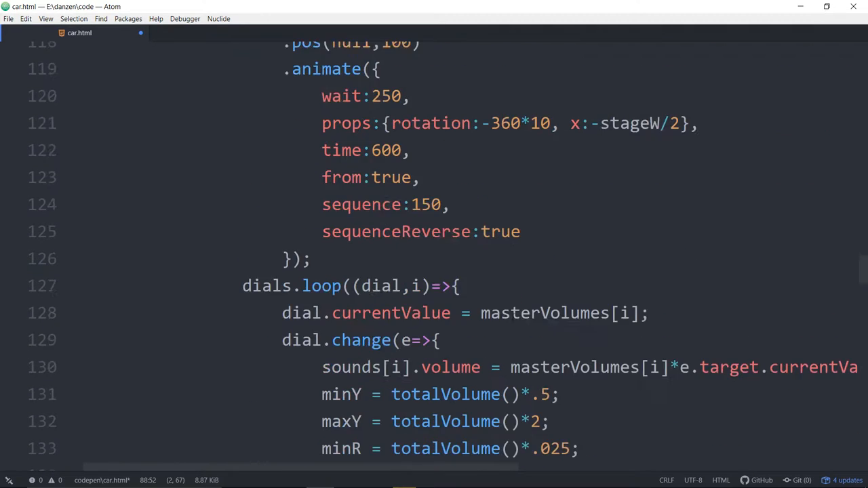
{"action": "scroll", "scroll_direction": "down", "scroll_amount": 3}
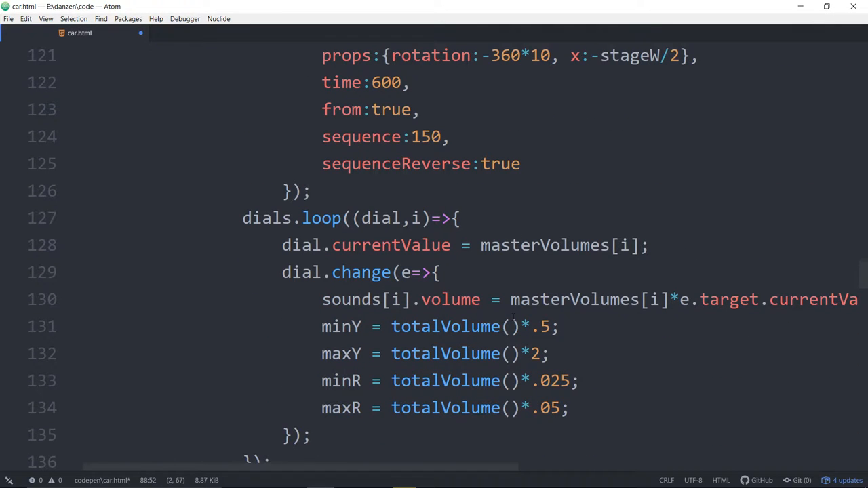
{"action": "scroll", "scroll_direction": "down", "scroll_amount": 3}
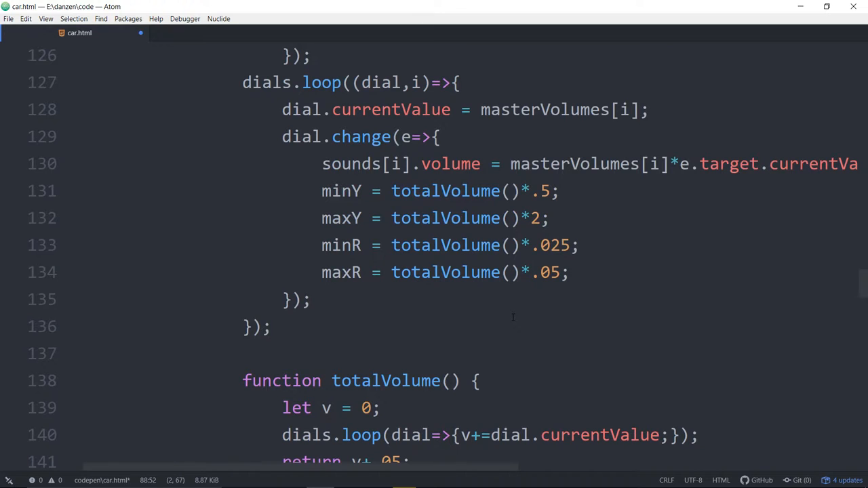
{"action": "scroll", "scroll_direction": "down", "scroll_amount": 3}
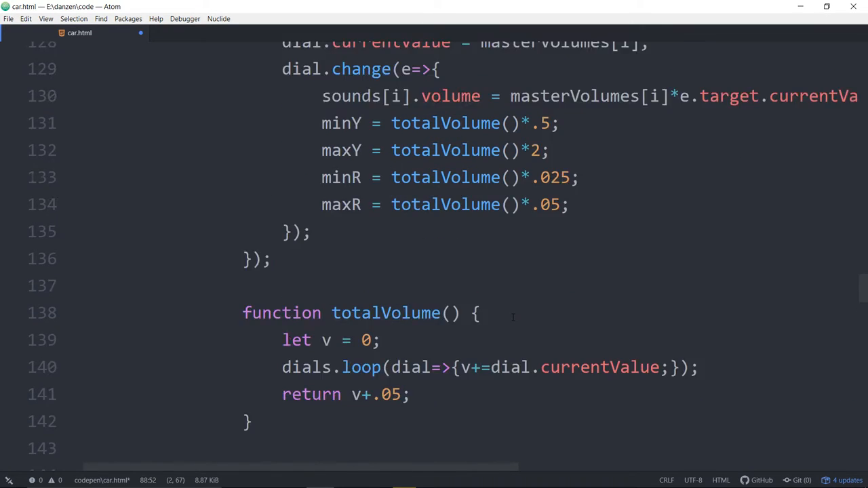
{"action": "scroll", "scroll_direction": "up", "scroll_amount": 3}
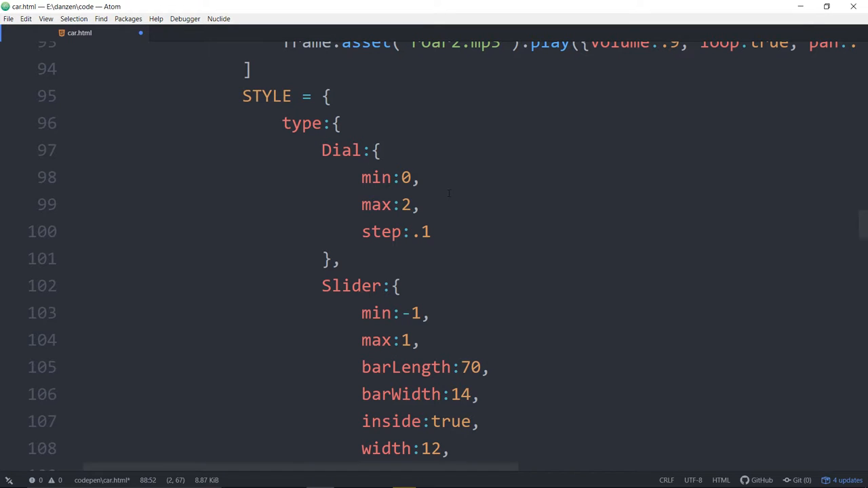
{"action": "mouse_move", "coordinate": [537, 222]}
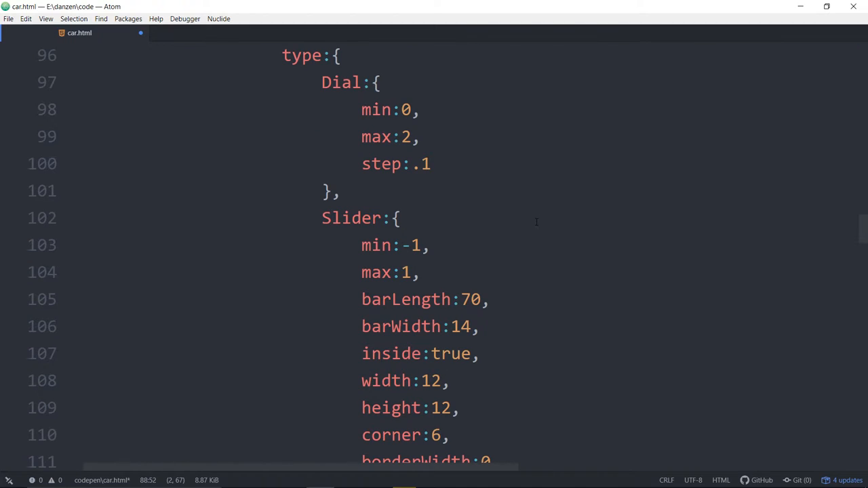
{"action": "scroll", "scroll_direction": "down", "scroll_amount": 3}
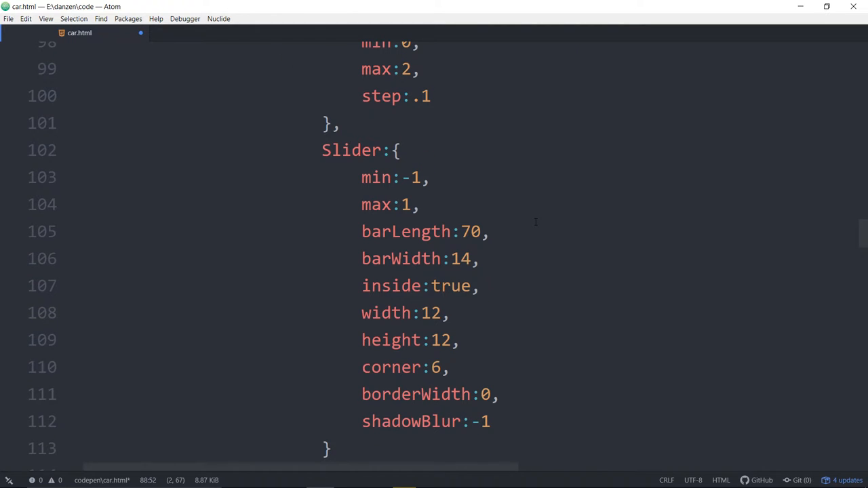
{"action": "scroll", "scroll_direction": "down", "scroll_amount": 3}
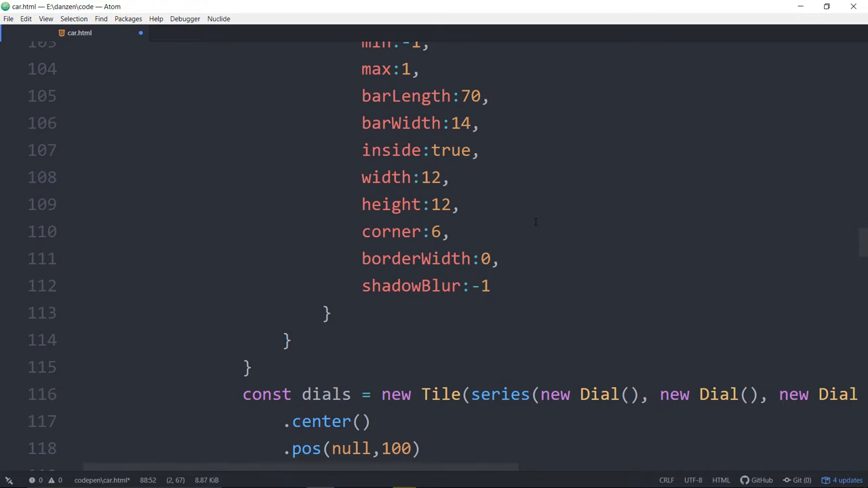
{"action": "scroll", "scroll_direction": "down", "scroll_amount": 3}
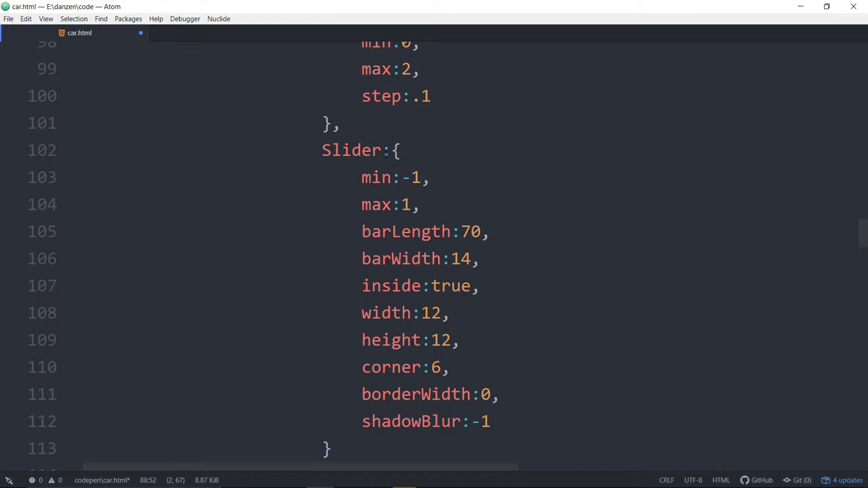
{"action": "scroll", "scroll_direction": "down", "scroll_amount": 3}
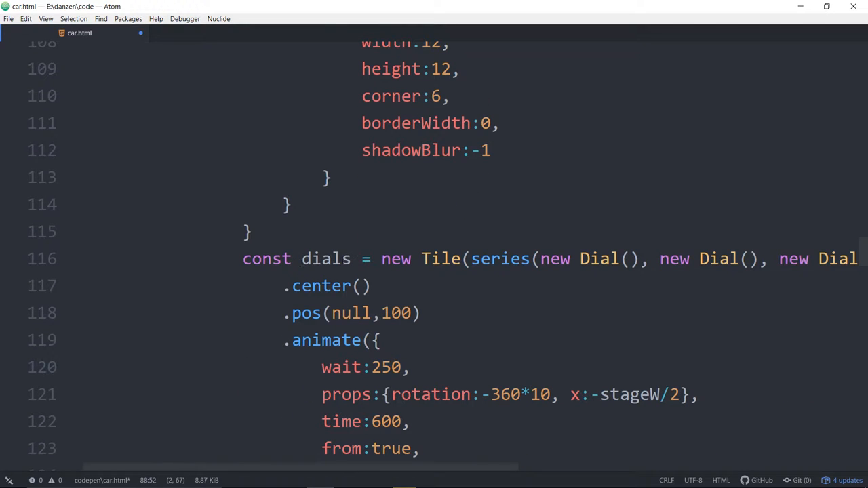
{"action": "double_click", "coordinate": [440, 258]}
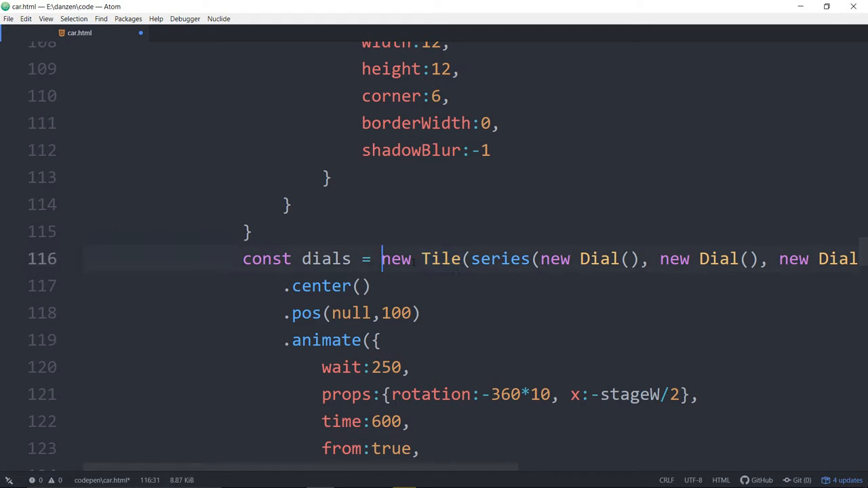
Replace series of four new Dial() on line 116 with one new Dial()
{"action": "double_click", "coordinate": [500, 258]}
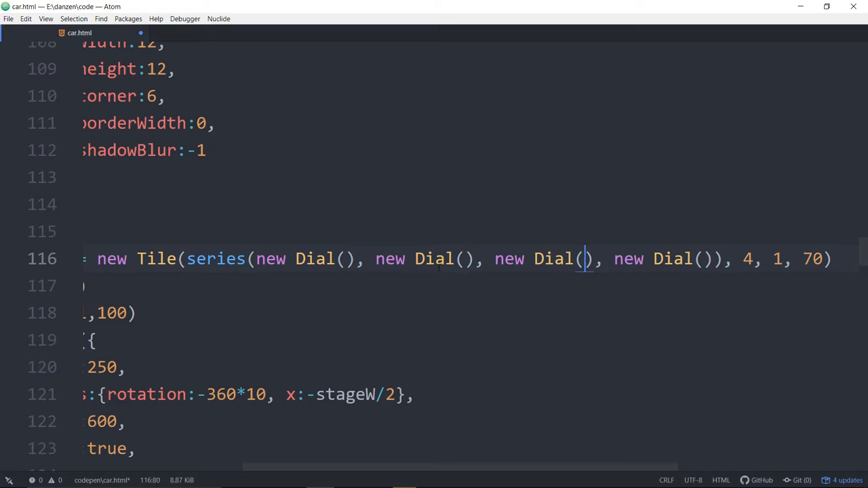
{"action": "scroll", "scroll_direction": "left", "scroll_amount": 3}
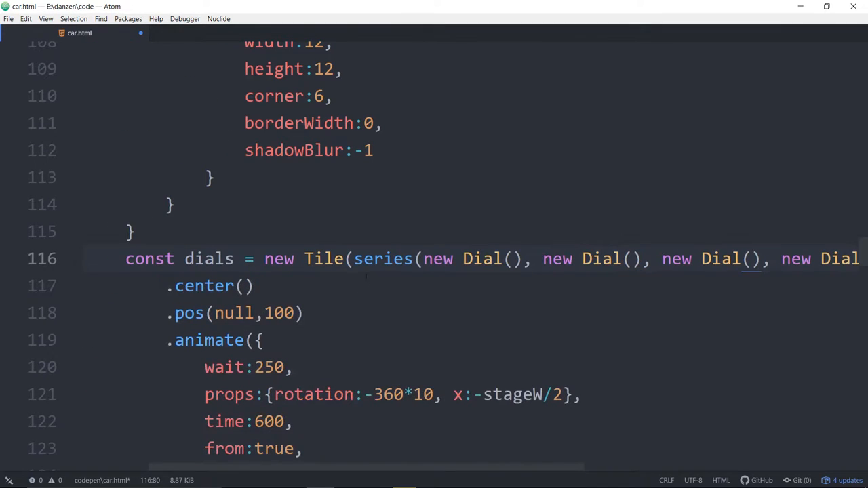
{"action": "left_click", "coordinate": [353, 258]}
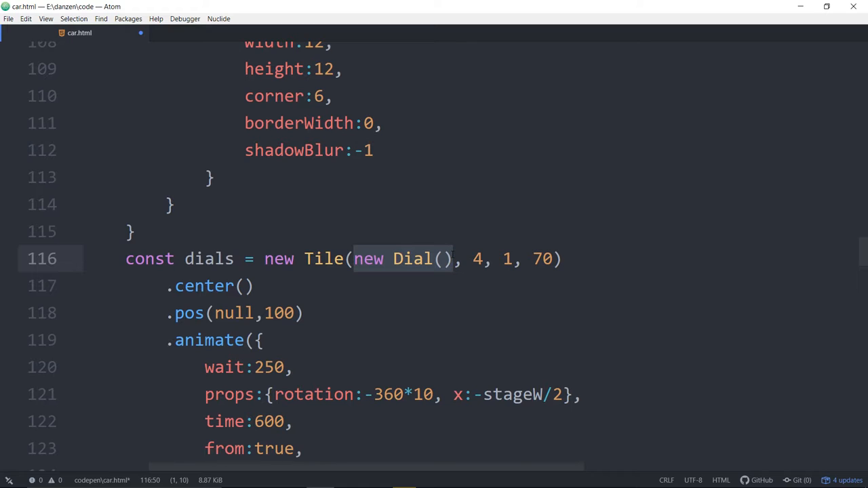
{"action": "left_click", "coordinate": [455, 259]}
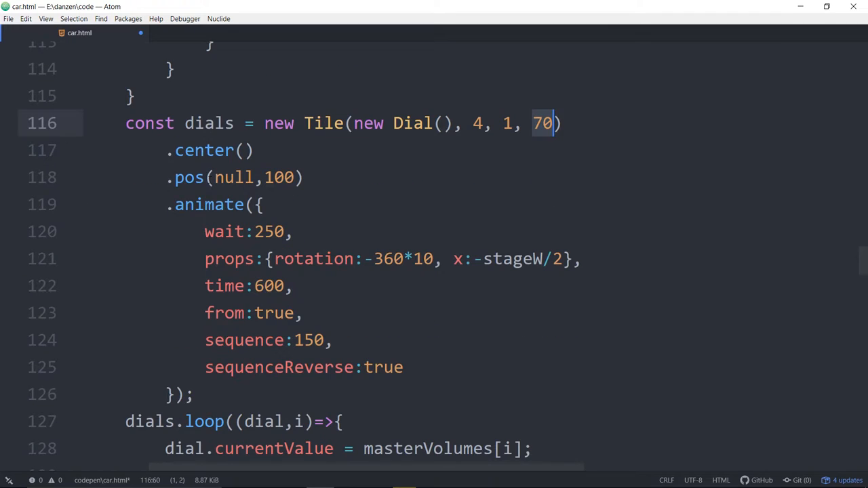
{"action": "left_click", "coordinate": [273, 177]}
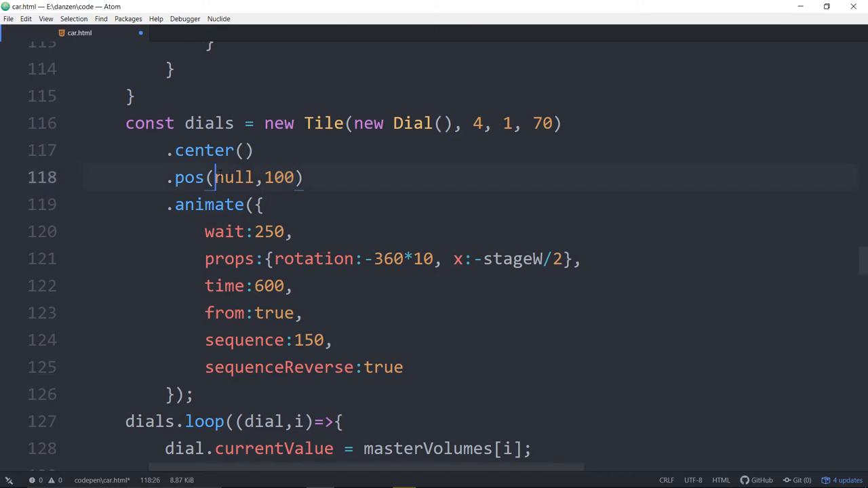
{"action": "left_click", "coordinate": [203, 150]}
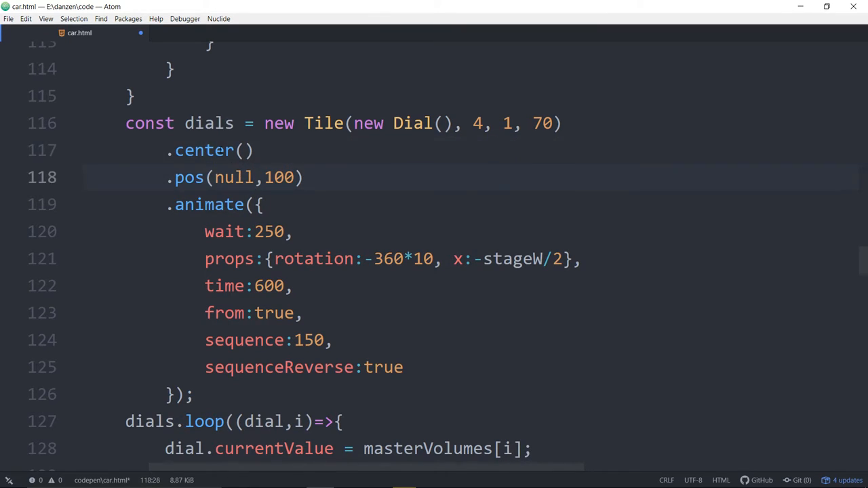
{"action": "left_click", "coordinate": [235, 177]}
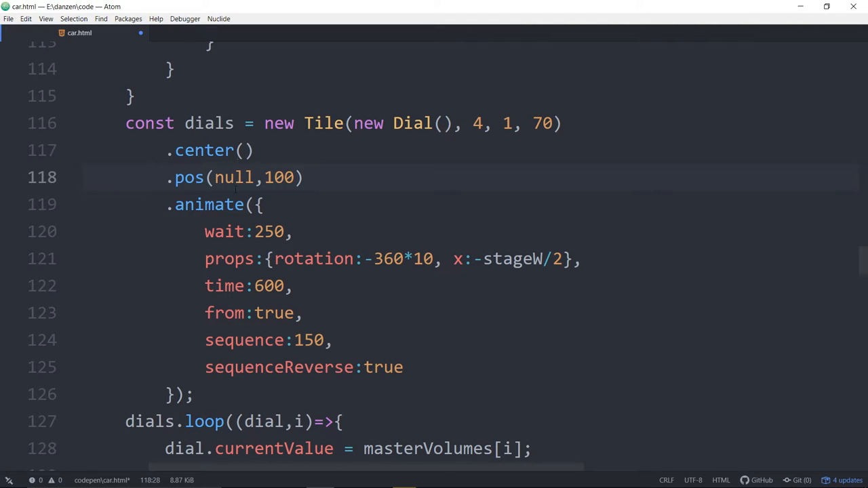
{"action": "double_click", "coordinate": [226, 231]}
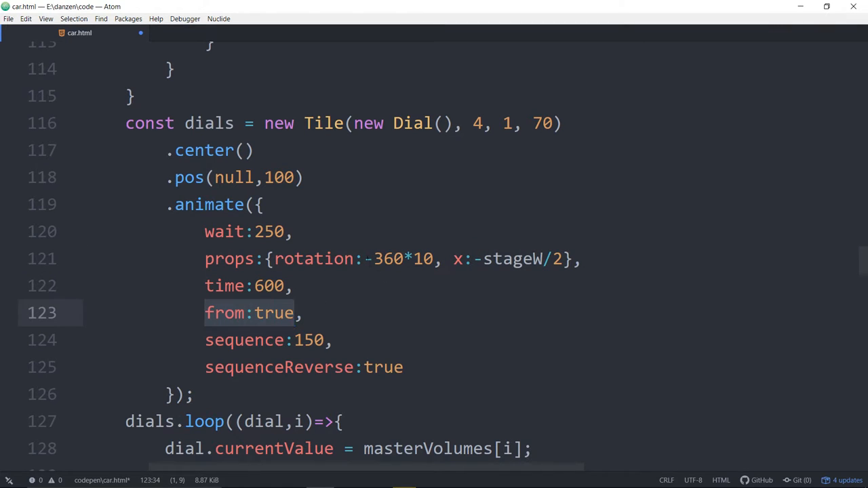
{"action": "left_click", "coordinate": [371, 258]}
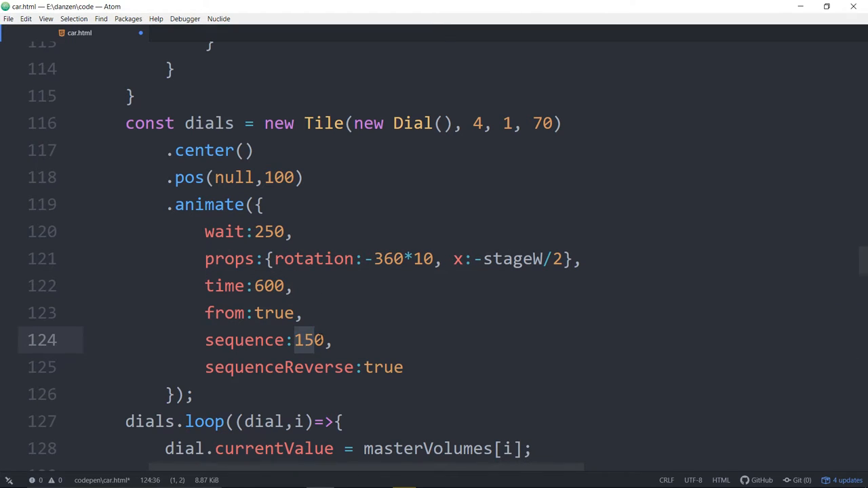
{"action": "left_click", "coordinate": [317, 339]}
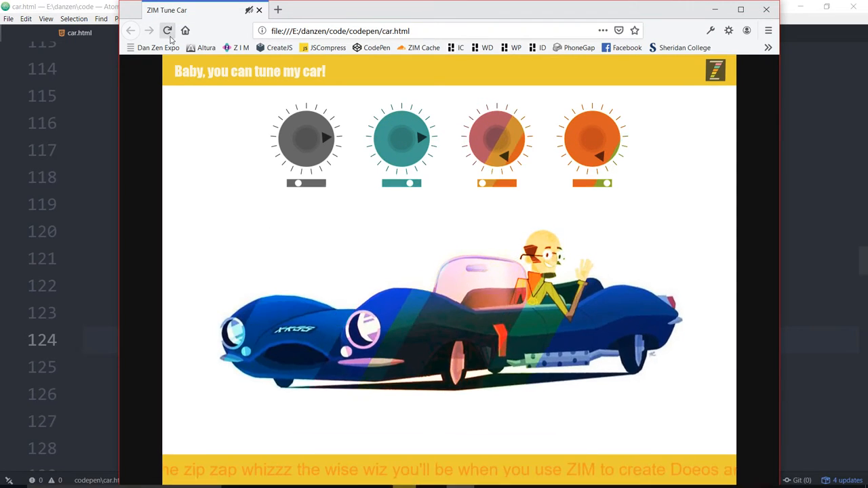
Reload the Tune Car page and press YES! to watch the dials animate
{"action": "left_click", "coordinate": [168, 30]}
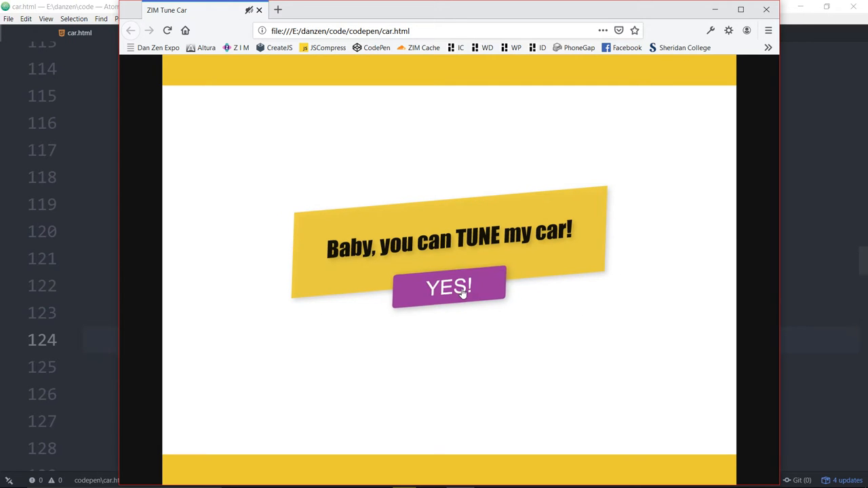
{"action": "left_click", "coordinate": [449, 287]}
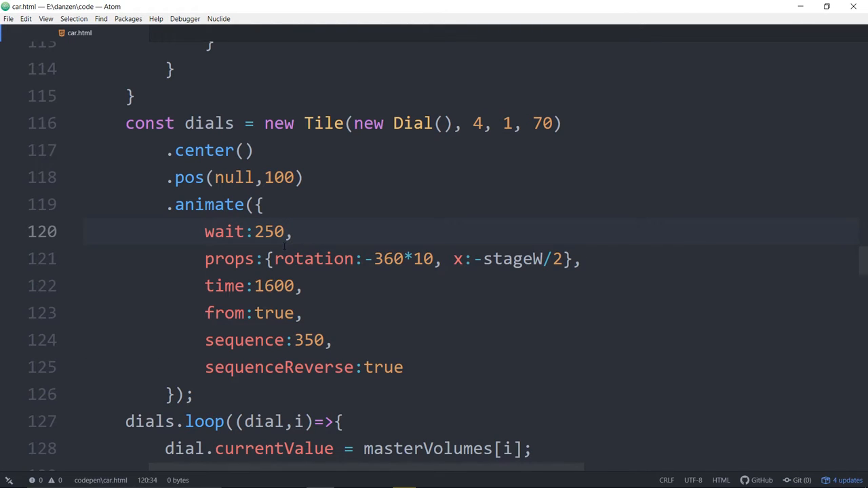
Prefix the dials animation's sequenceReverse:true line with // in Atom
{"action": "left_click", "coordinate": [292, 231]}
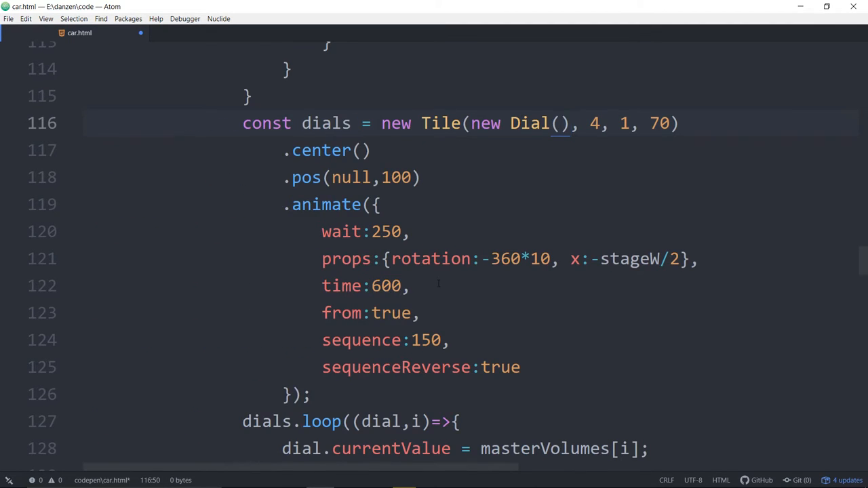
{"action": "scroll", "scroll_direction": "down", "scroll_amount": 3}
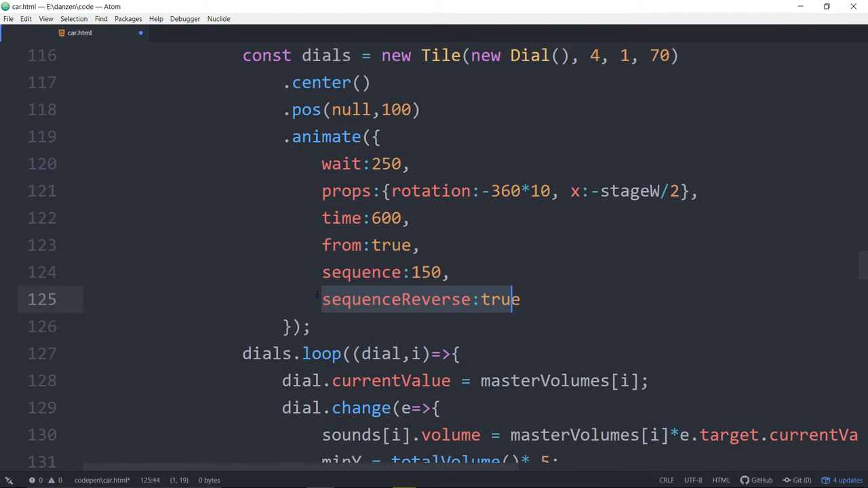
{"action": "type", "text": "//"}
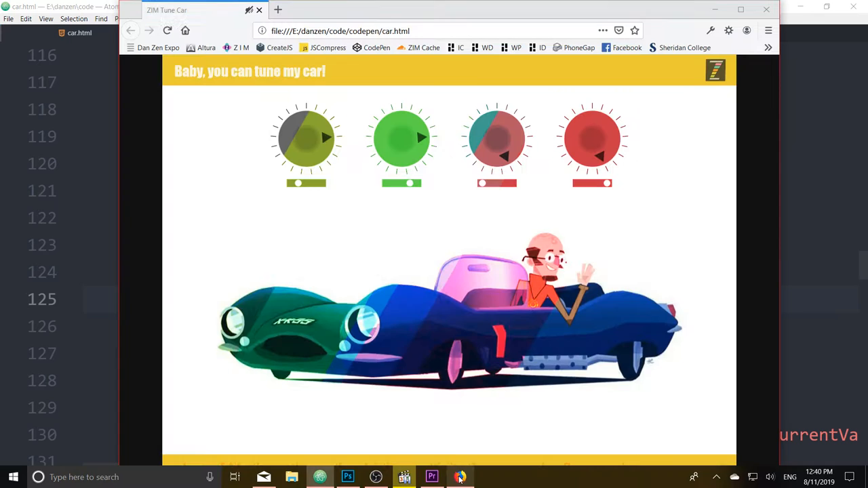
Reload the ZIM Tune Car page and start the app to watch the dials animate
{"action": "left_click", "coordinate": [168, 30]}
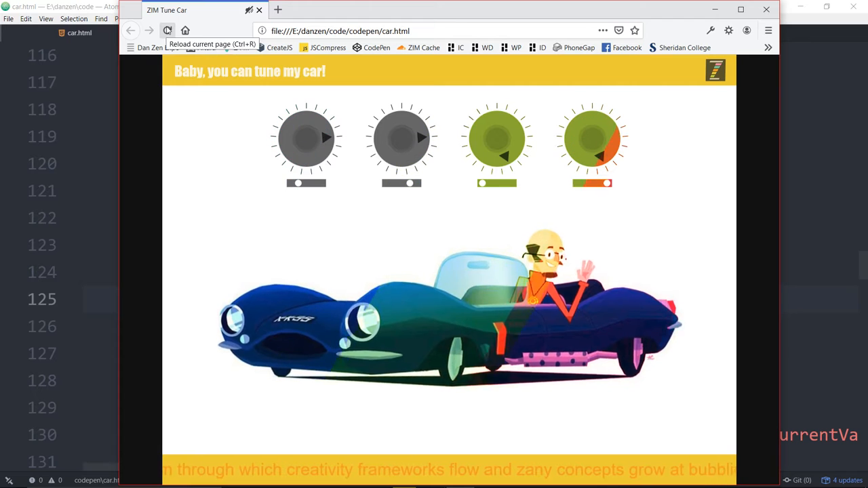
{"action": "left_click", "coordinate": [168, 30]}
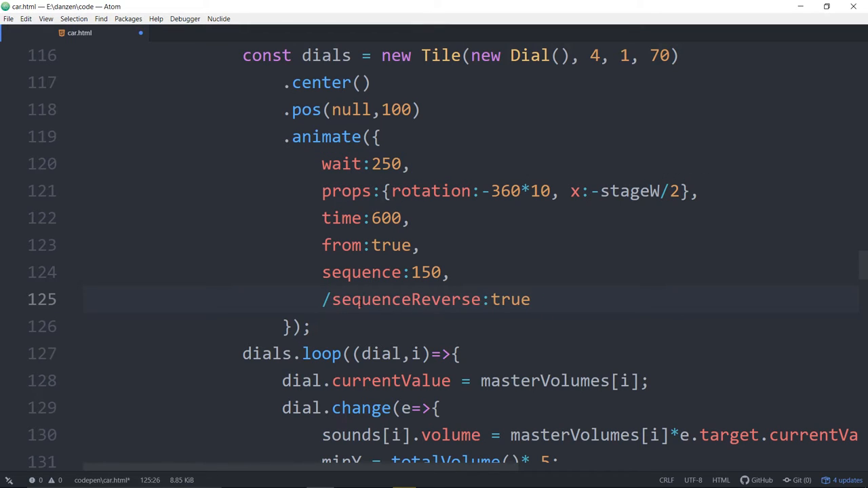
Remove the stray slash before sequenceReverse:true and highlight the sequenceReverse setting
{"action": "key", "text": "BackSpace"}
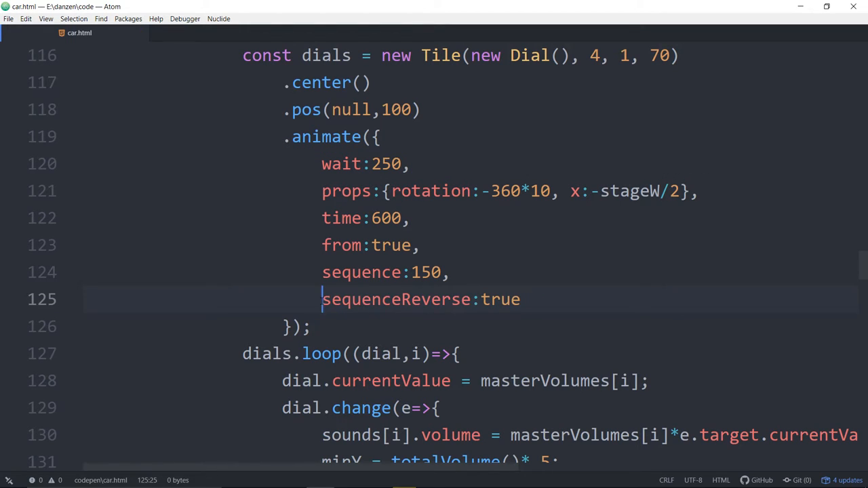
{"action": "double_click", "coordinate": [396, 299]}
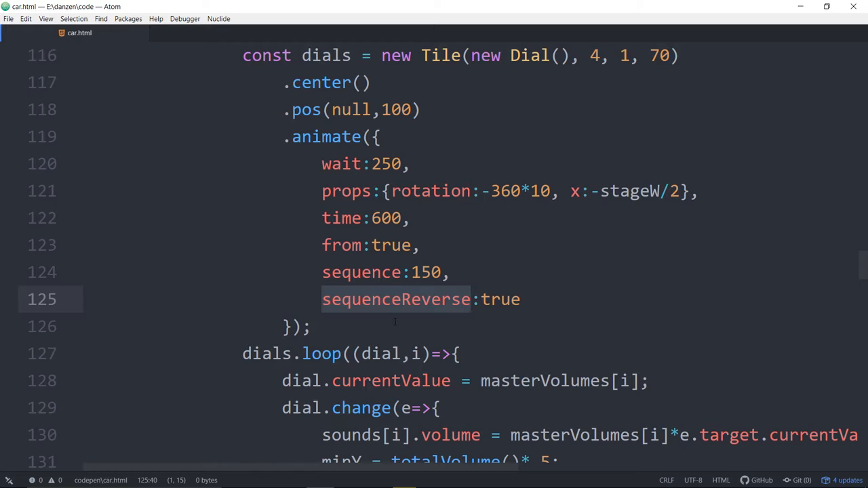
{"action": "left_click", "coordinate": [471, 299]}
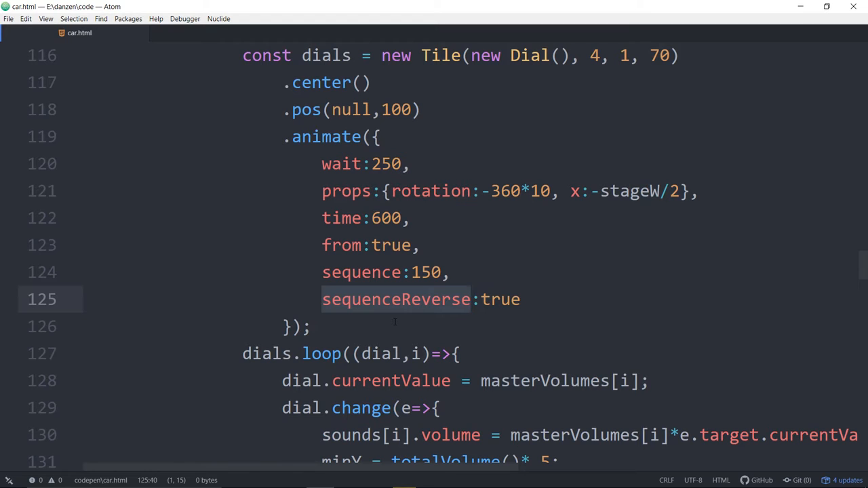
{"action": "scroll", "scroll_direction": "down", "scroll_amount": 3}
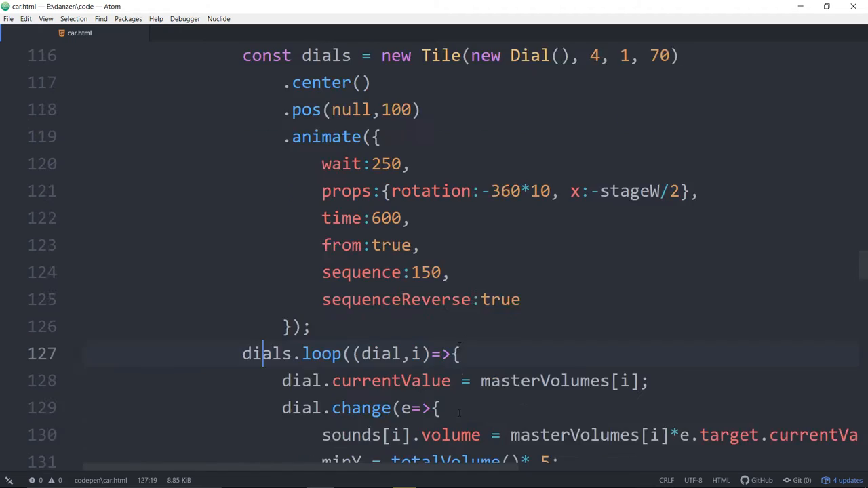
{"action": "scroll", "scroll_direction": "down", "scroll_amount": 3}
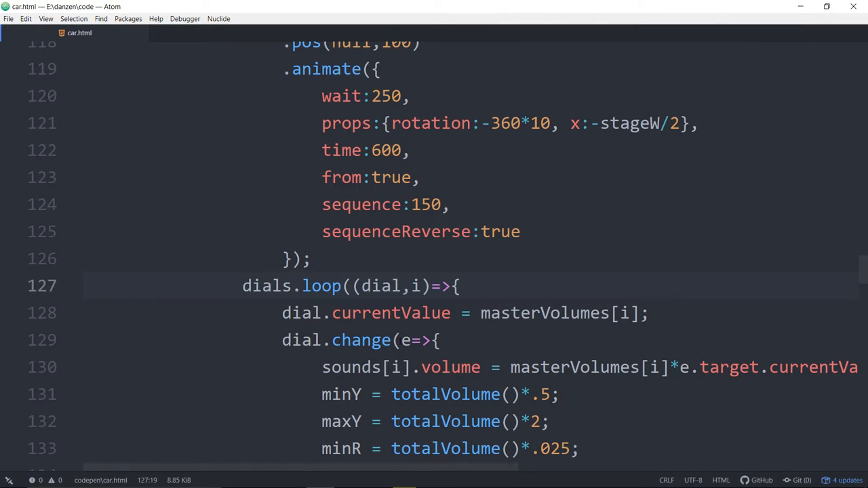
{"action": "scroll", "scroll_direction": "down", "scroll_amount": 3}
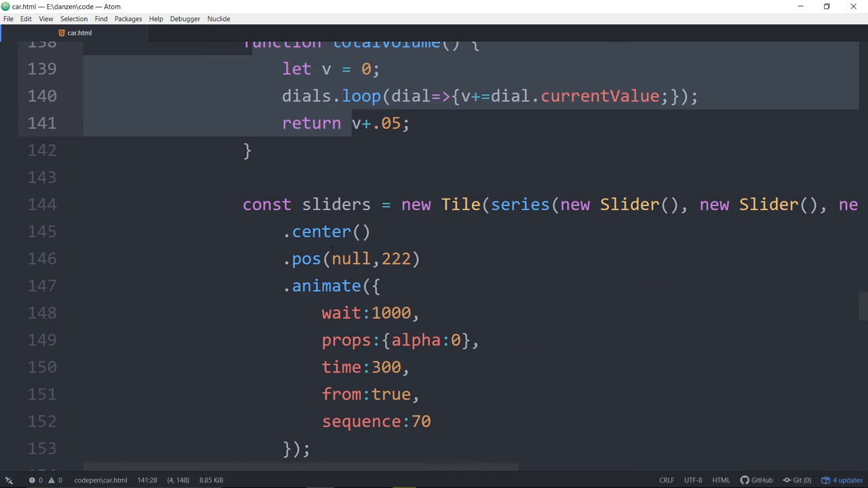
{"action": "scroll", "scroll_direction": "down", "scroll_amount": 3}
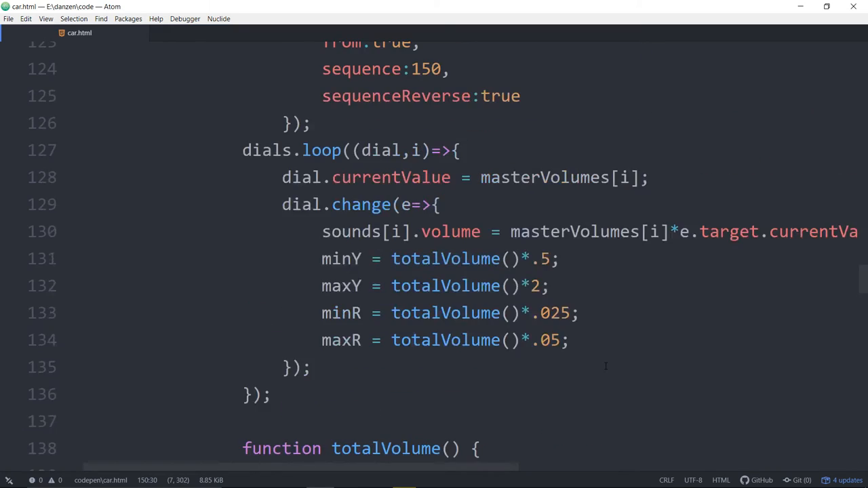
{"action": "scroll", "scroll_direction": "down", "scroll_amount": 3}
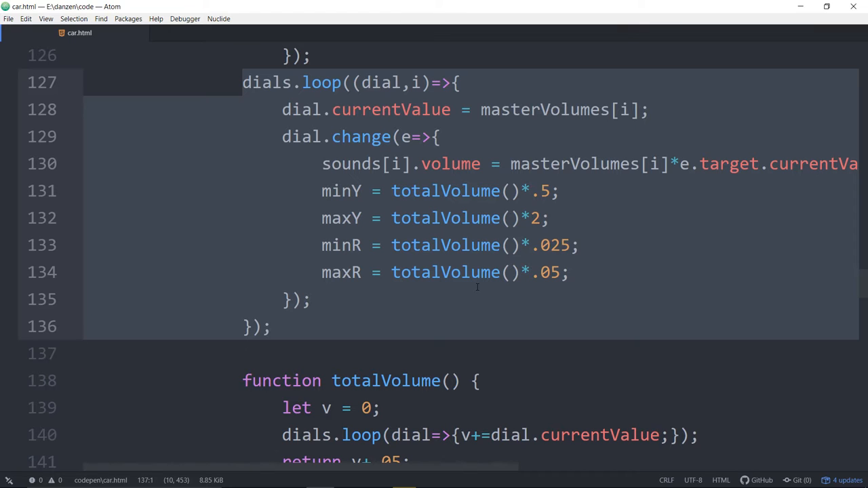
Replace series(new Slider(), …) on line 144 with new Slider(), removing the extra parenthesis
{"action": "scroll", "scroll_direction": "down", "scroll_amount": 3}
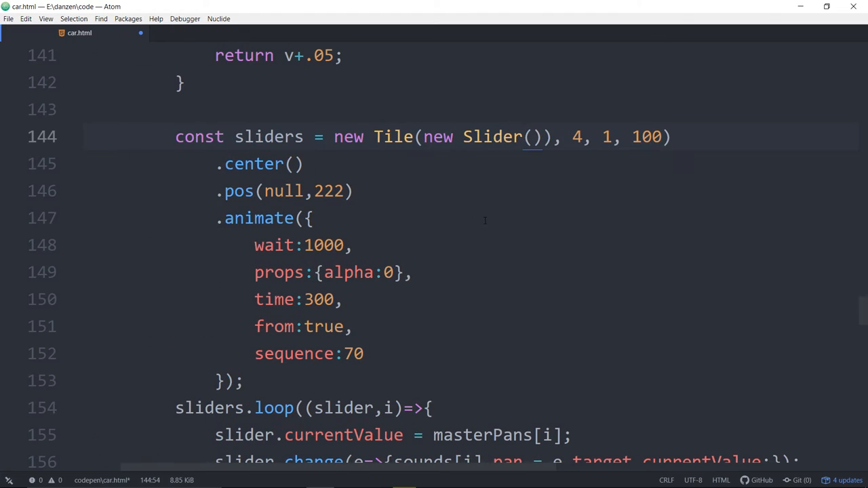
{"action": "left_click", "coordinate": [542, 136]}
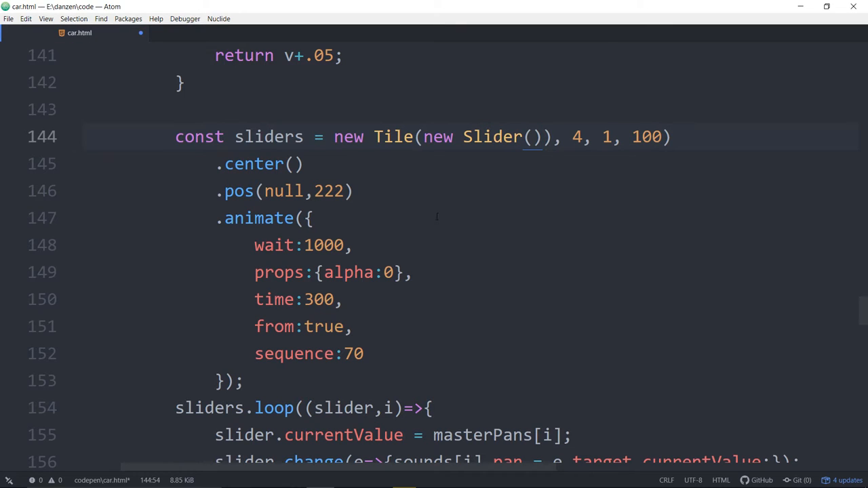
{"action": "left_click", "coordinate": [544, 137]}
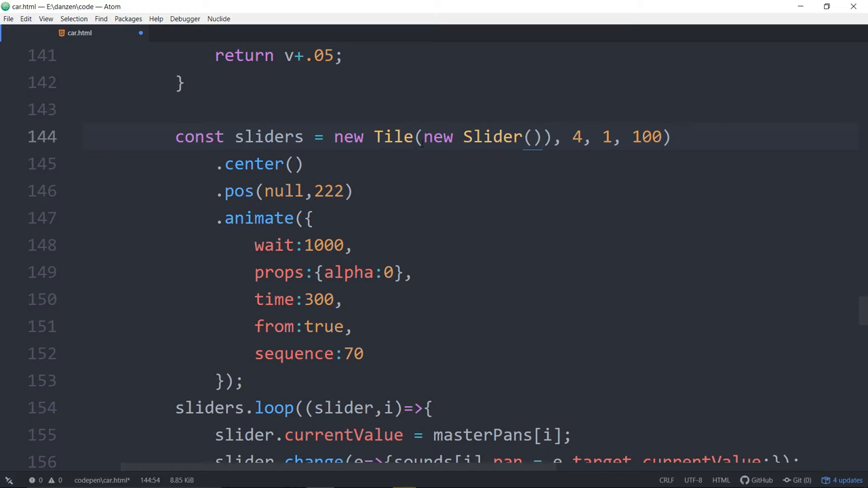
{"action": "left_click", "coordinate": [549, 136]}
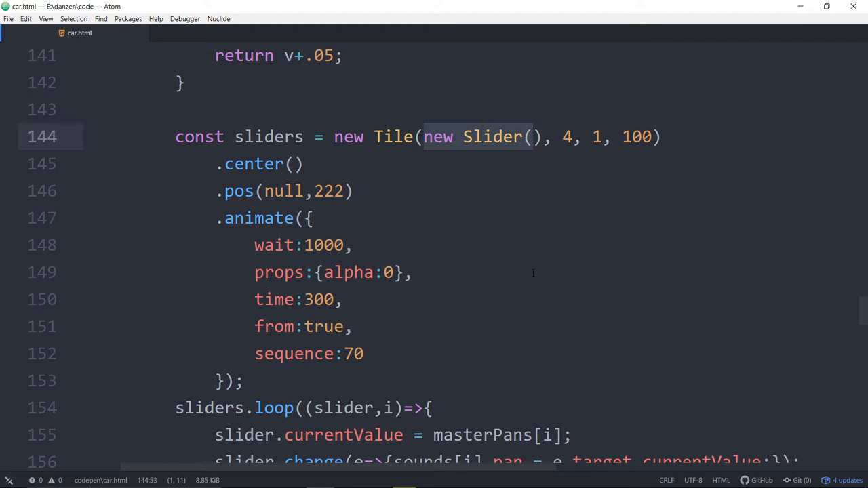
{"action": "left_click", "coordinate": [533, 137]}
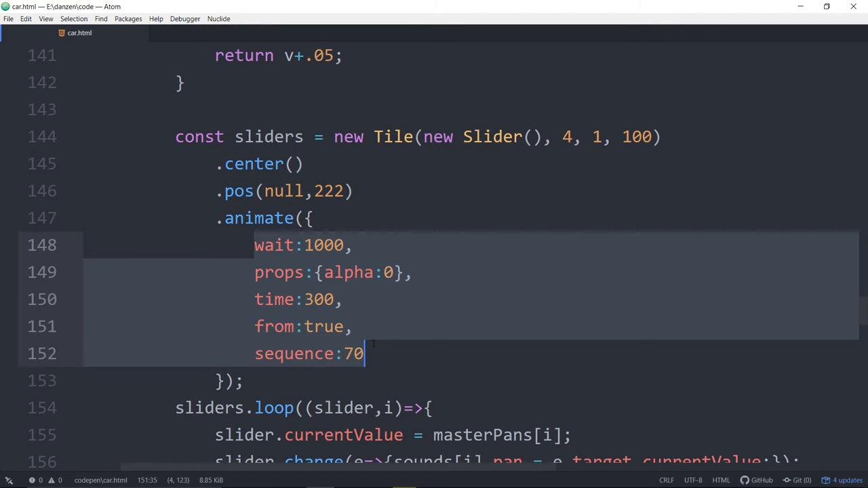
{"action": "double_click", "coordinate": [348, 272]}
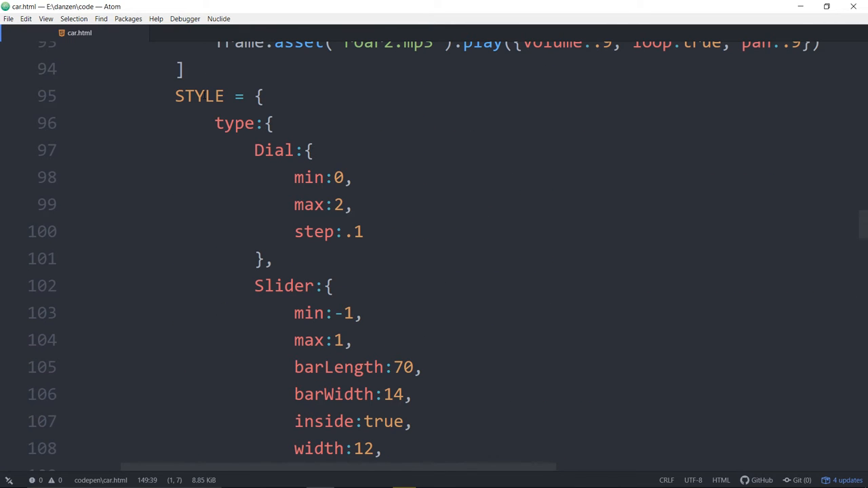
Highlight the new Dial() in the Tile and the STYLE Dial settings
{"action": "scroll", "scroll_direction": "down", "scroll_amount": 3}
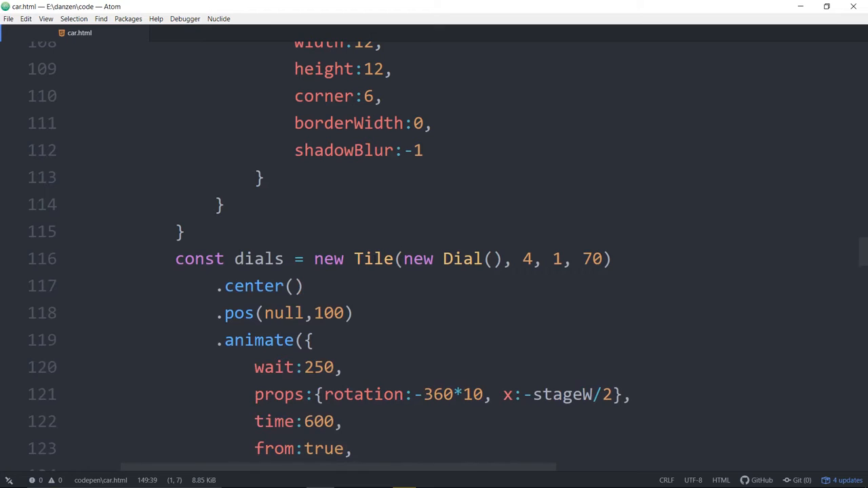
{"action": "double_click", "coordinate": [454, 259]}
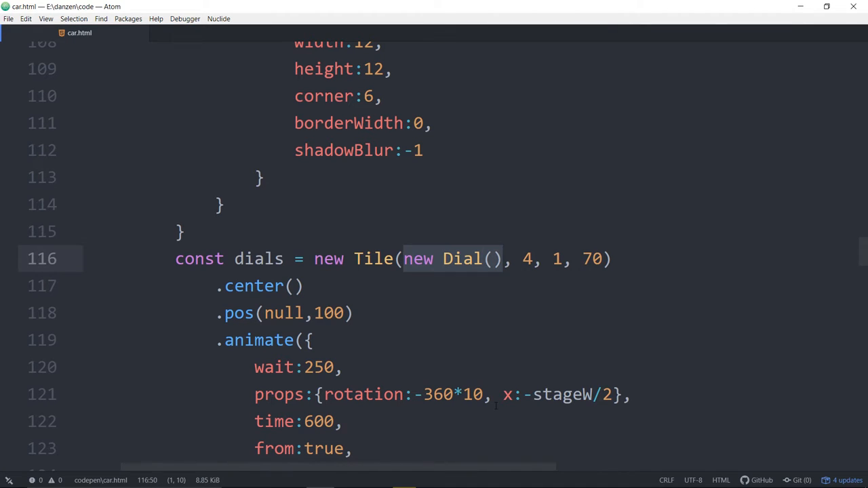
{"action": "left_click", "coordinate": [504, 258]}
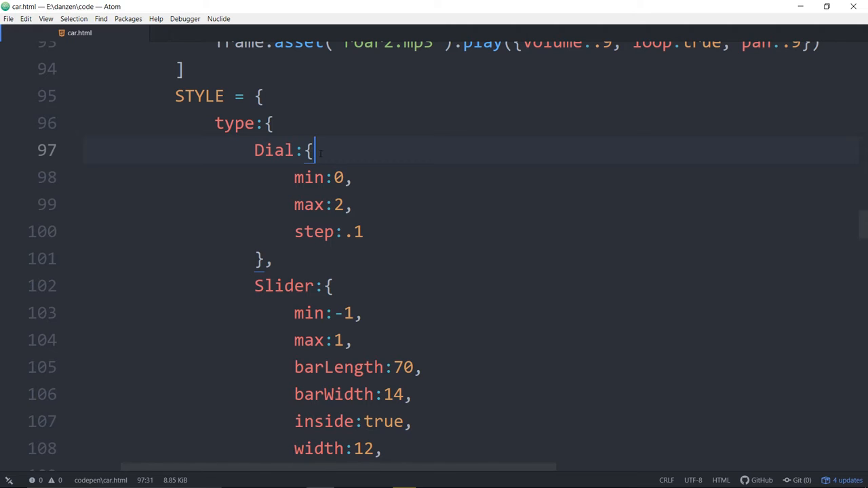
{"action": "mouse_move", "coordinate": [420, 222]}
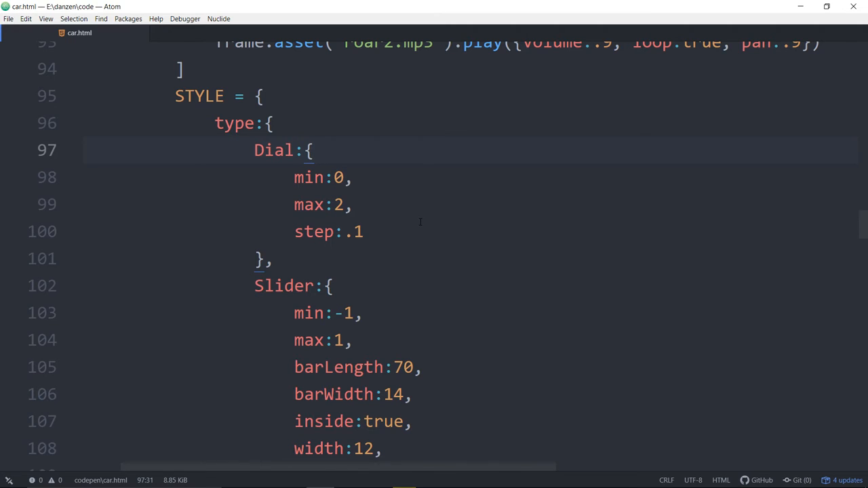
Highlight the Slider barLength and barWidth settings, then view the Tune Car preview in Firefox
{"action": "scroll", "scroll_direction": "down", "scroll_amount": 3}
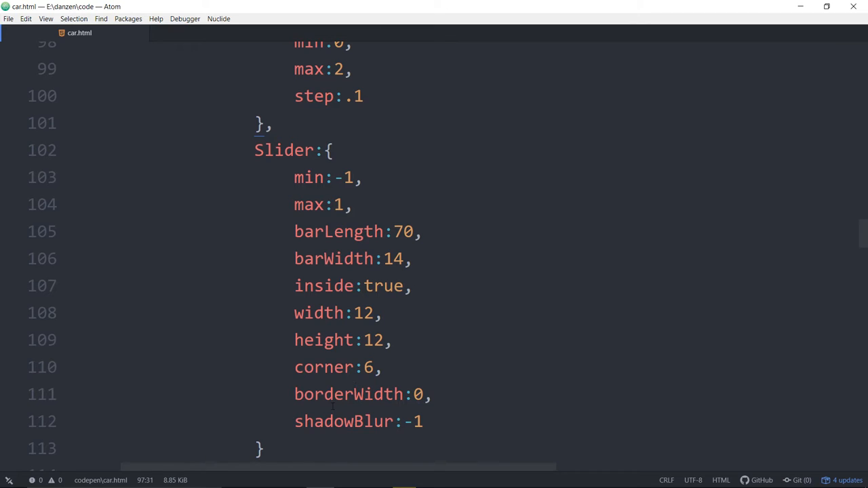
{"action": "left_click_drag", "start_coordinate": [293, 177], "coordinate": [351, 204]}
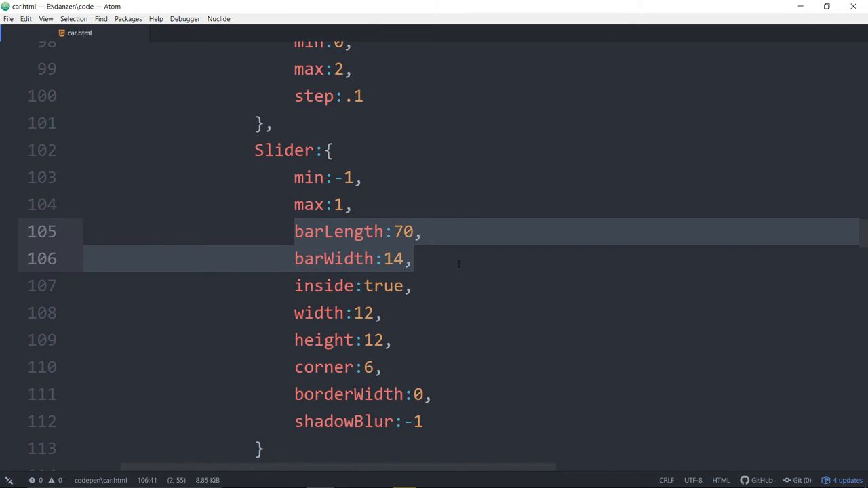
{"action": "scroll", "scroll_direction": "down", "scroll_amount": 3}
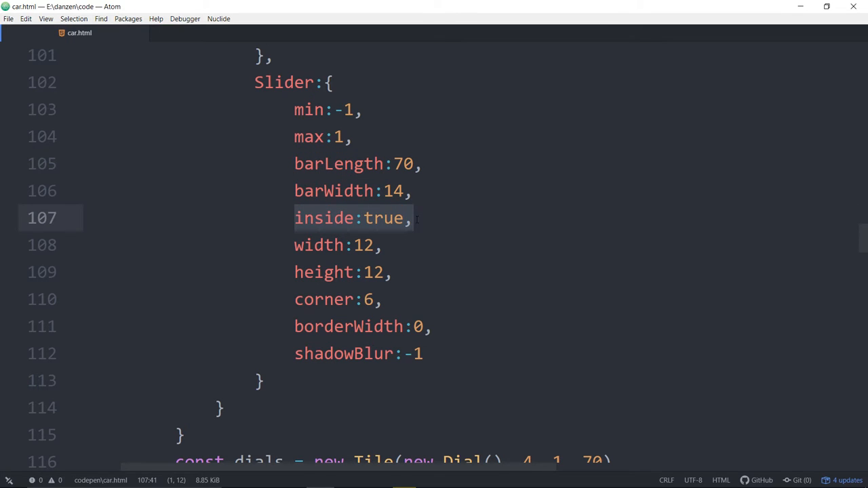
{"action": "left_click", "coordinate": [459, 477]}
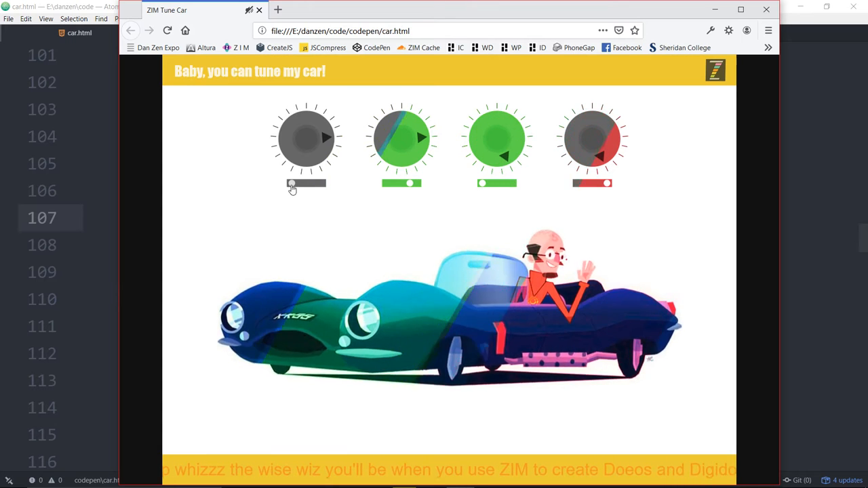
Drag the first slider on the Tune Car page to test it
{"action": "left_click_drag", "start_coordinate": [290, 183], "coordinate": [319, 183]}
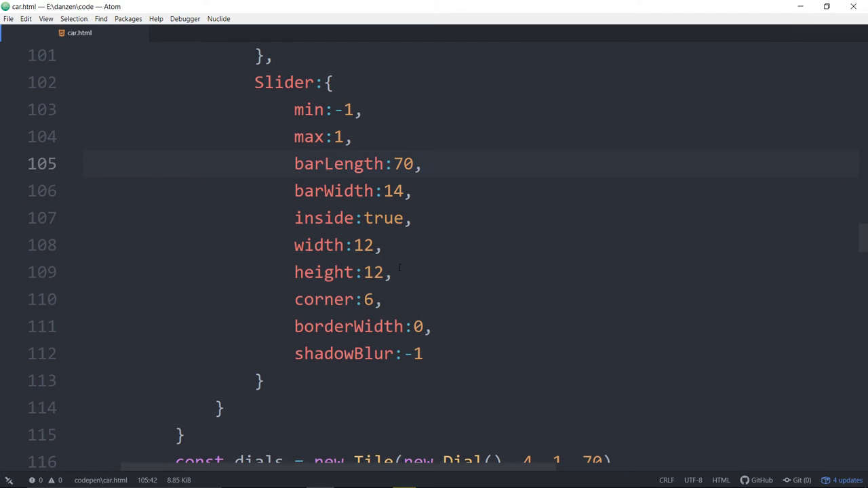
{"action": "left_click", "coordinate": [368, 299]}
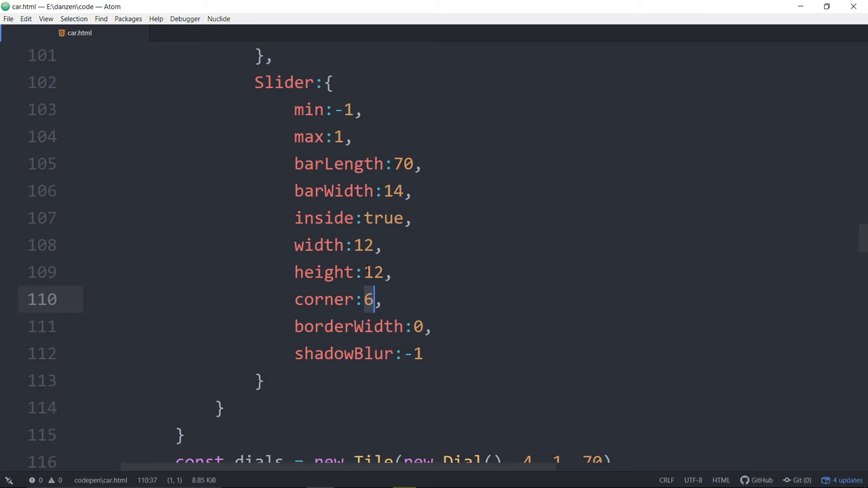
{"action": "left_click", "coordinate": [354, 244]}
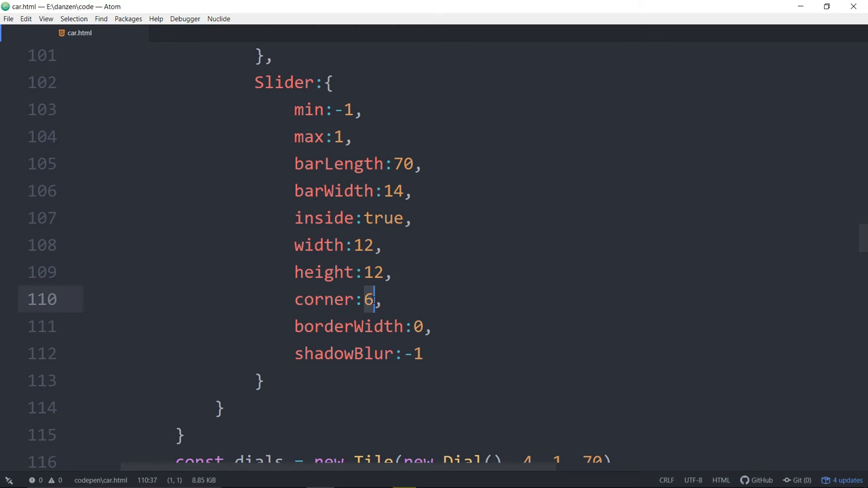
{"action": "left_click", "coordinate": [365, 299]}
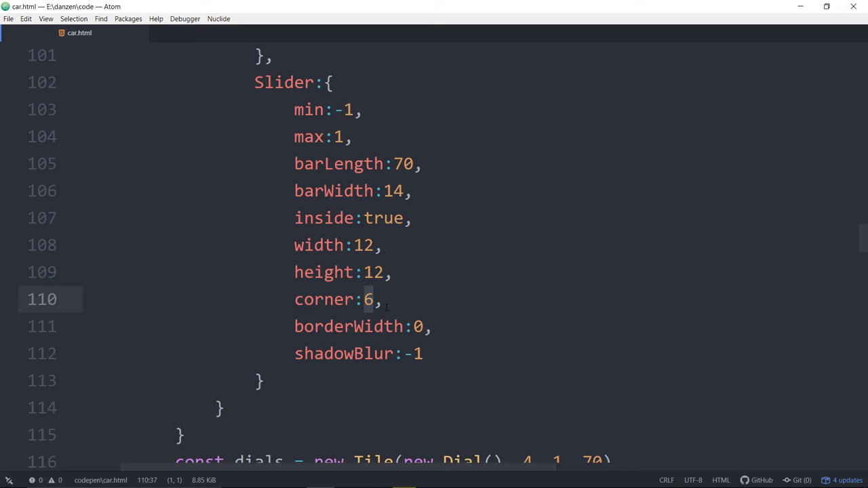
{"action": "left_click", "coordinate": [373, 299]}
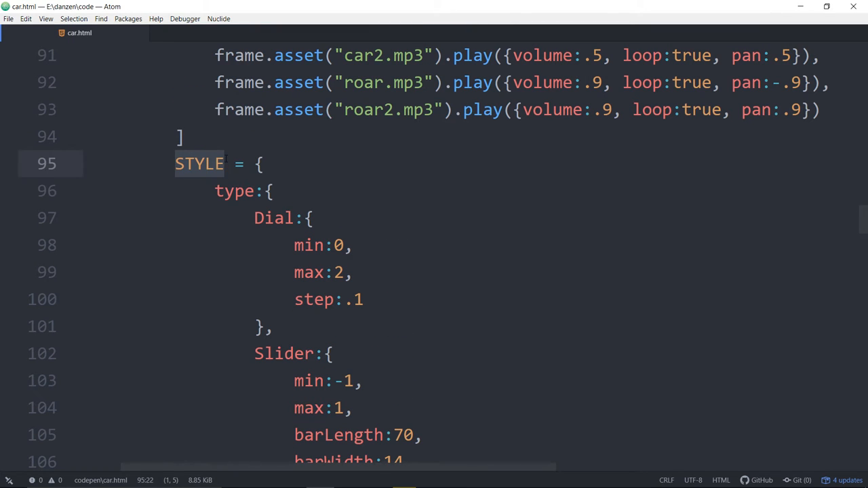
{"action": "left_click", "coordinate": [234, 190]}
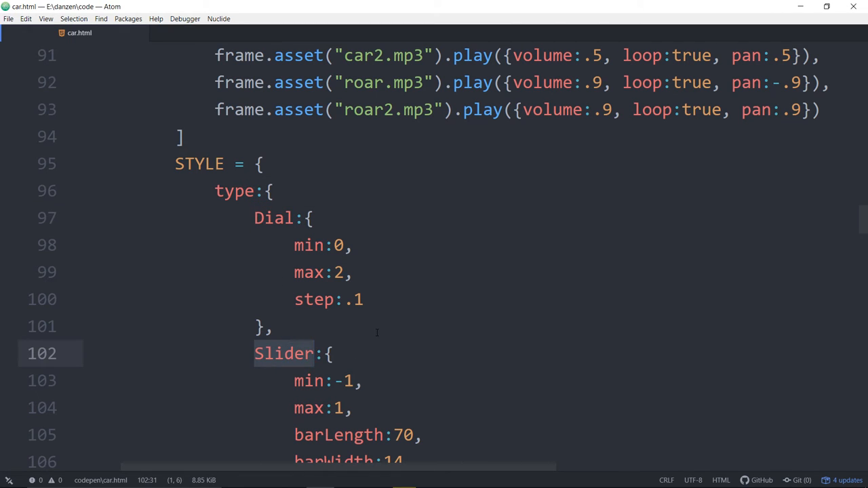
{"action": "left_click", "coordinate": [317, 354]}
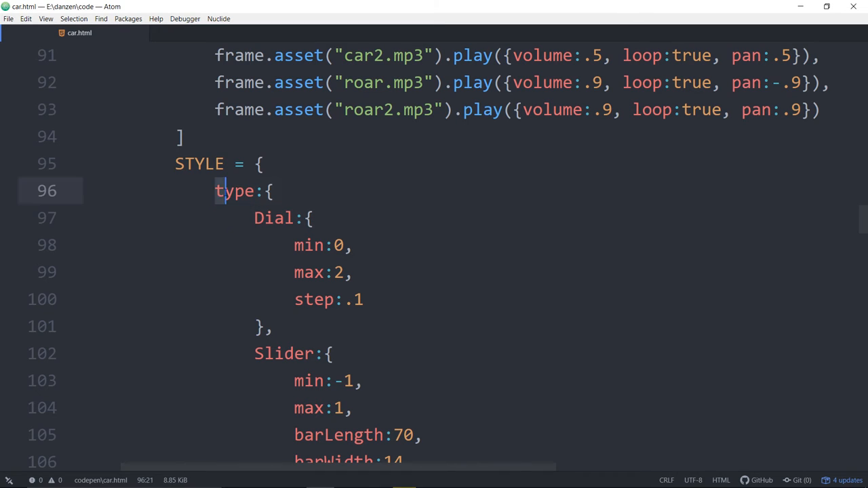
{"action": "double_click", "coordinate": [234, 191]}
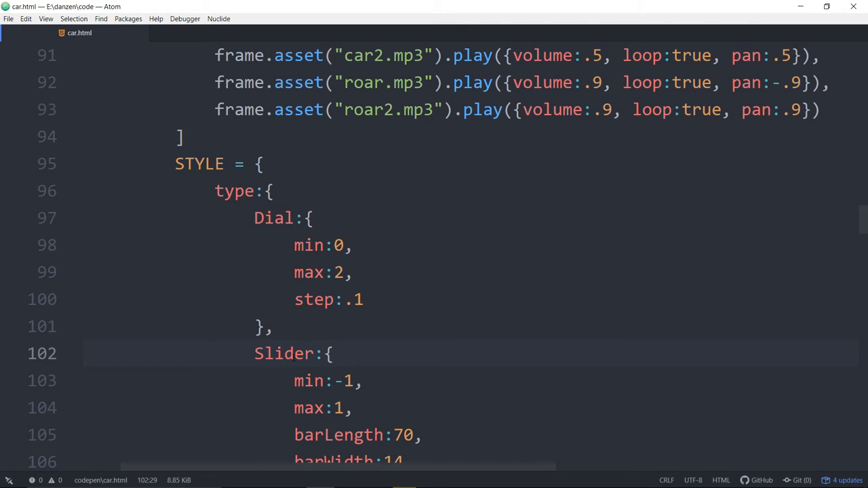
{"action": "left_click", "coordinate": [257, 218]}
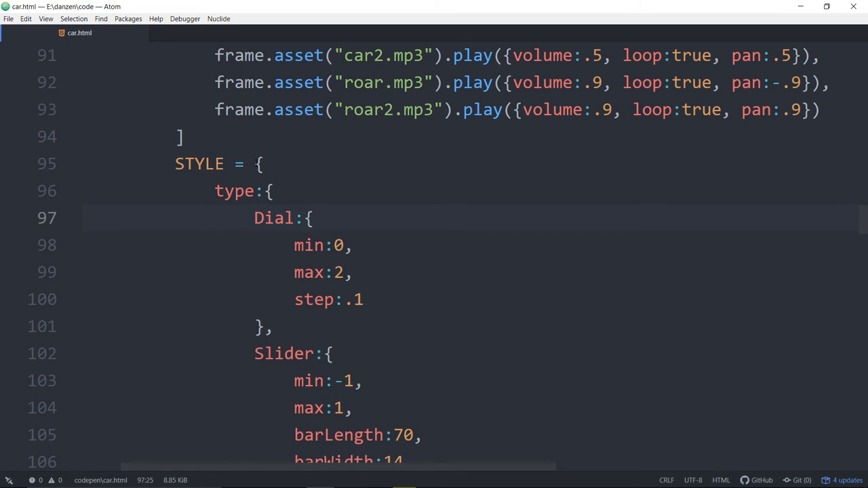
{"action": "left_click", "coordinate": [353, 272]}
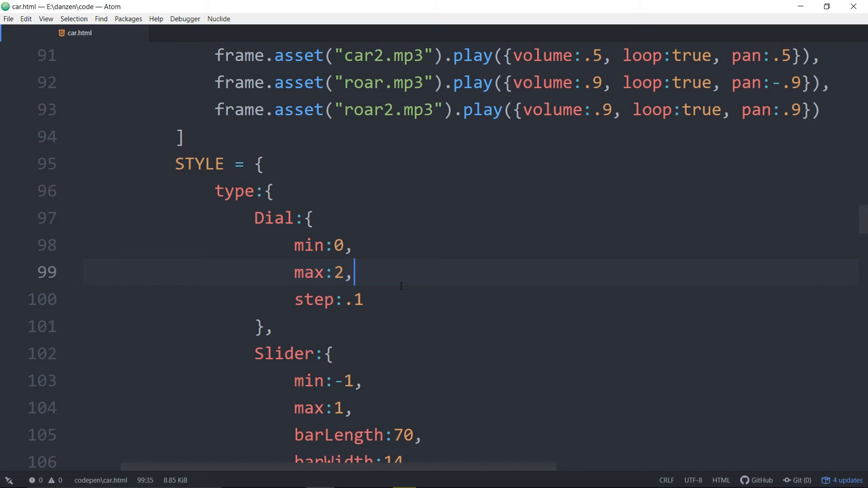
{"action": "double_click", "coordinate": [233, 191]}
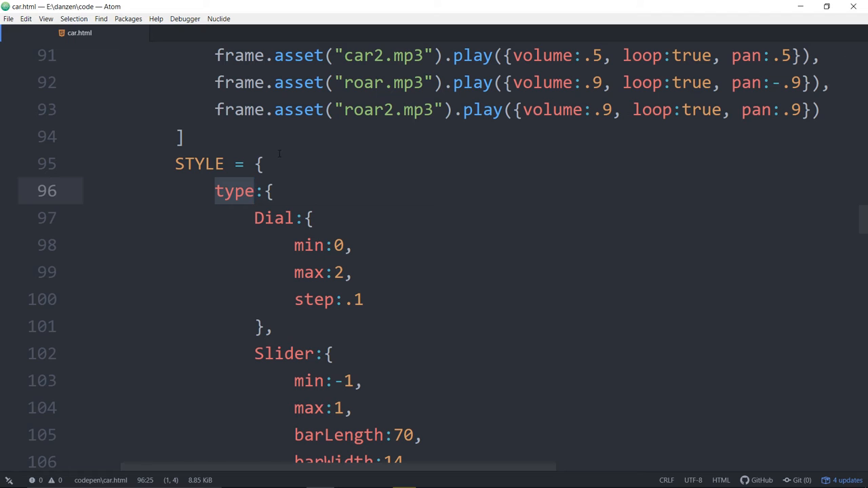
{"action": "left_click", "coordinate": [264, 163]}
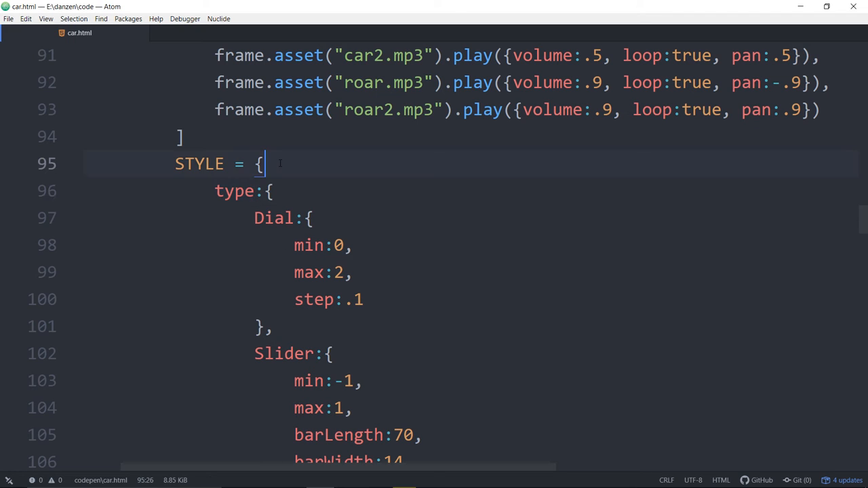
{"action": "type", "text": "min"}
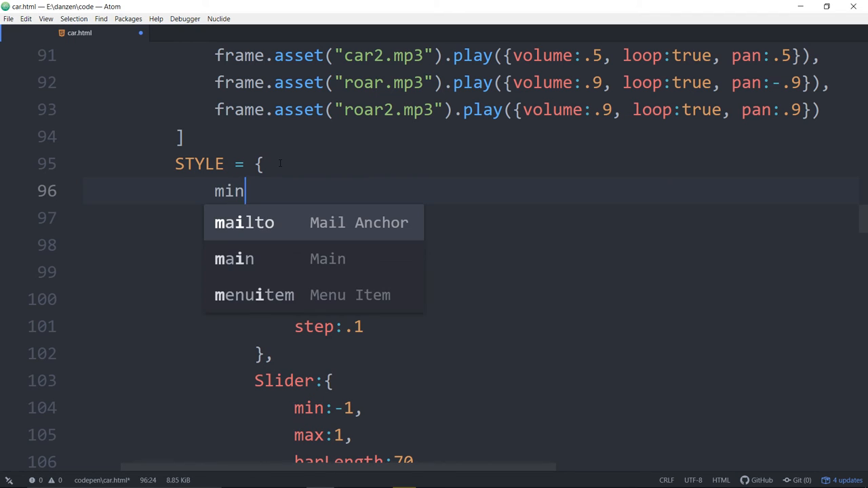
{"action": "type", "text": ":0,"}
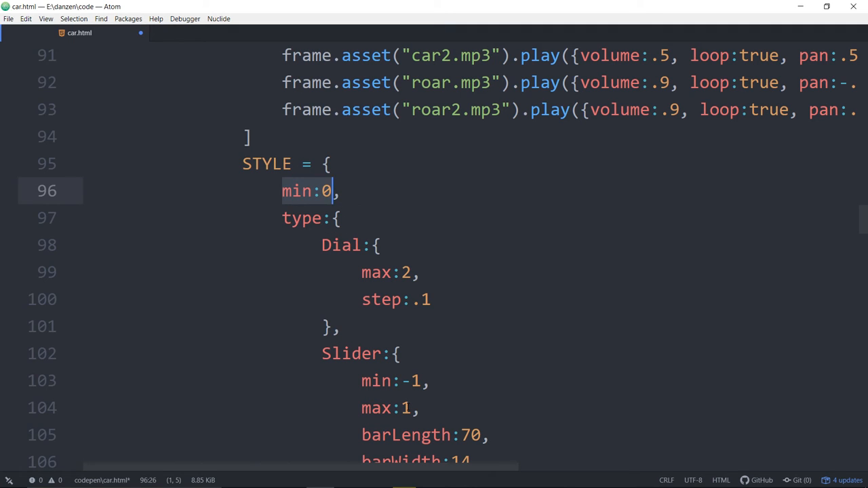
{"action": "left_click", "coordinate": [371, 381]}
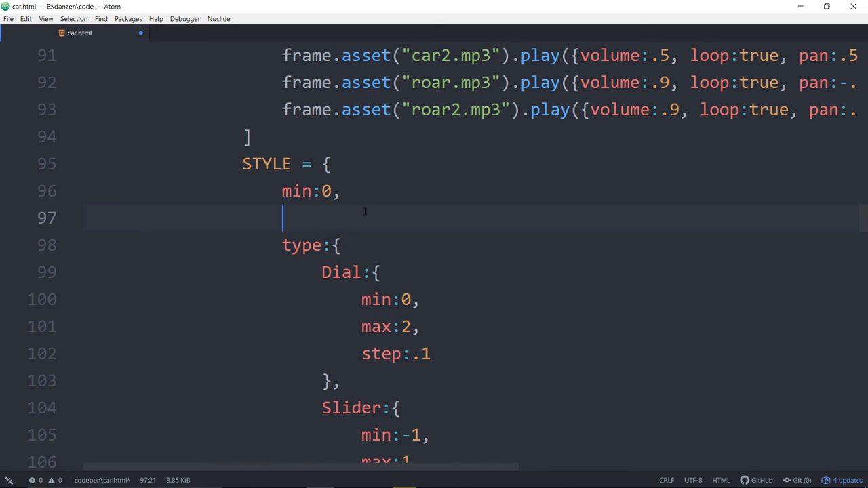
{"action": "key", "text": "Backspace"}
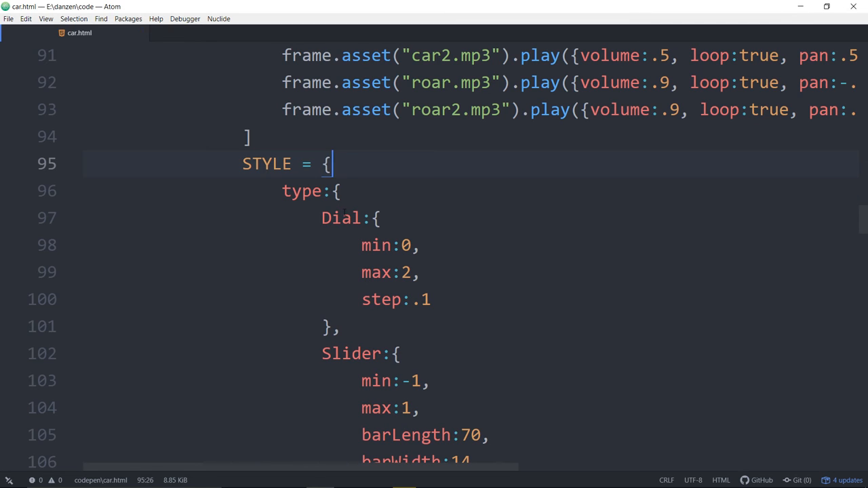
{"action": "left_click", "coordinate": [324, 191]}
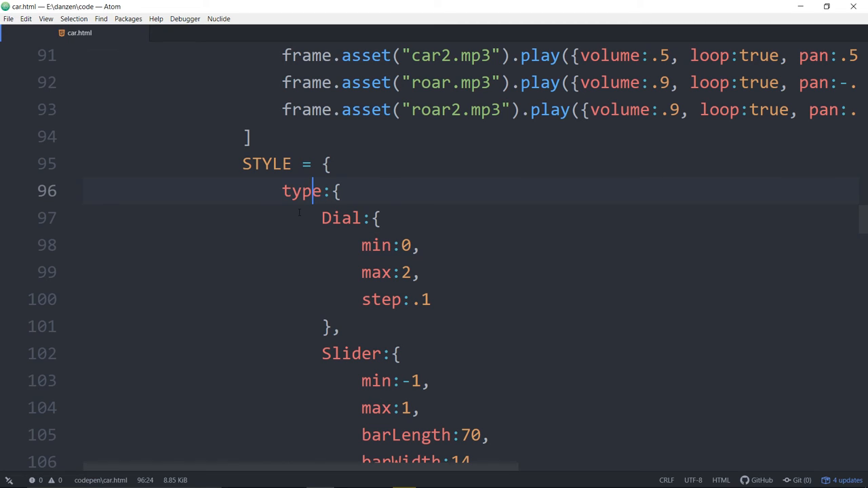
{"action": "double_click", "coordinate": [348, 353]}
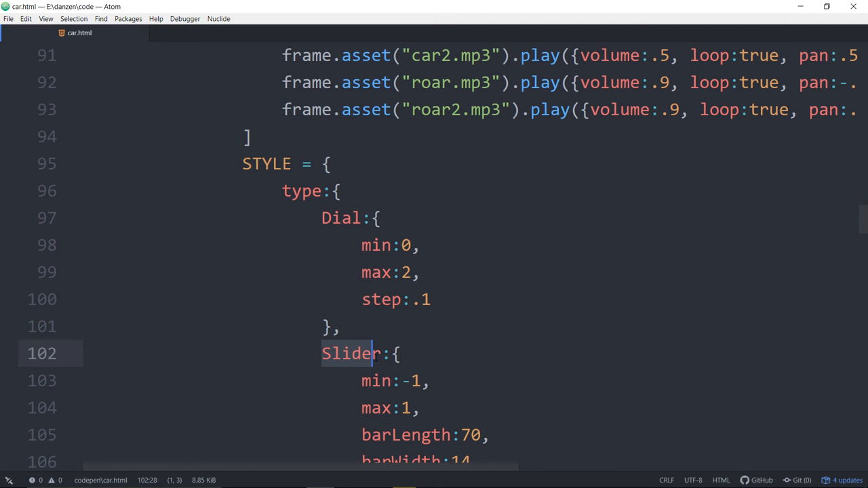
{"action": "left_click", "coordinate": [333, 190]}
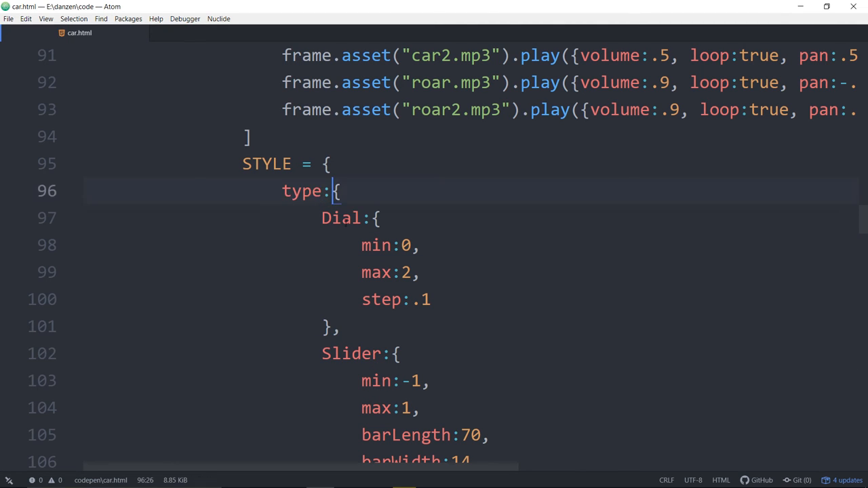
{"action": "scroll", "scroll_direction": "down", "scroll_amount": 3}
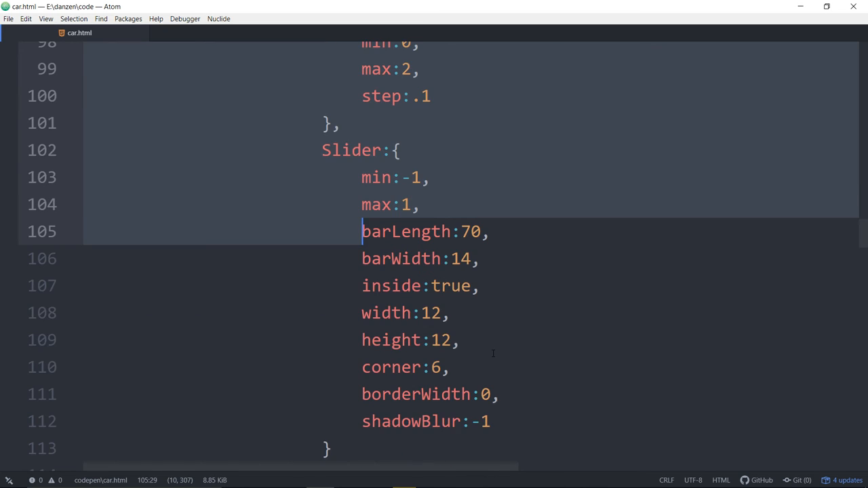
{"action": "scroll", "scroll_direction": "down", "scroll_amount": 3}
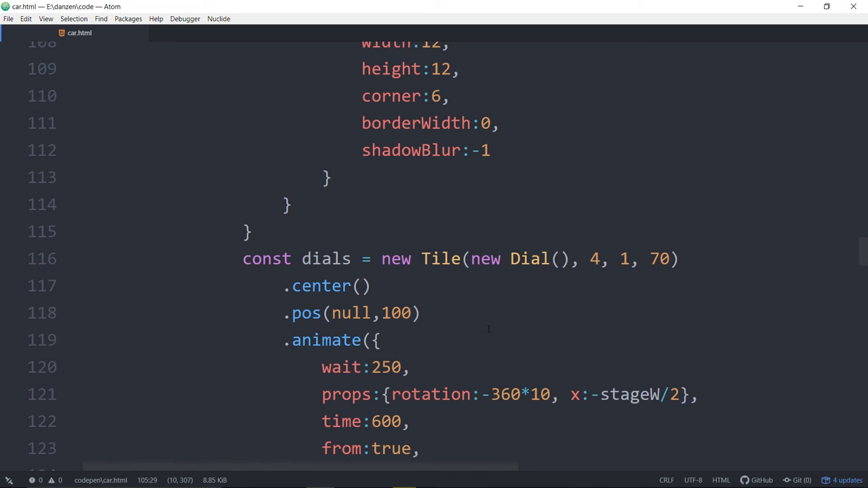
{"action": "scroll", "scroll_direction": "down", "scroll_amount": 3}
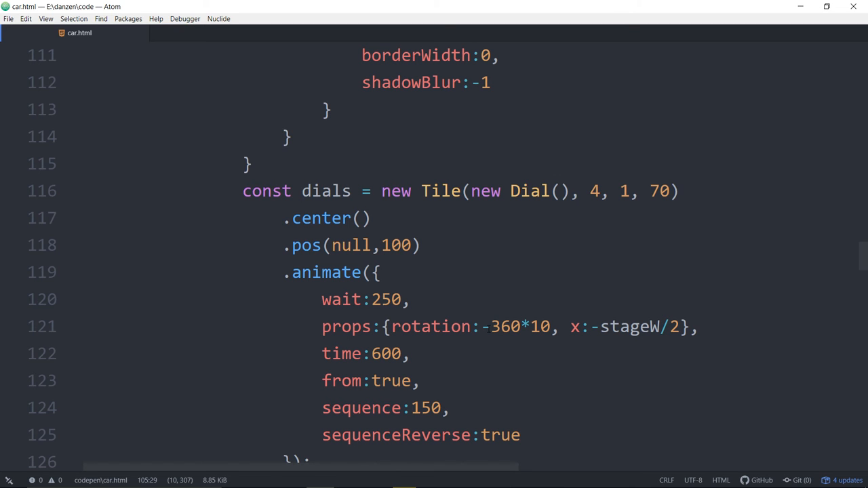
{"action": "scroll", "scroll_direction": "down", "scroll_amount": 3}
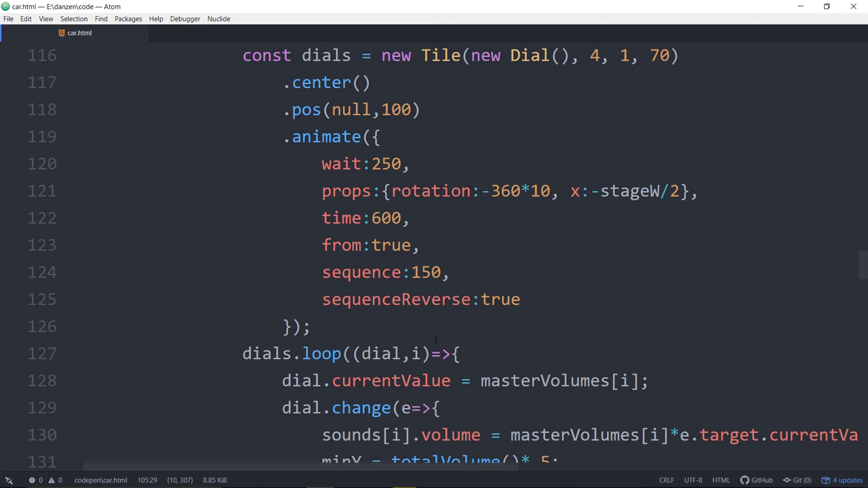